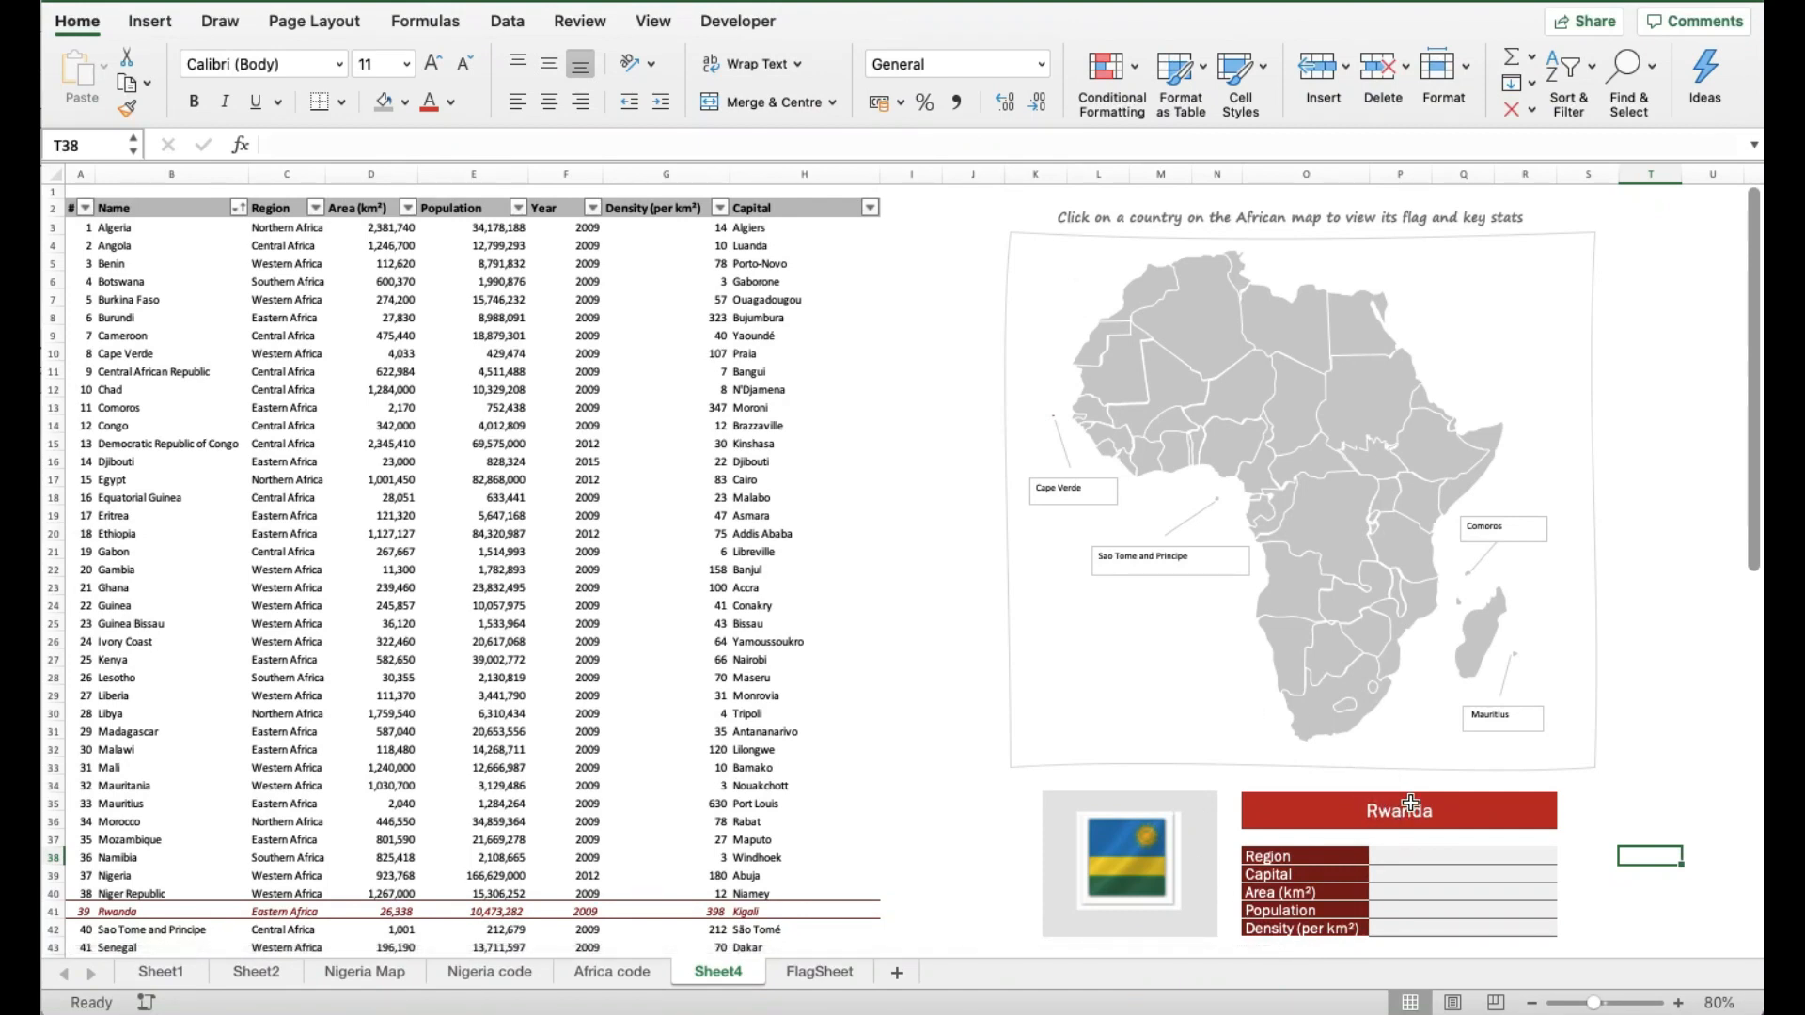
pyautogui.moveTo(1376, 827)
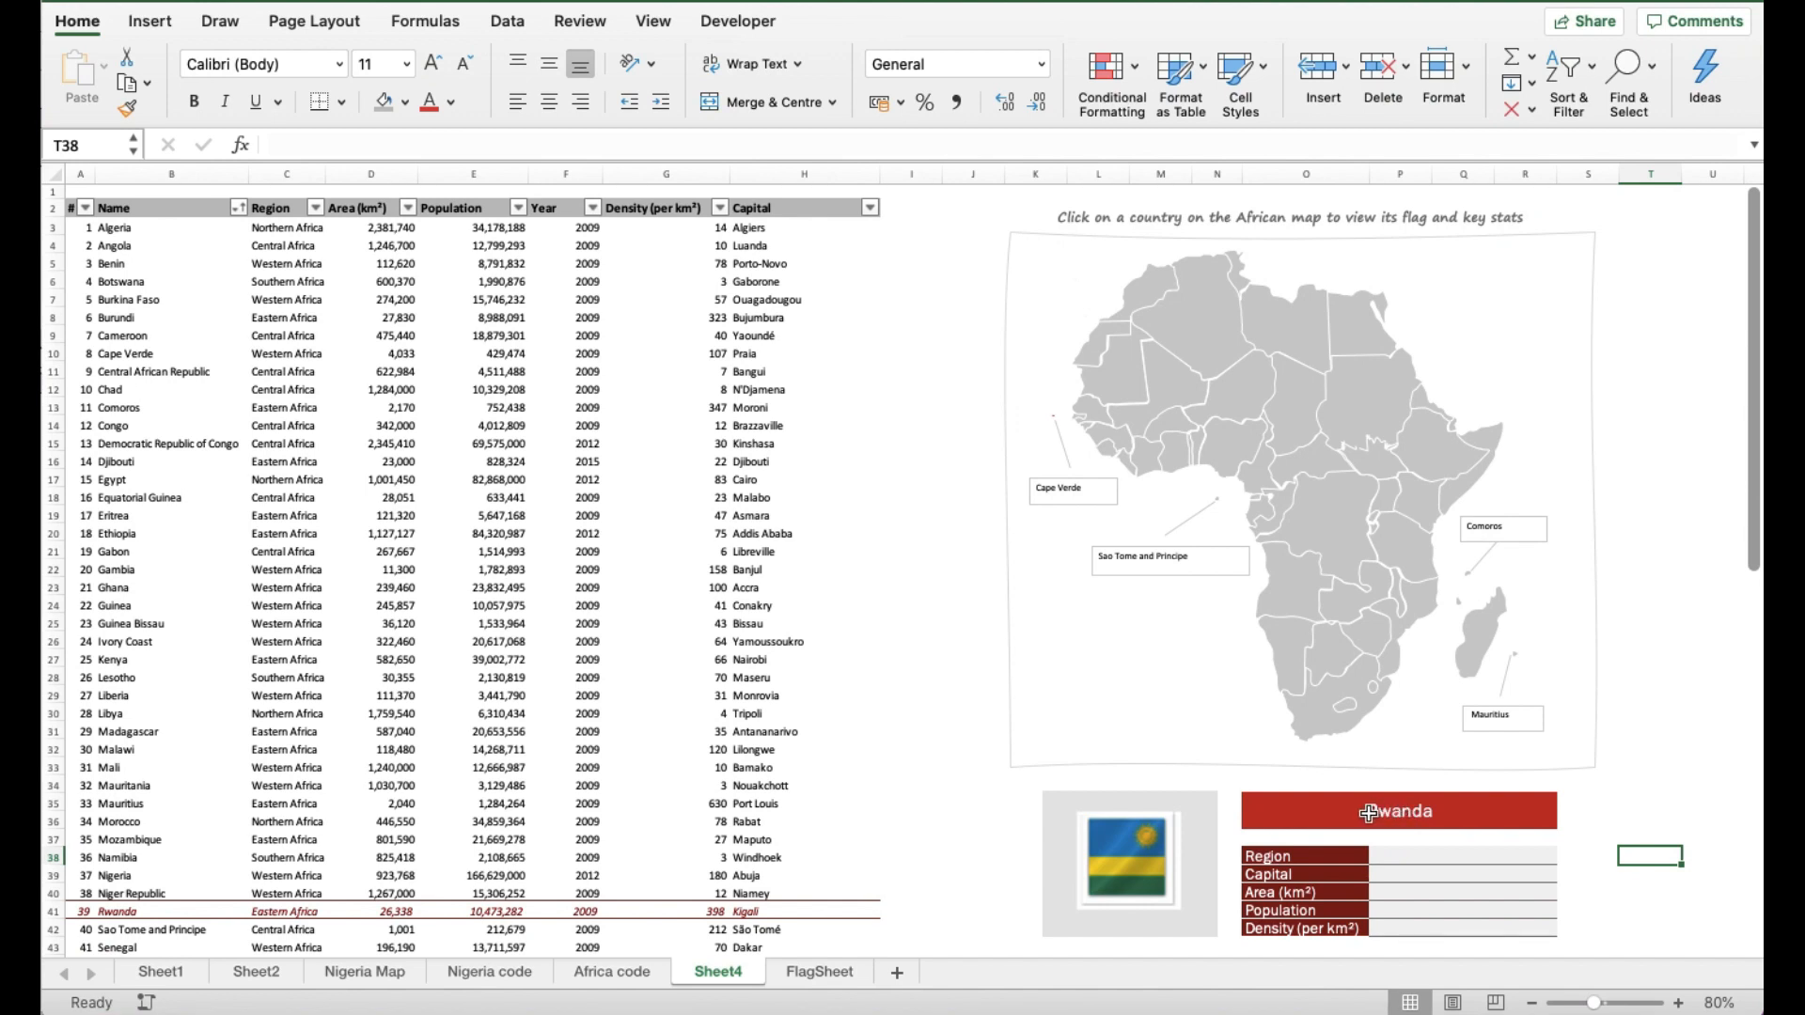
pyautogui.moveTo(327, 736)
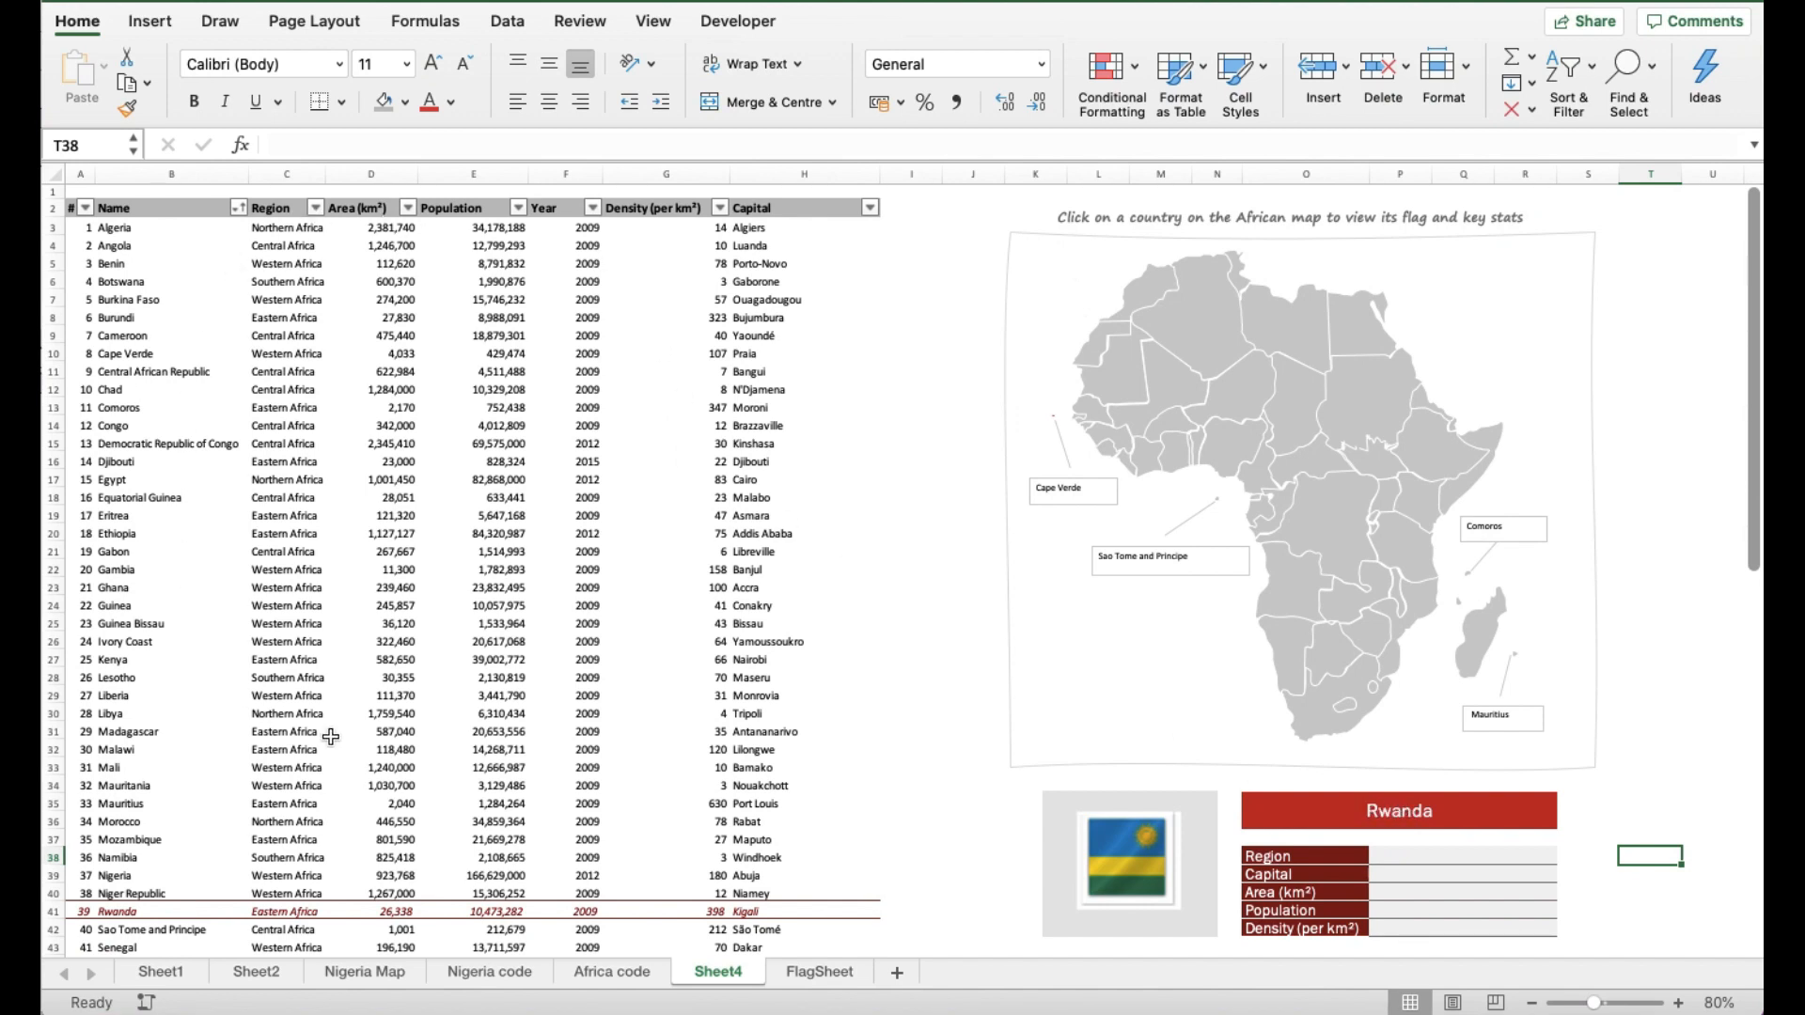
pyautogui.moveTo(1383, 433)
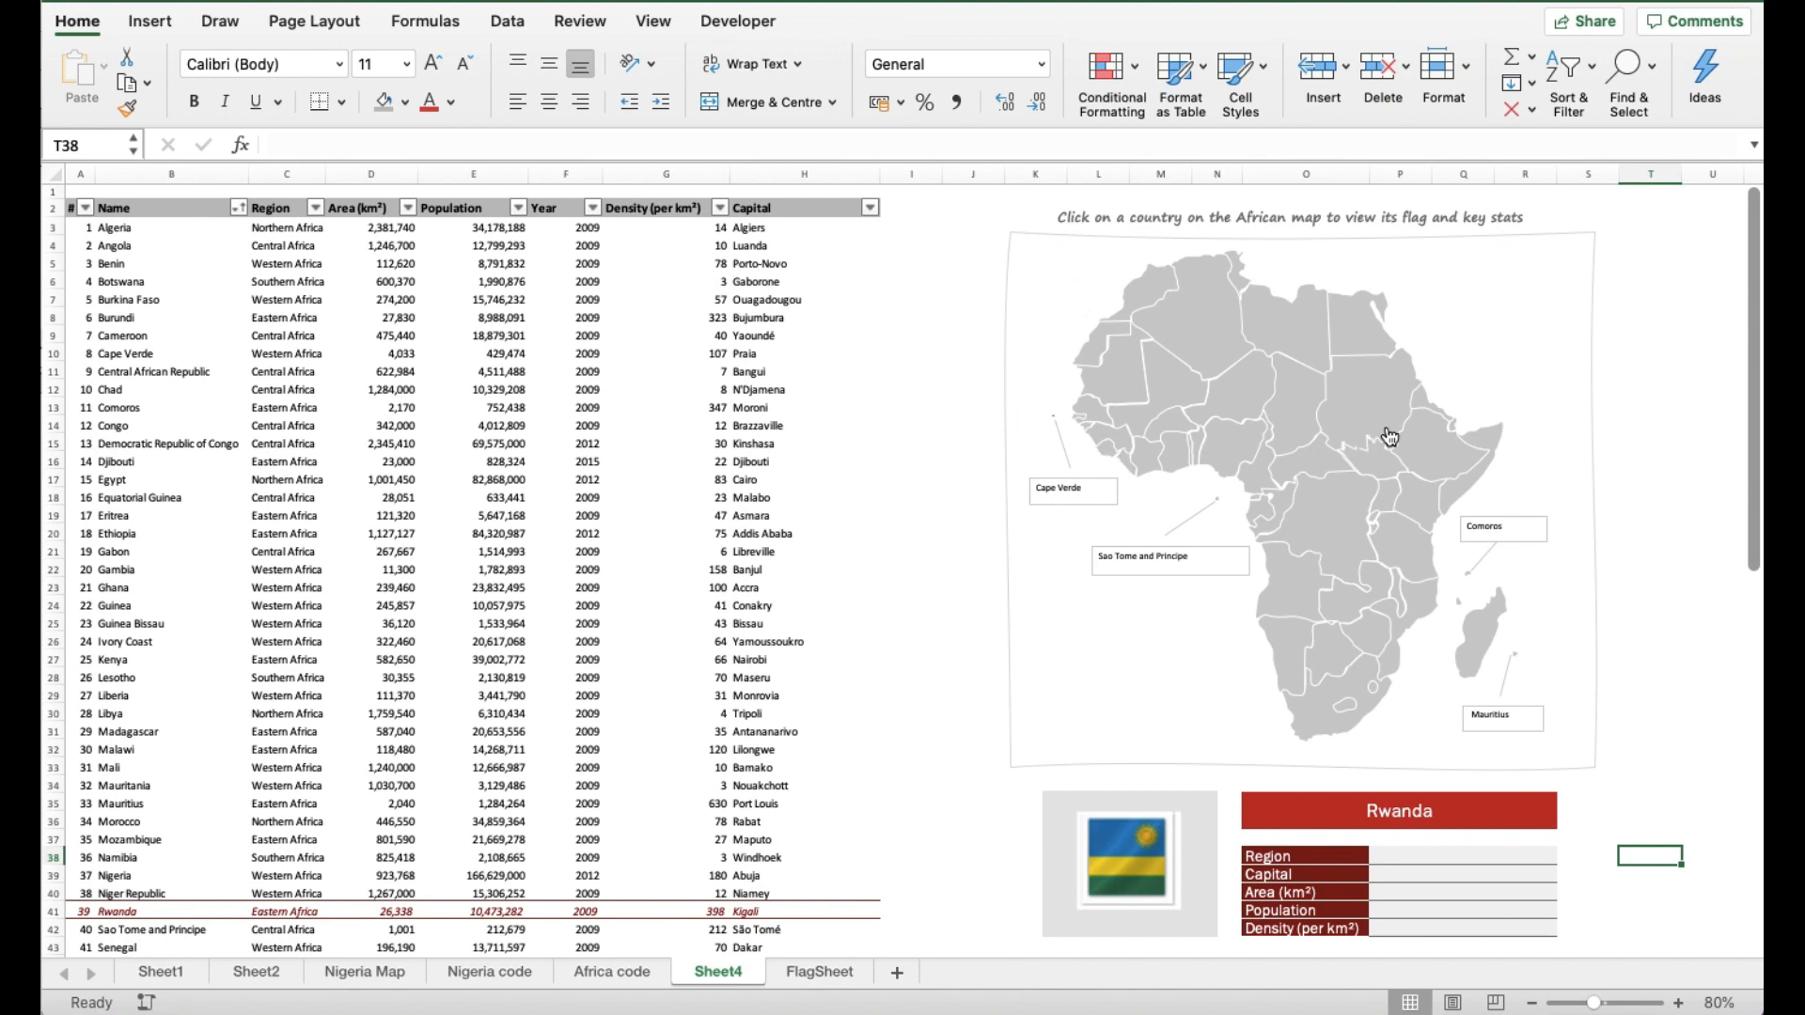
pyautogui.moveTo(1353, 428)
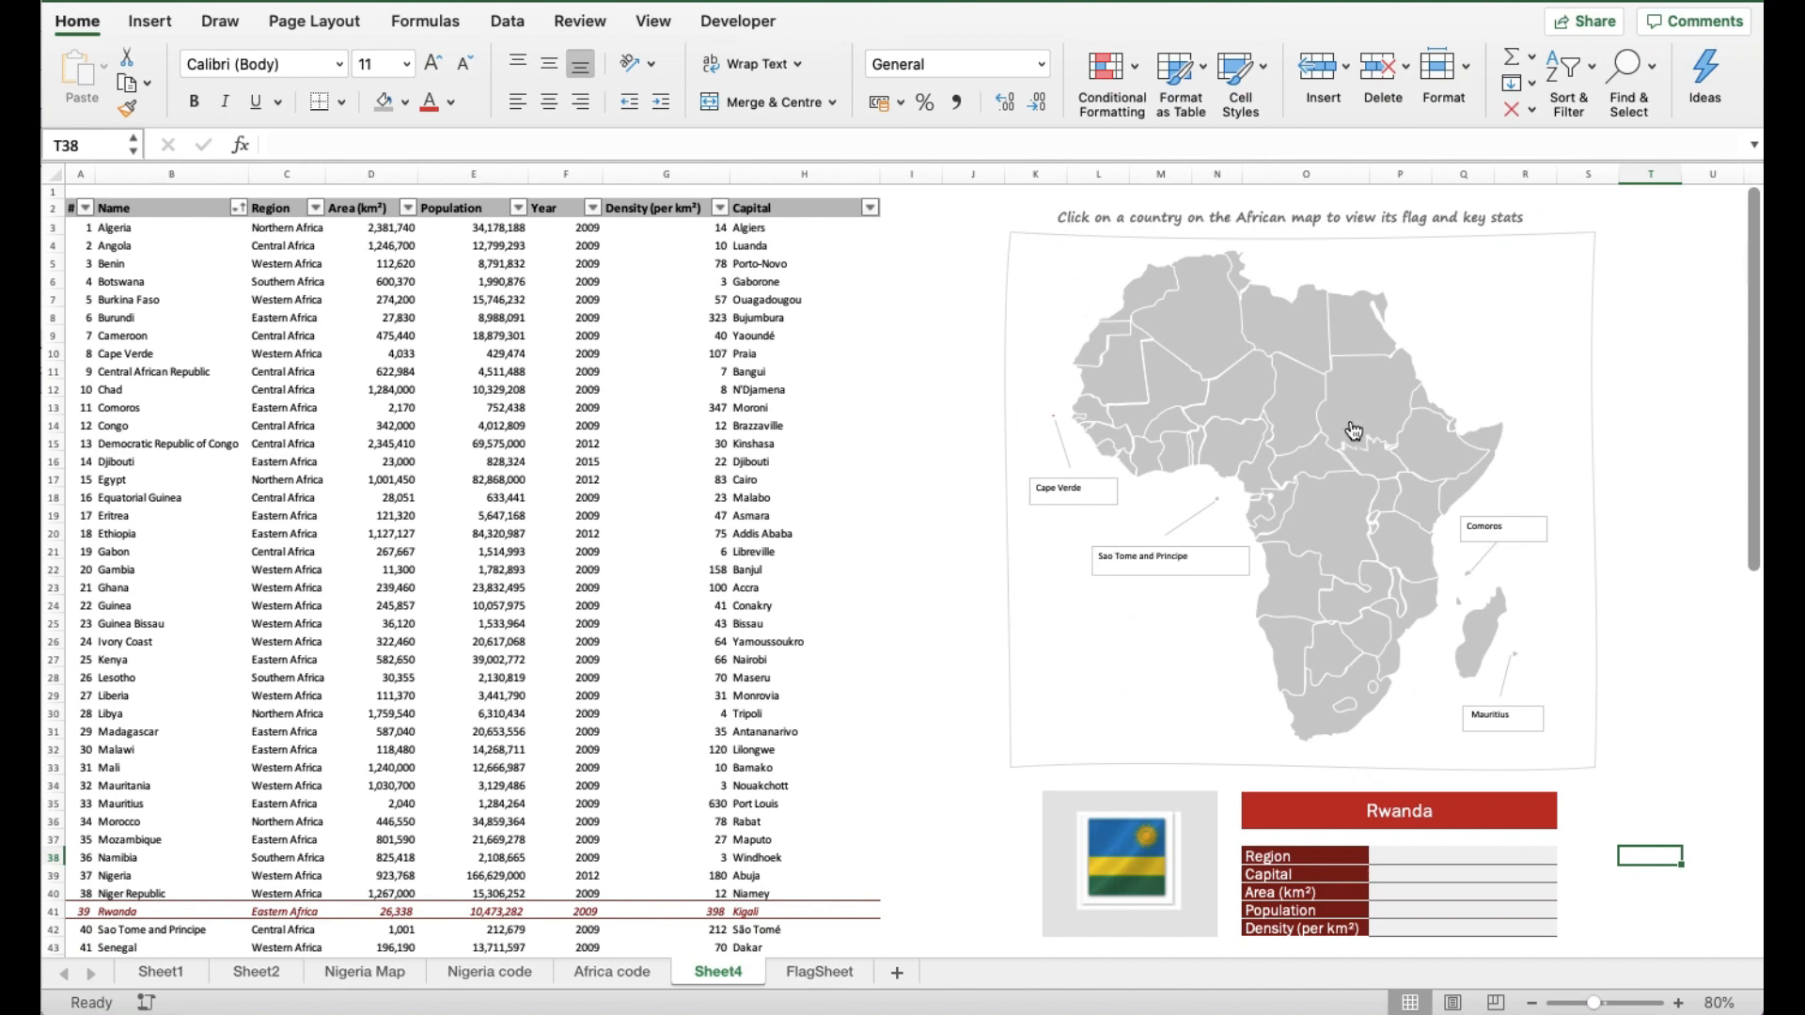
pyautogui.moveTo(1335, 796)
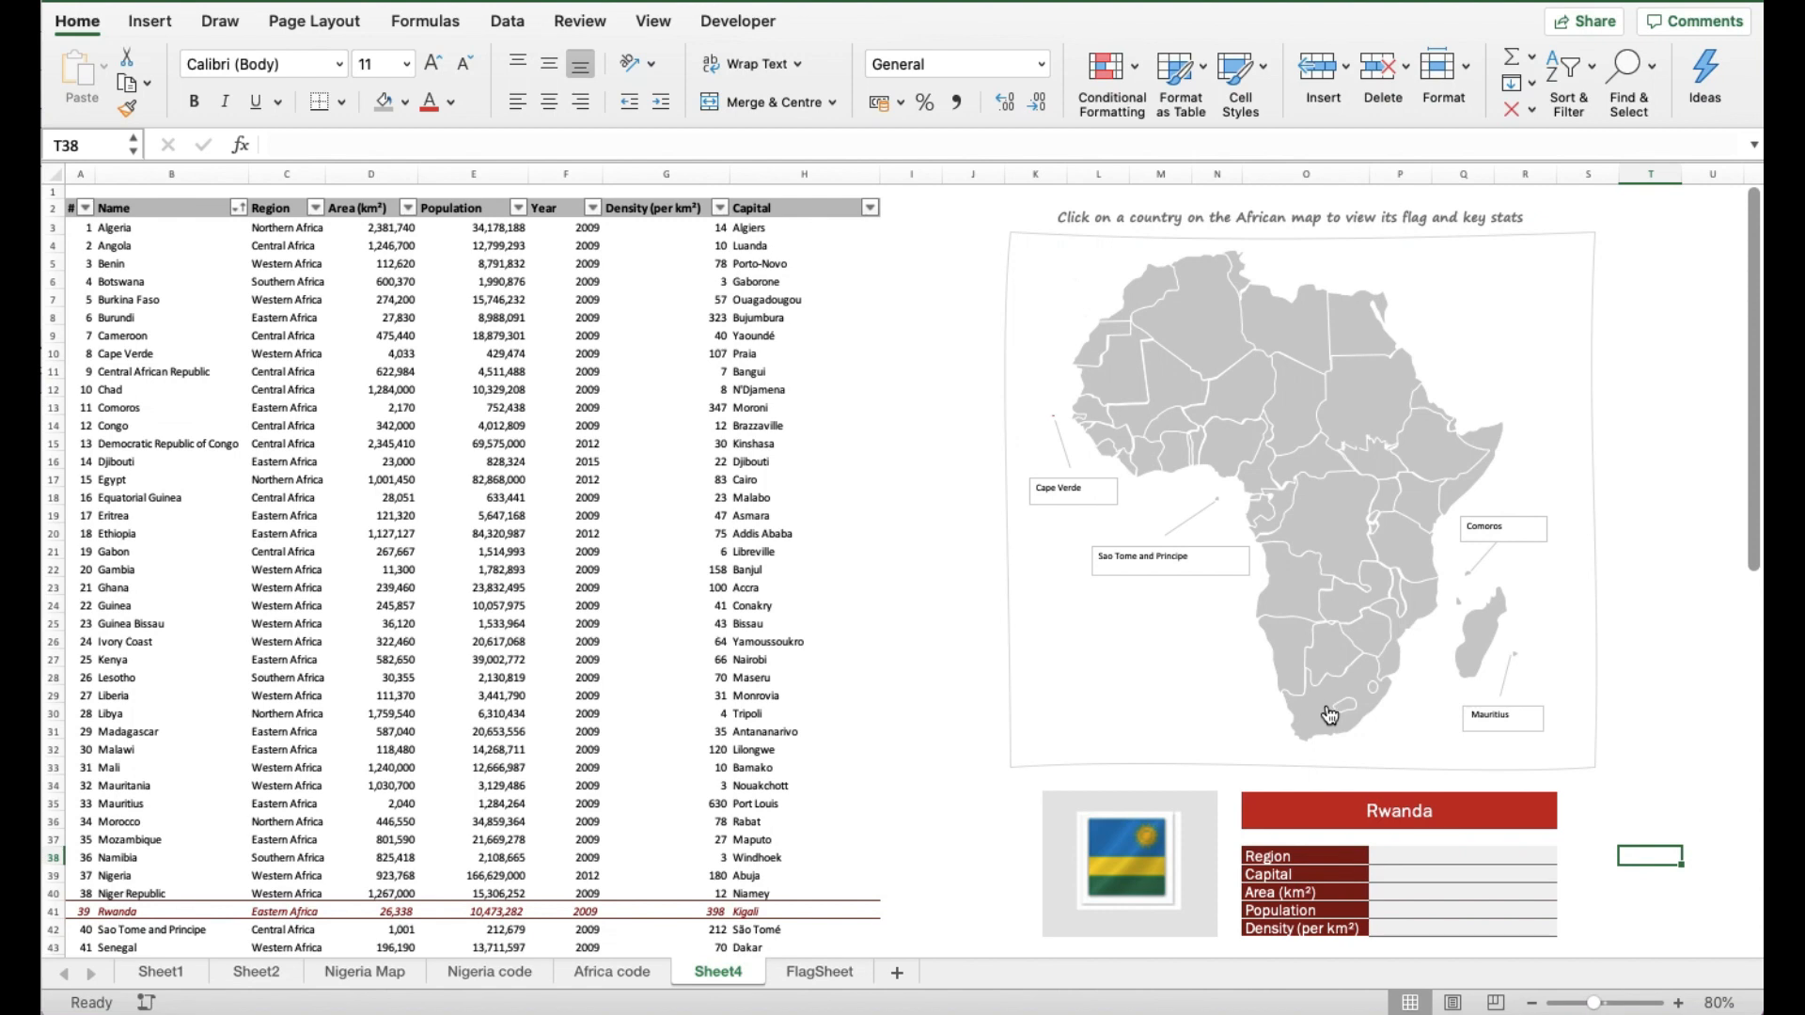
# Step: Select South Africa, Somalia, then Nigeria on the map so the card shows Nigeria's name and flag
pyautogui.click(1327, 715)
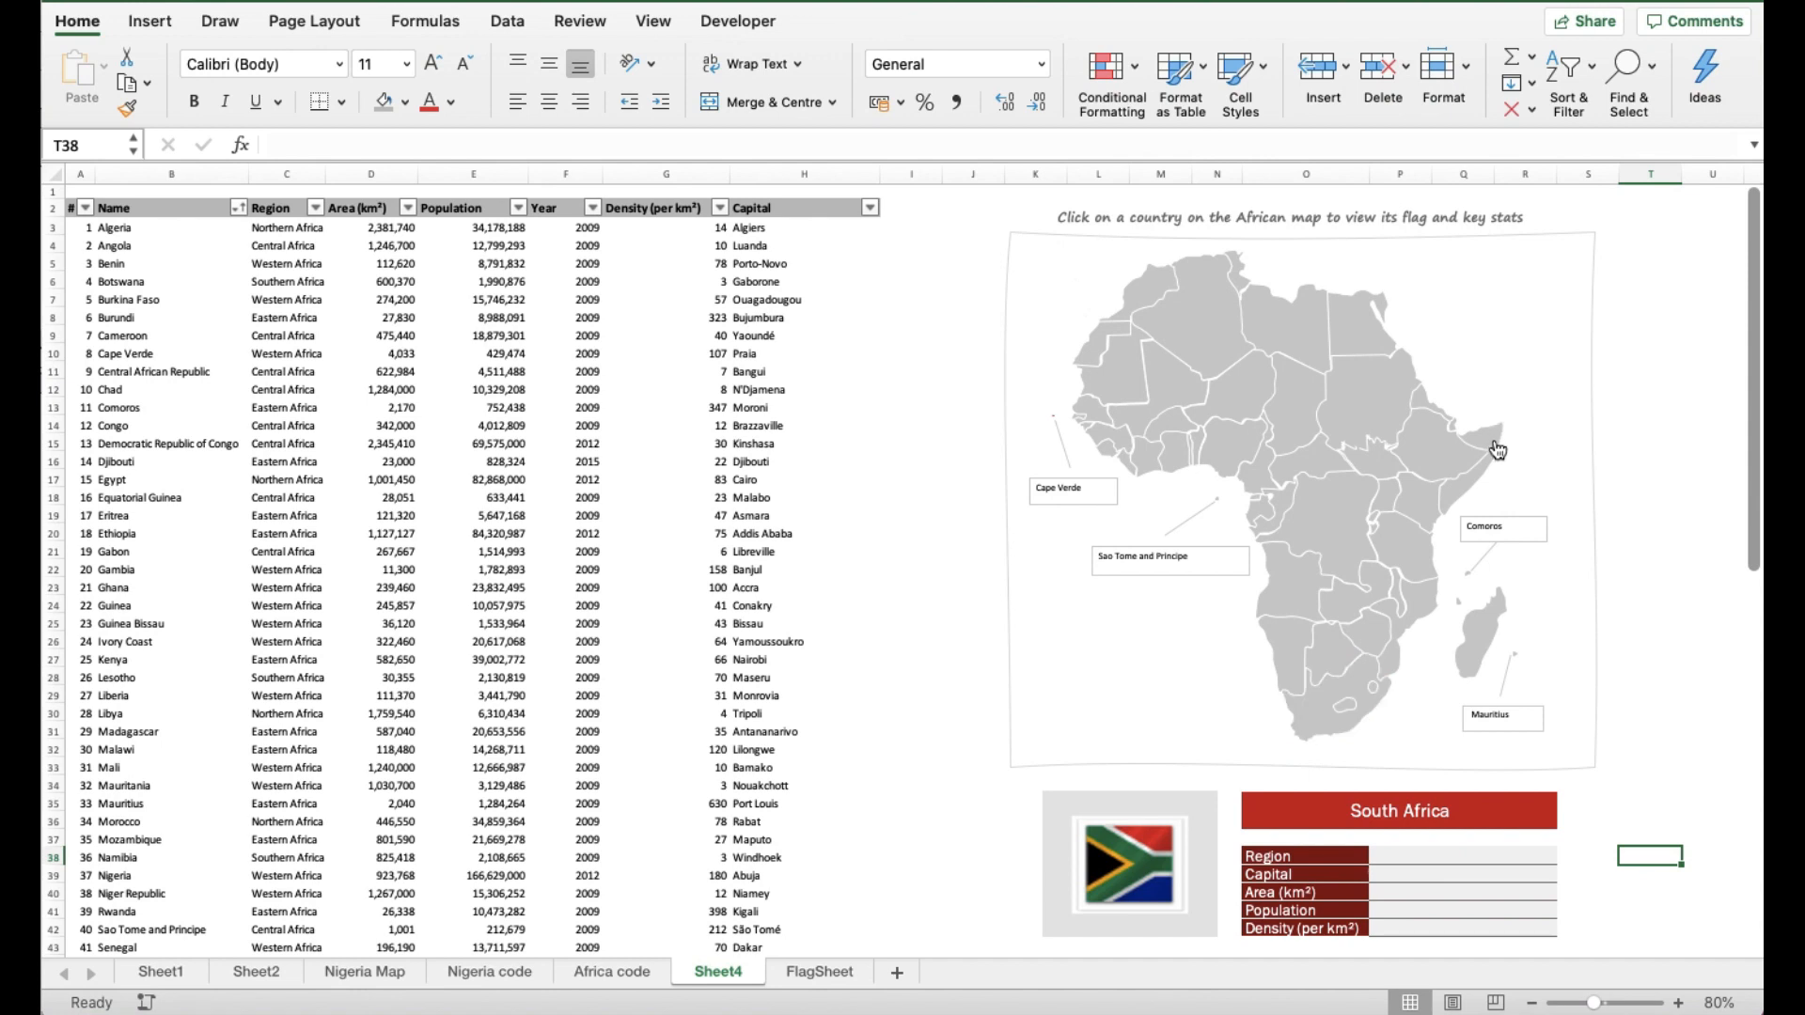
pyautogui.click(1488, 448)
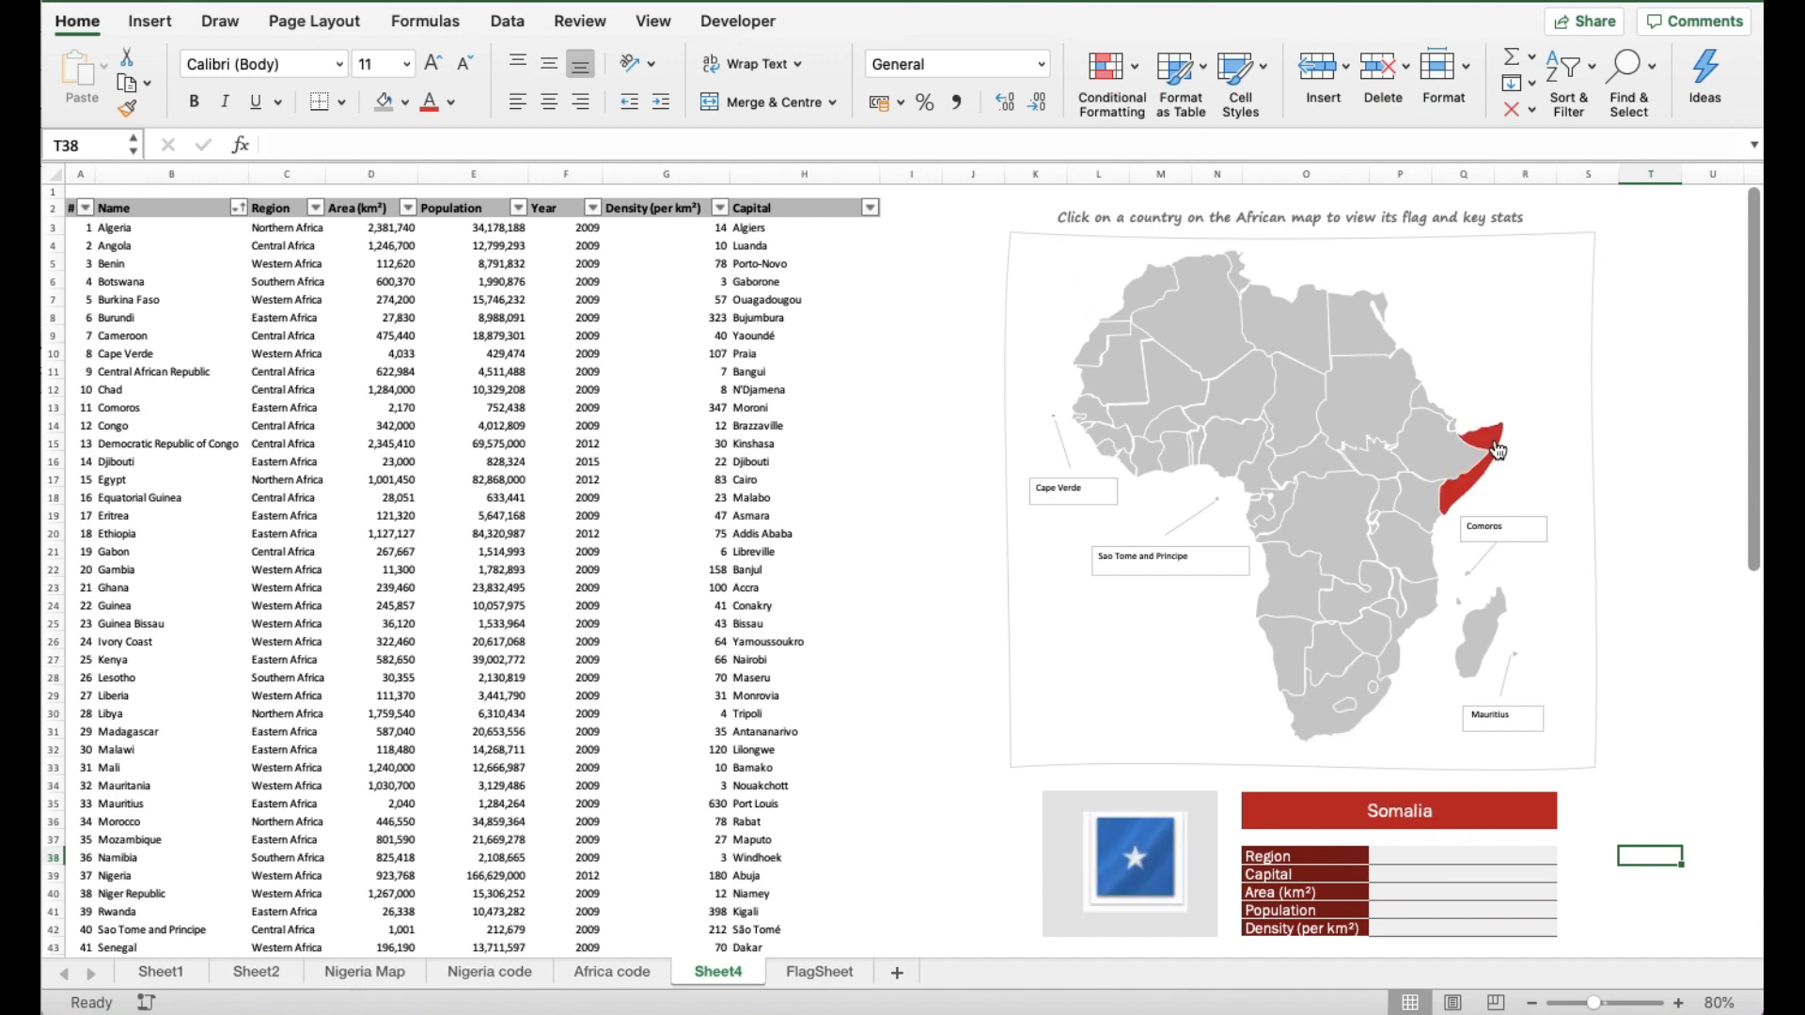
pyautogui.moveTo(1222, 477)
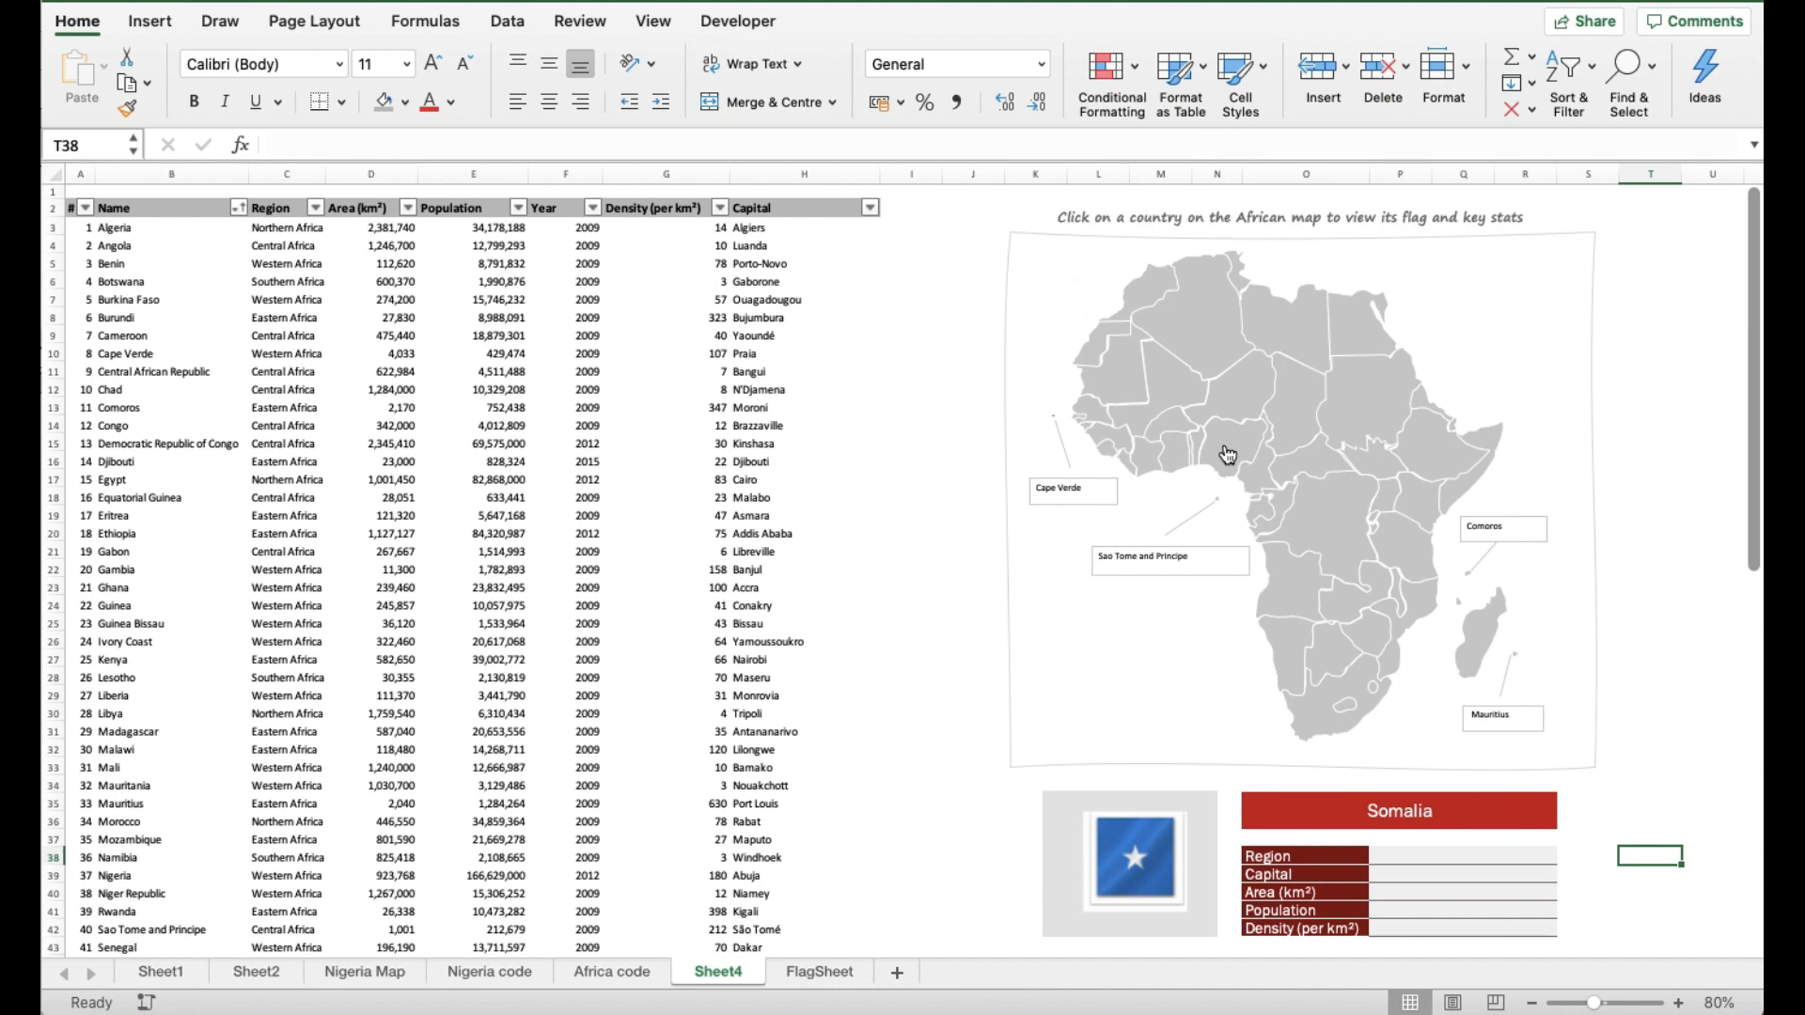
pyautogui.click(1225, 455)
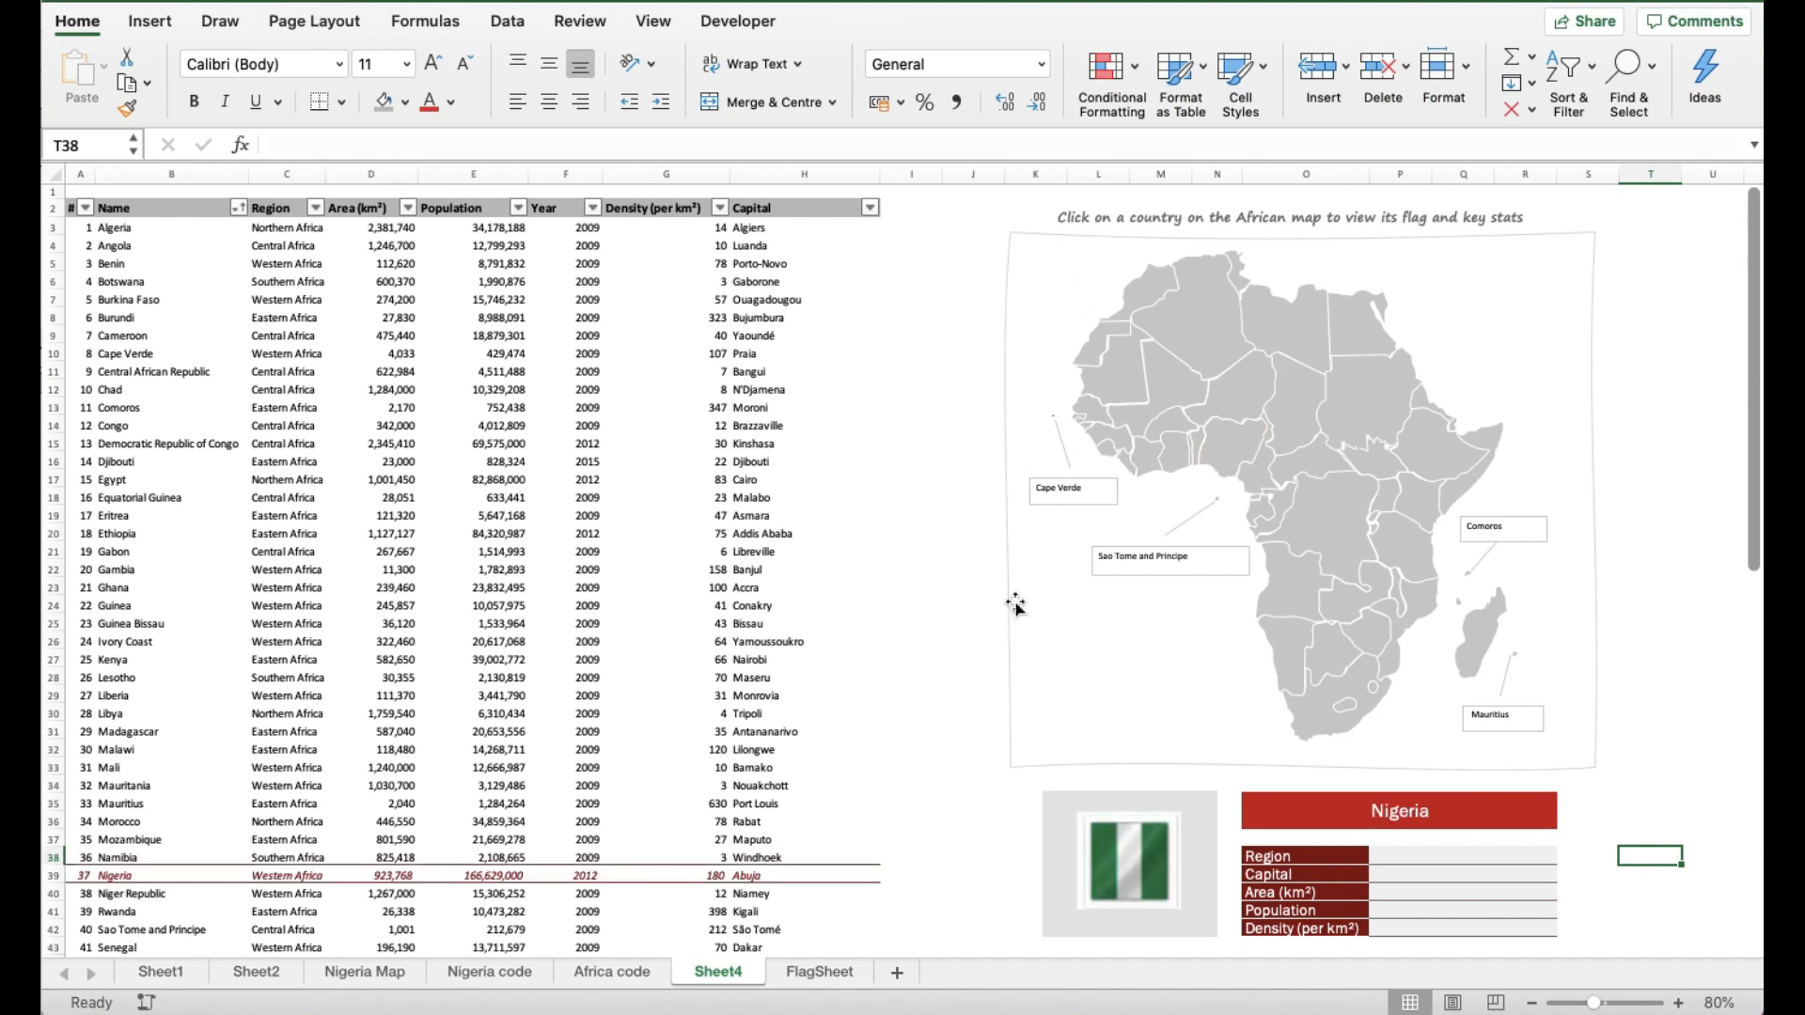
pyautogui.moveTo(840, 680)
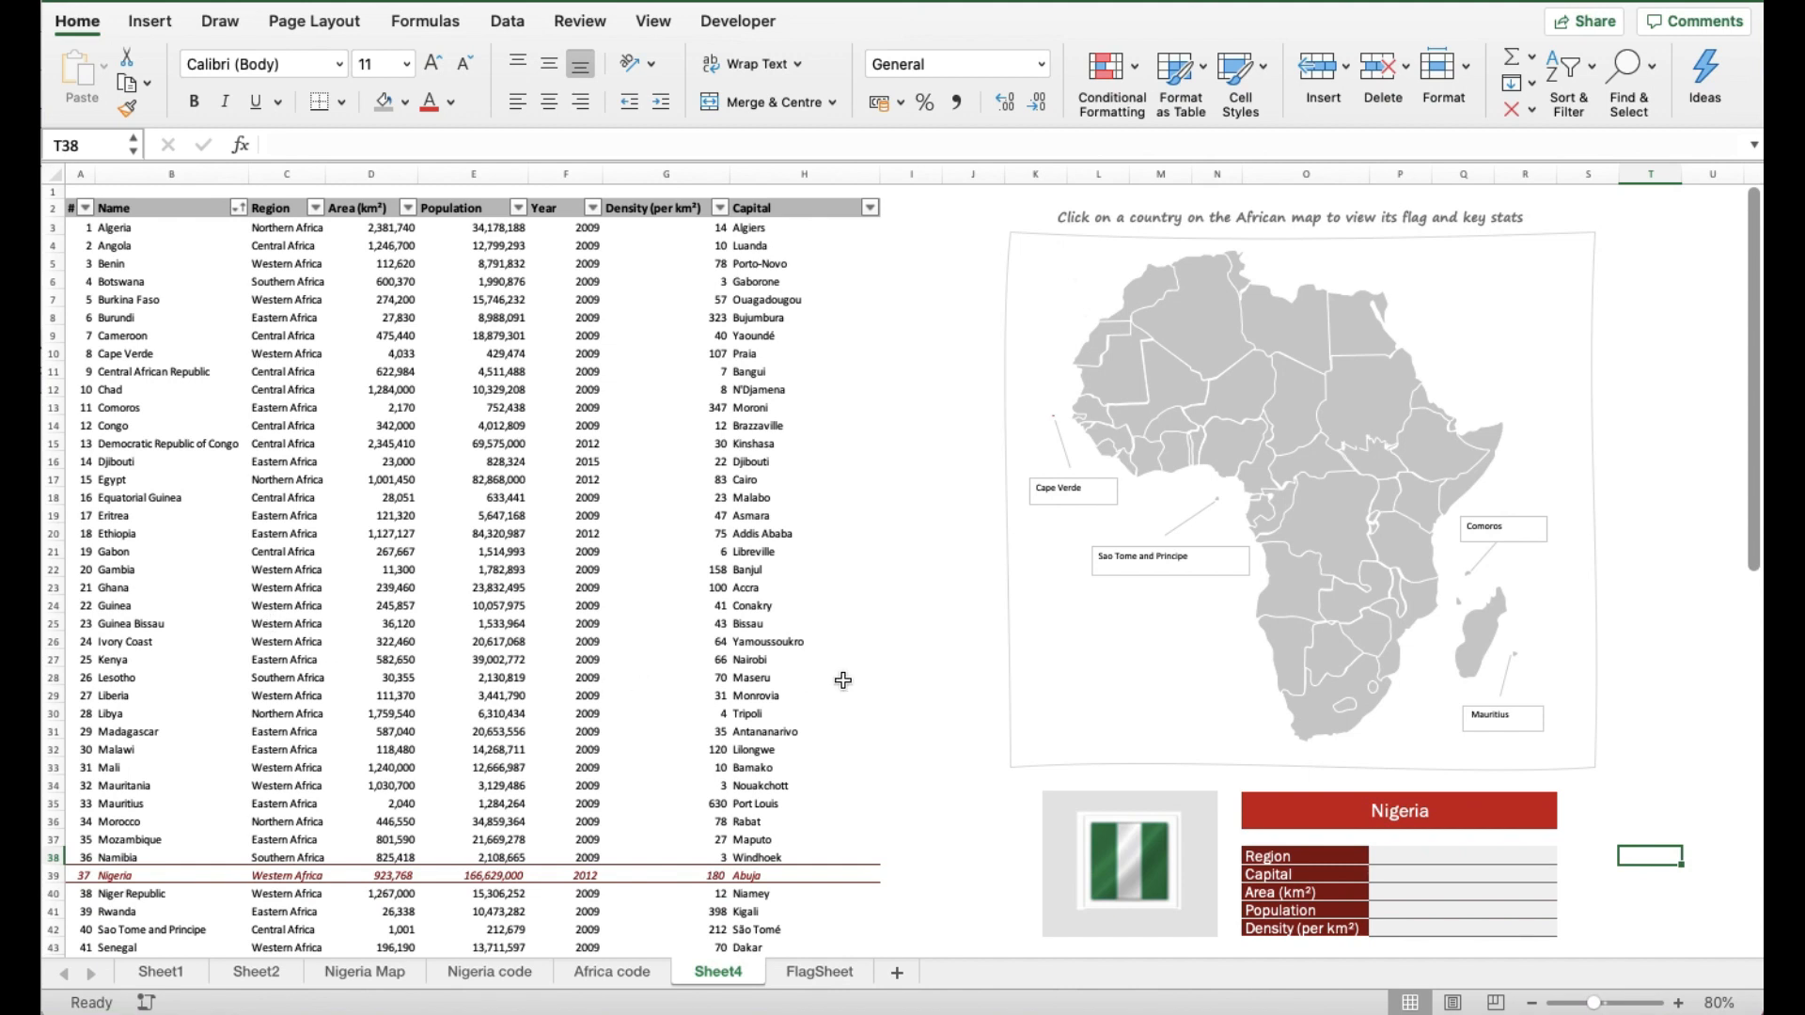
pyautogui.moveTo(1603, 809)
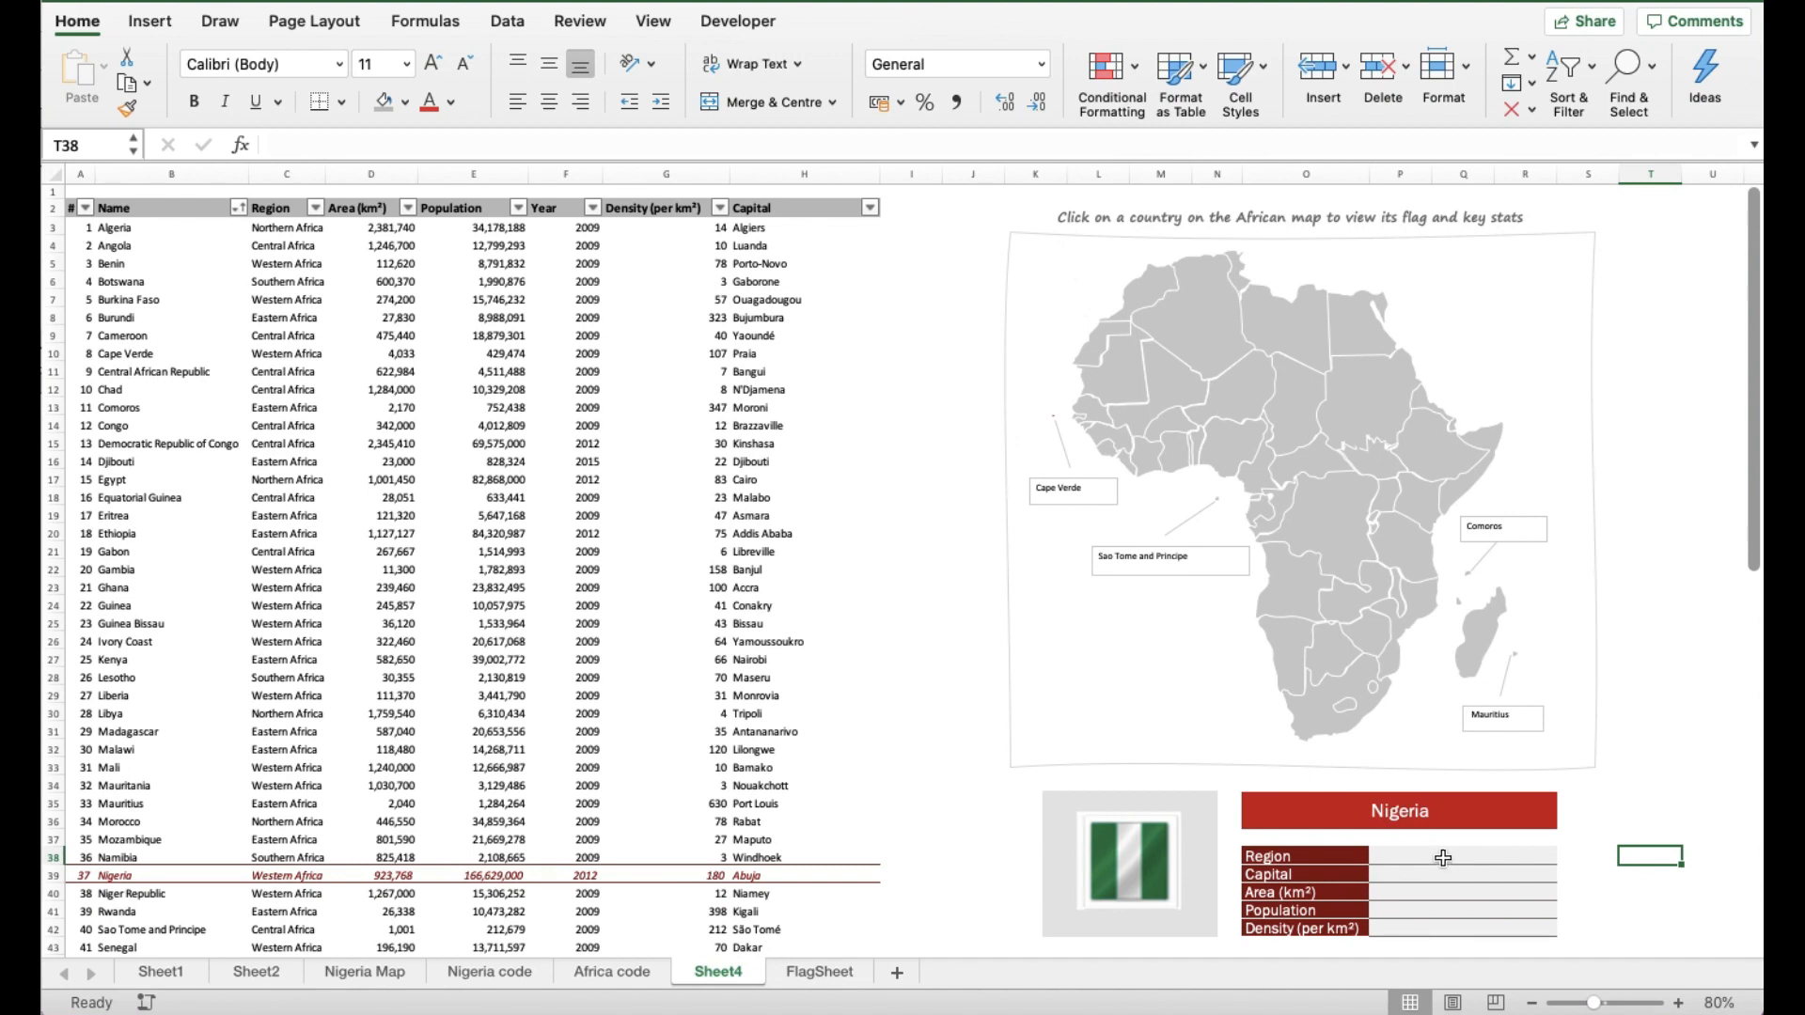
# Step: Enter =VLOOKUP(Selected_Country,$B$2:$H$57,2,FALSE) in Region, returning Western Africa for Nigeria
pyautogui.click(1440, 857)
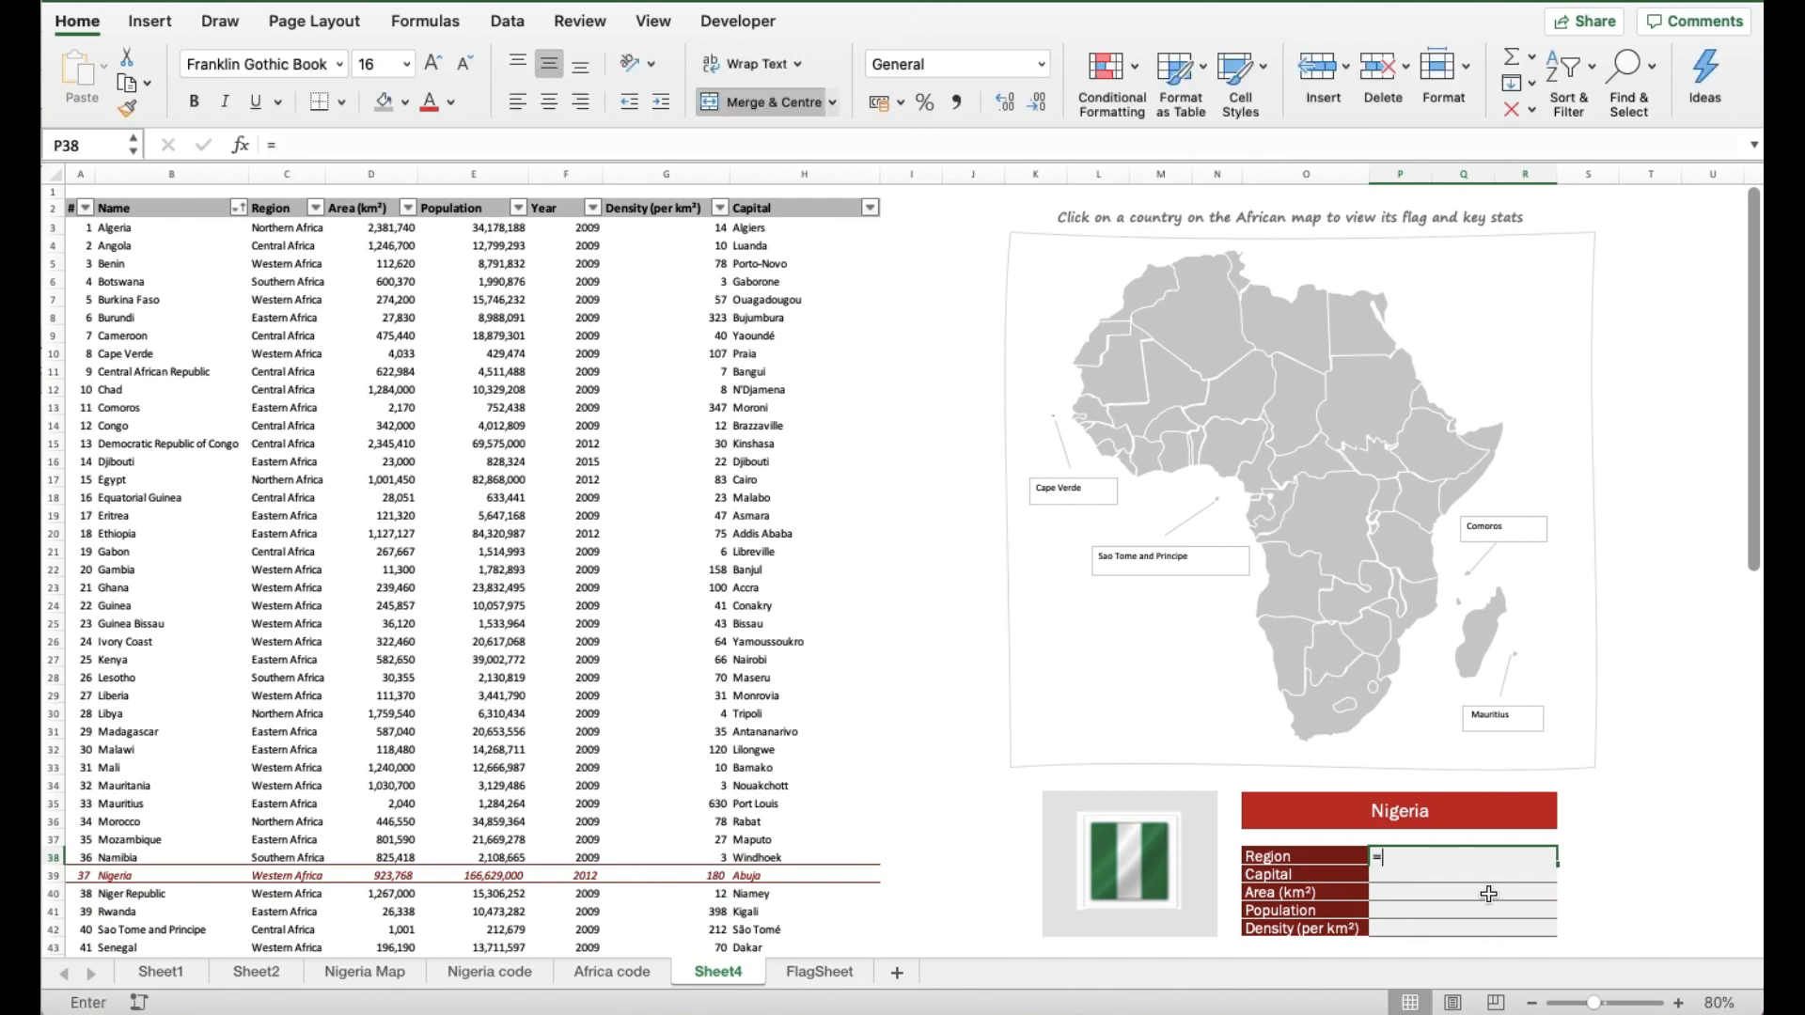
pyautogui.write('=vlookup(Selected_Country')
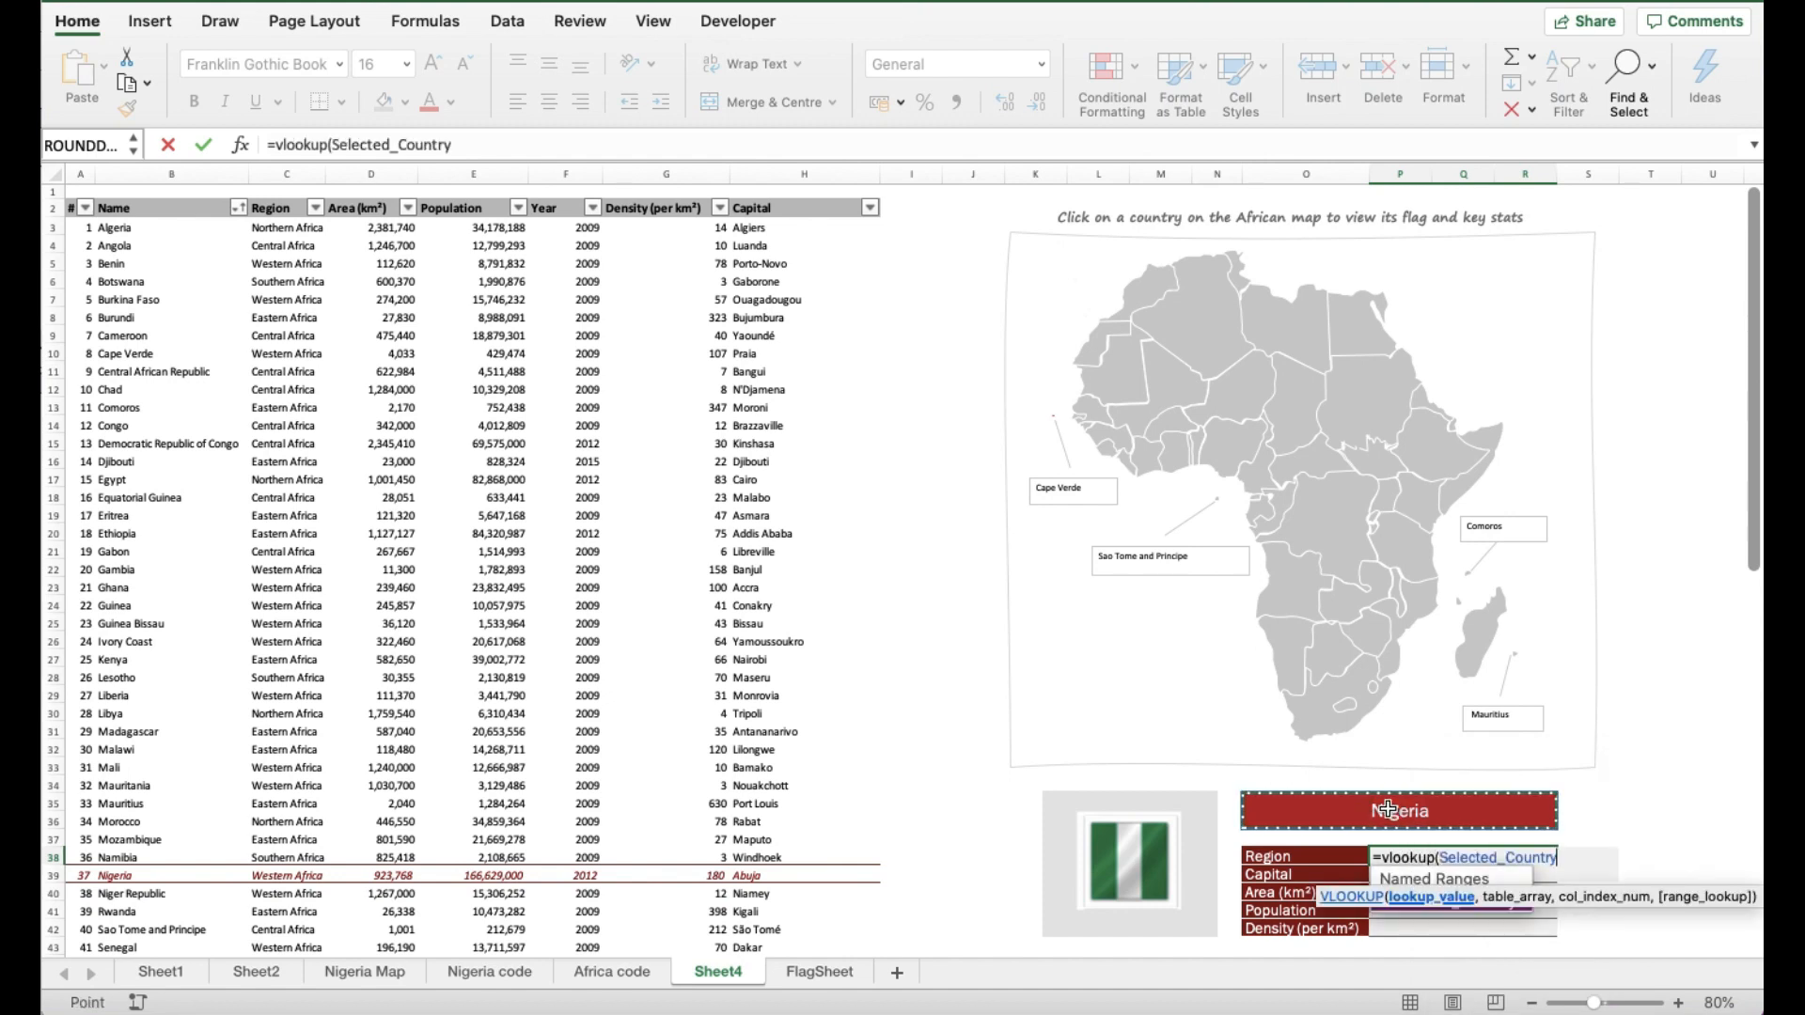
pyautogui.write(',')
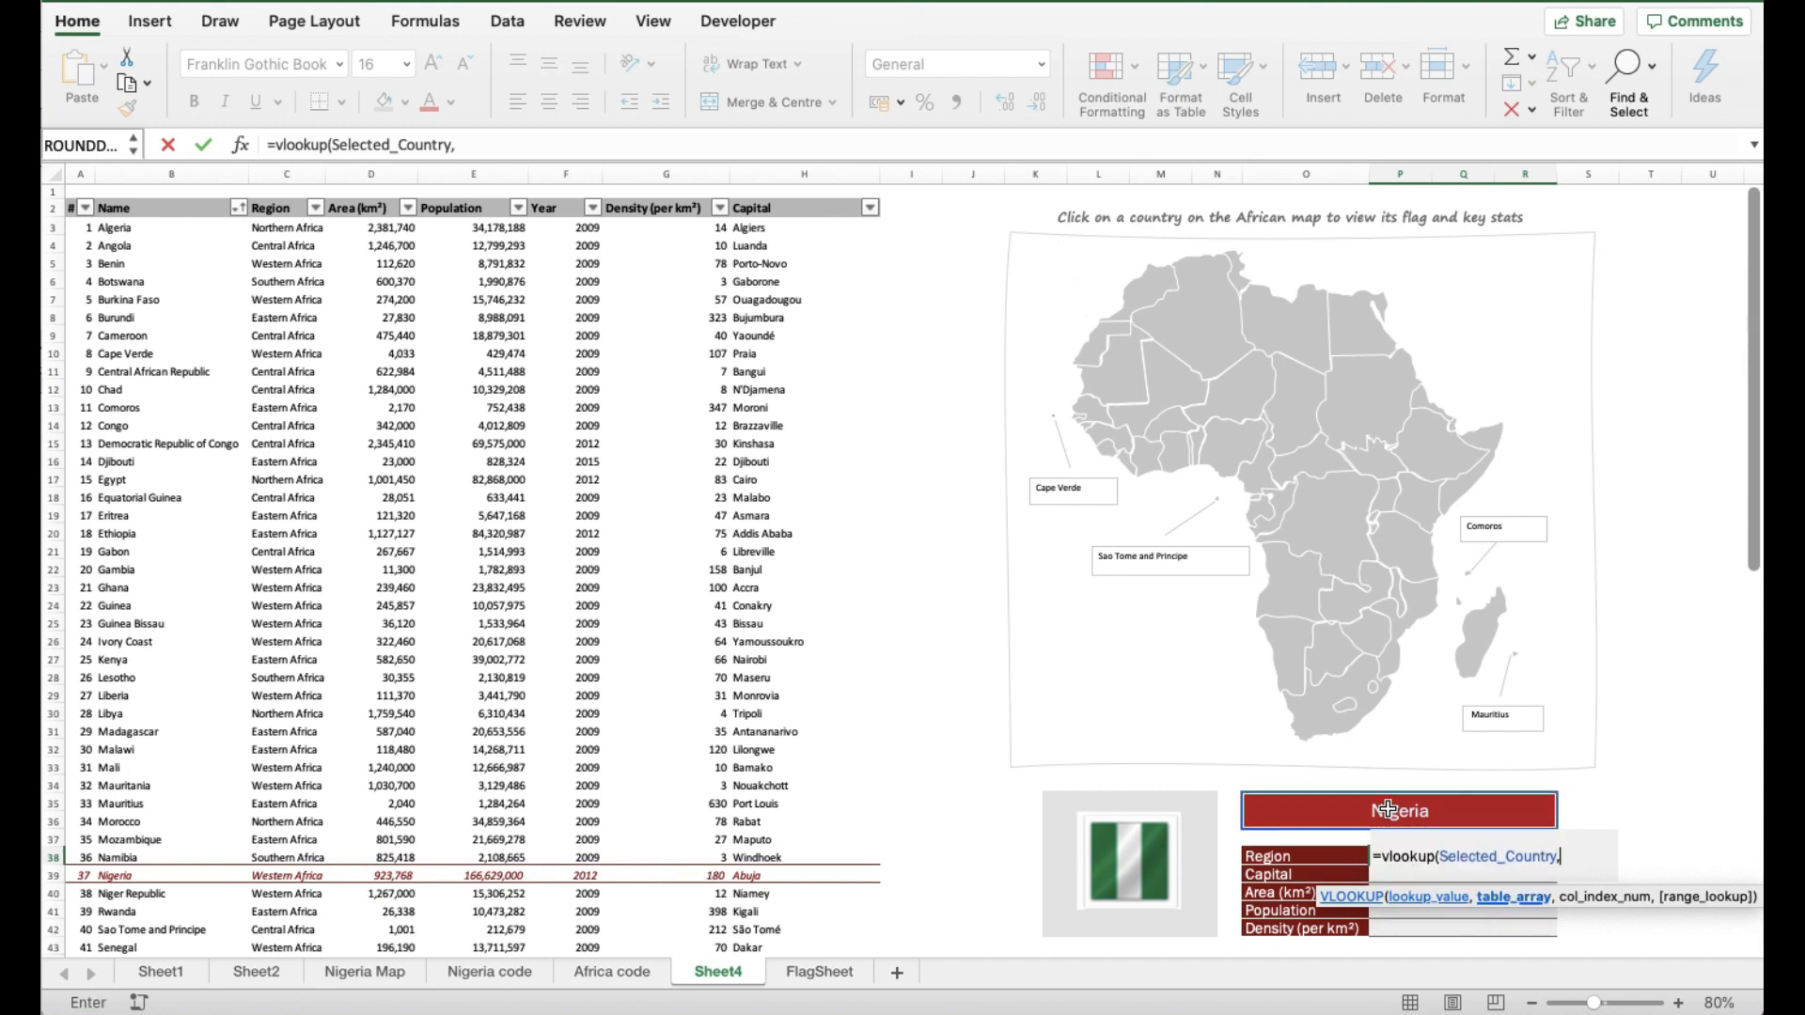
pyautogui.moveTo(138, 308)
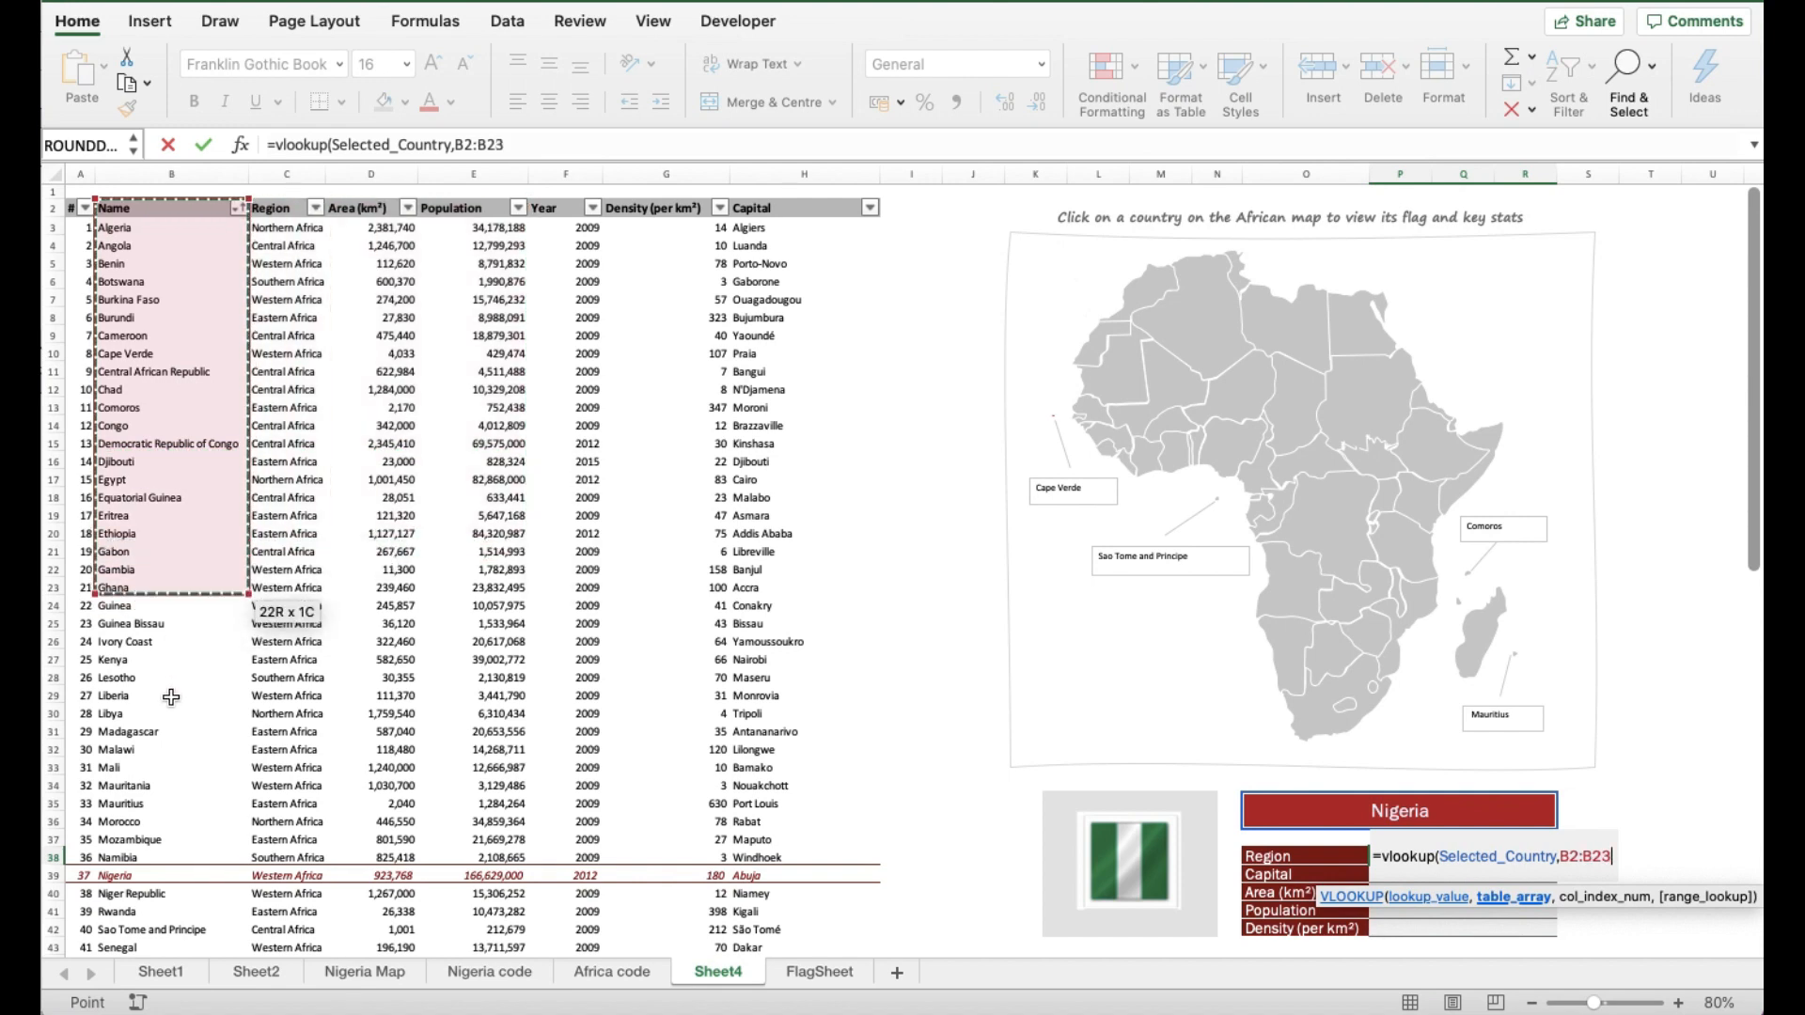
pyautogui.moveTo(207, 587); pyautogui.dragTo(564, 871)
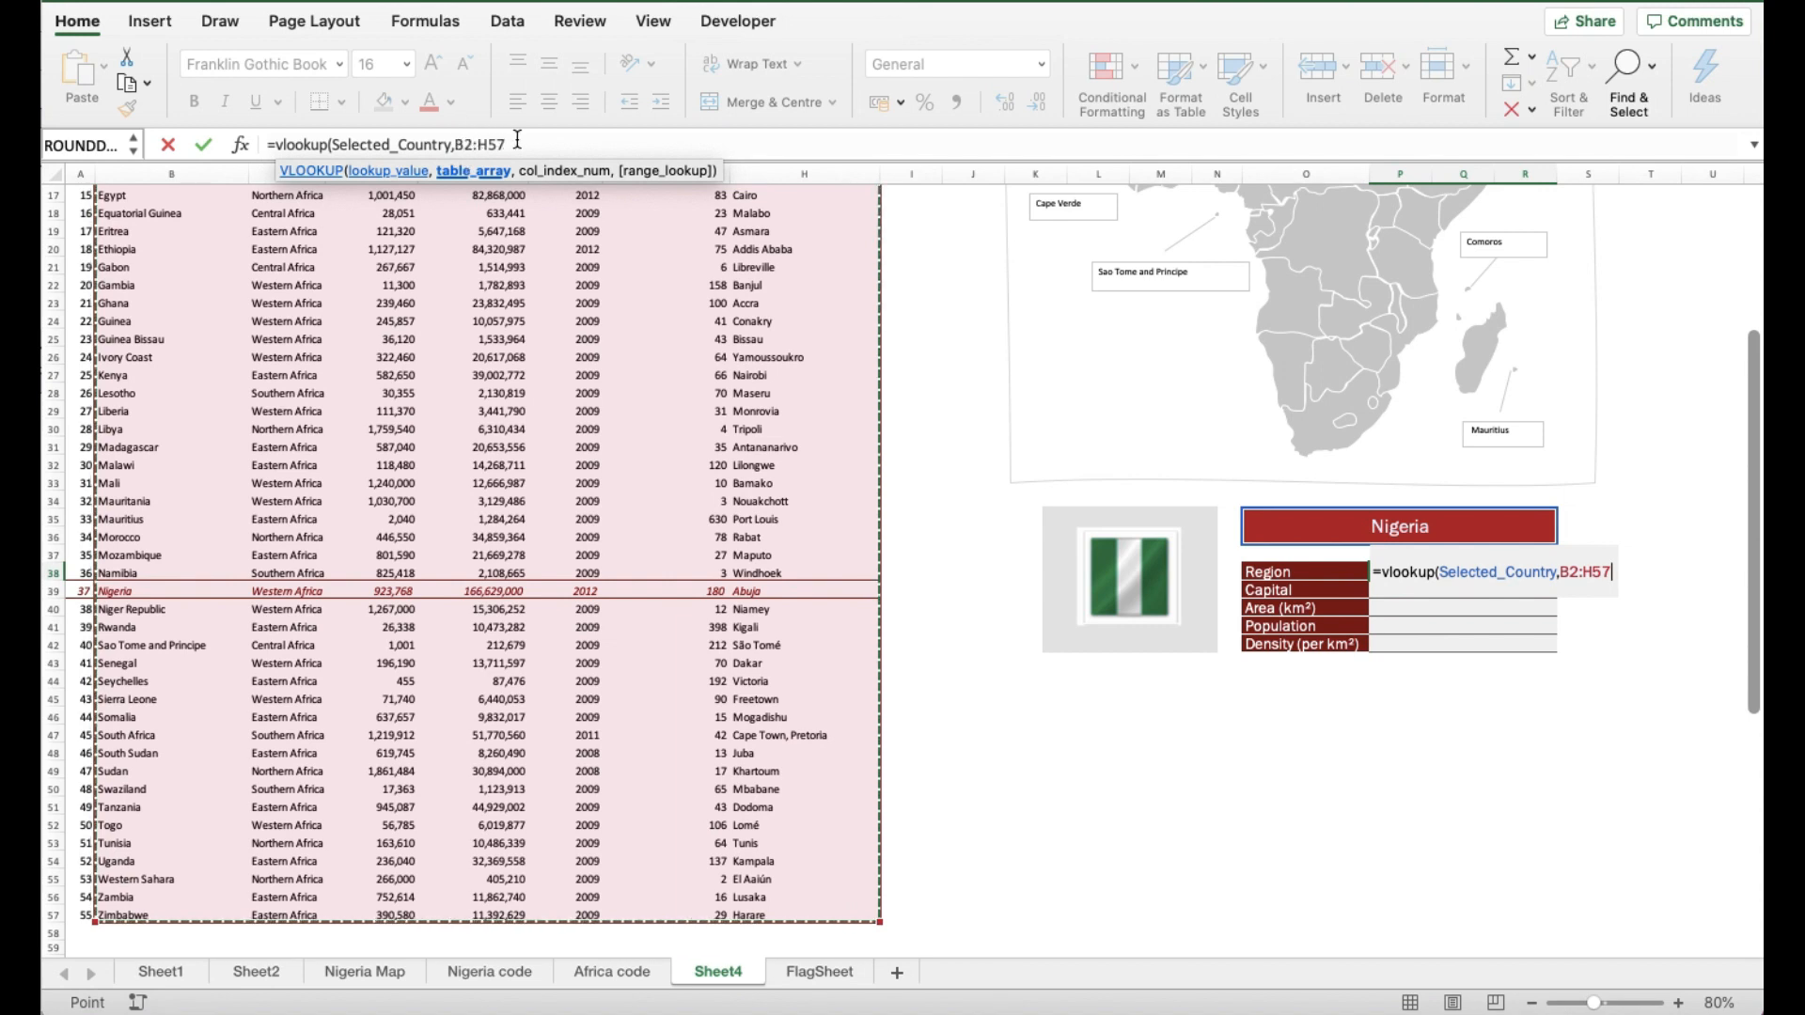
pyautogui.press('F4')
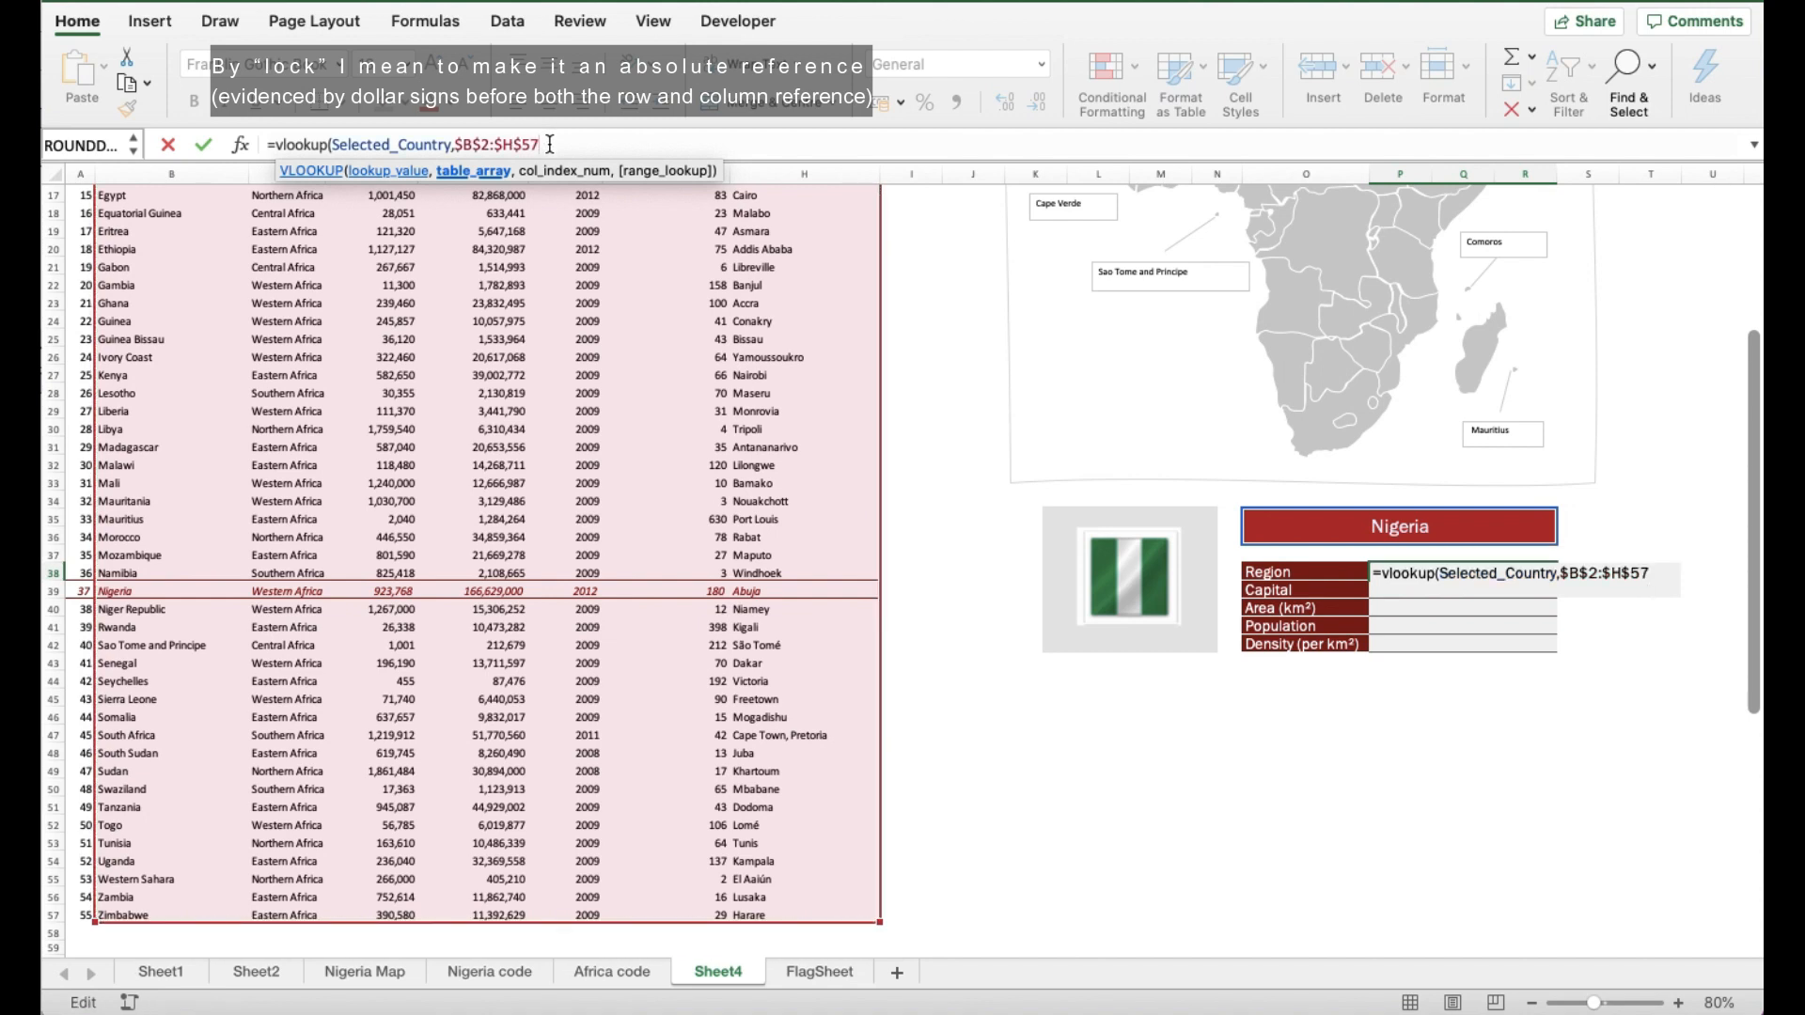
pyautogui.write(',')
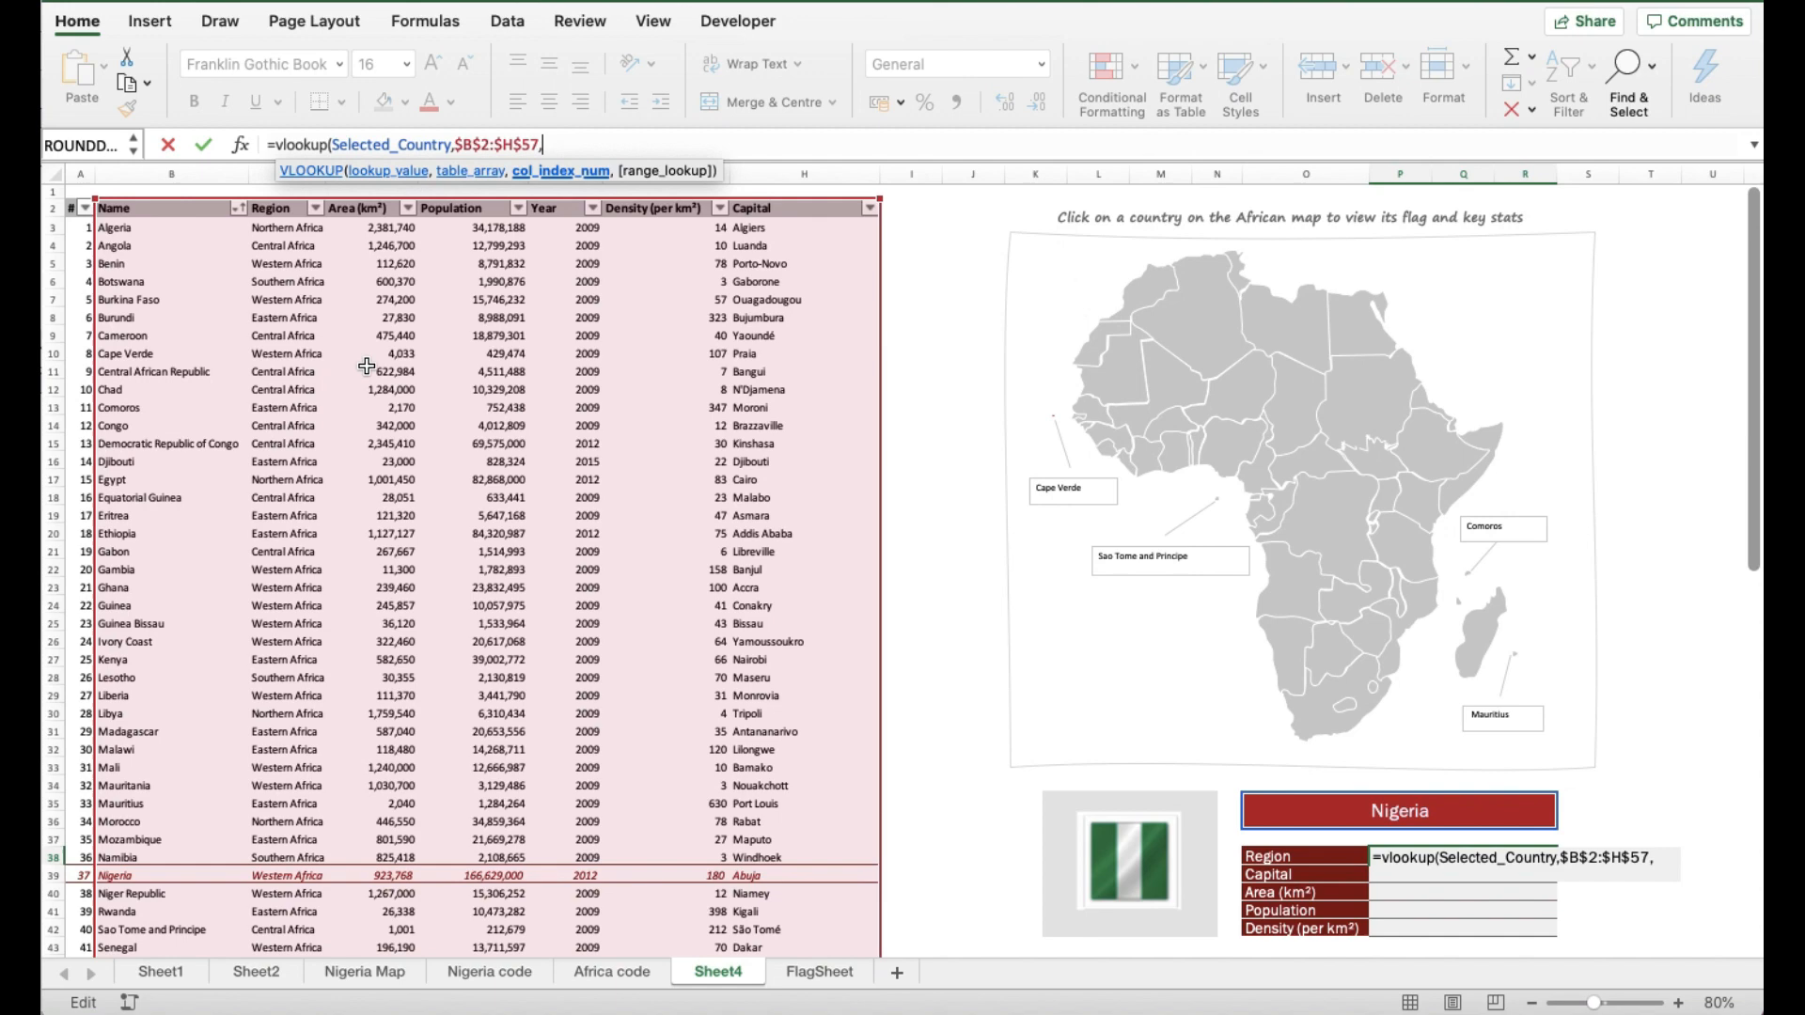
pyautogui.write('2,false)')
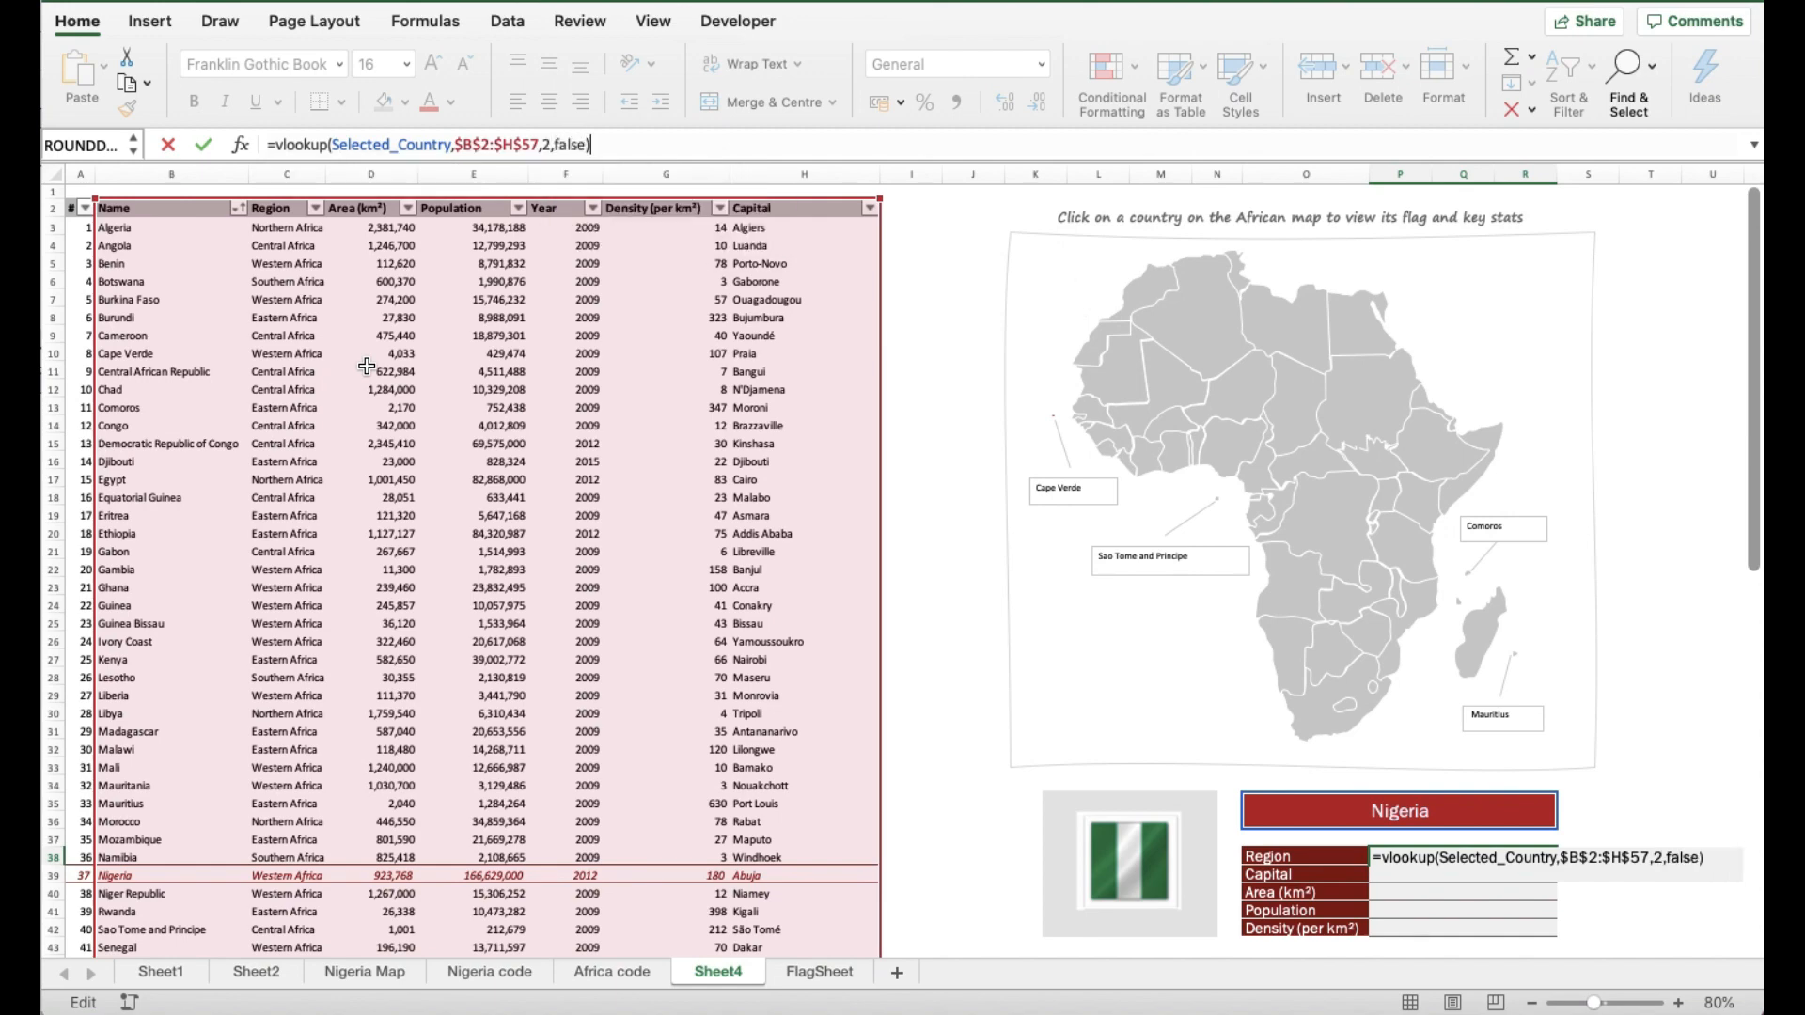
pyautogui.press('Enter')
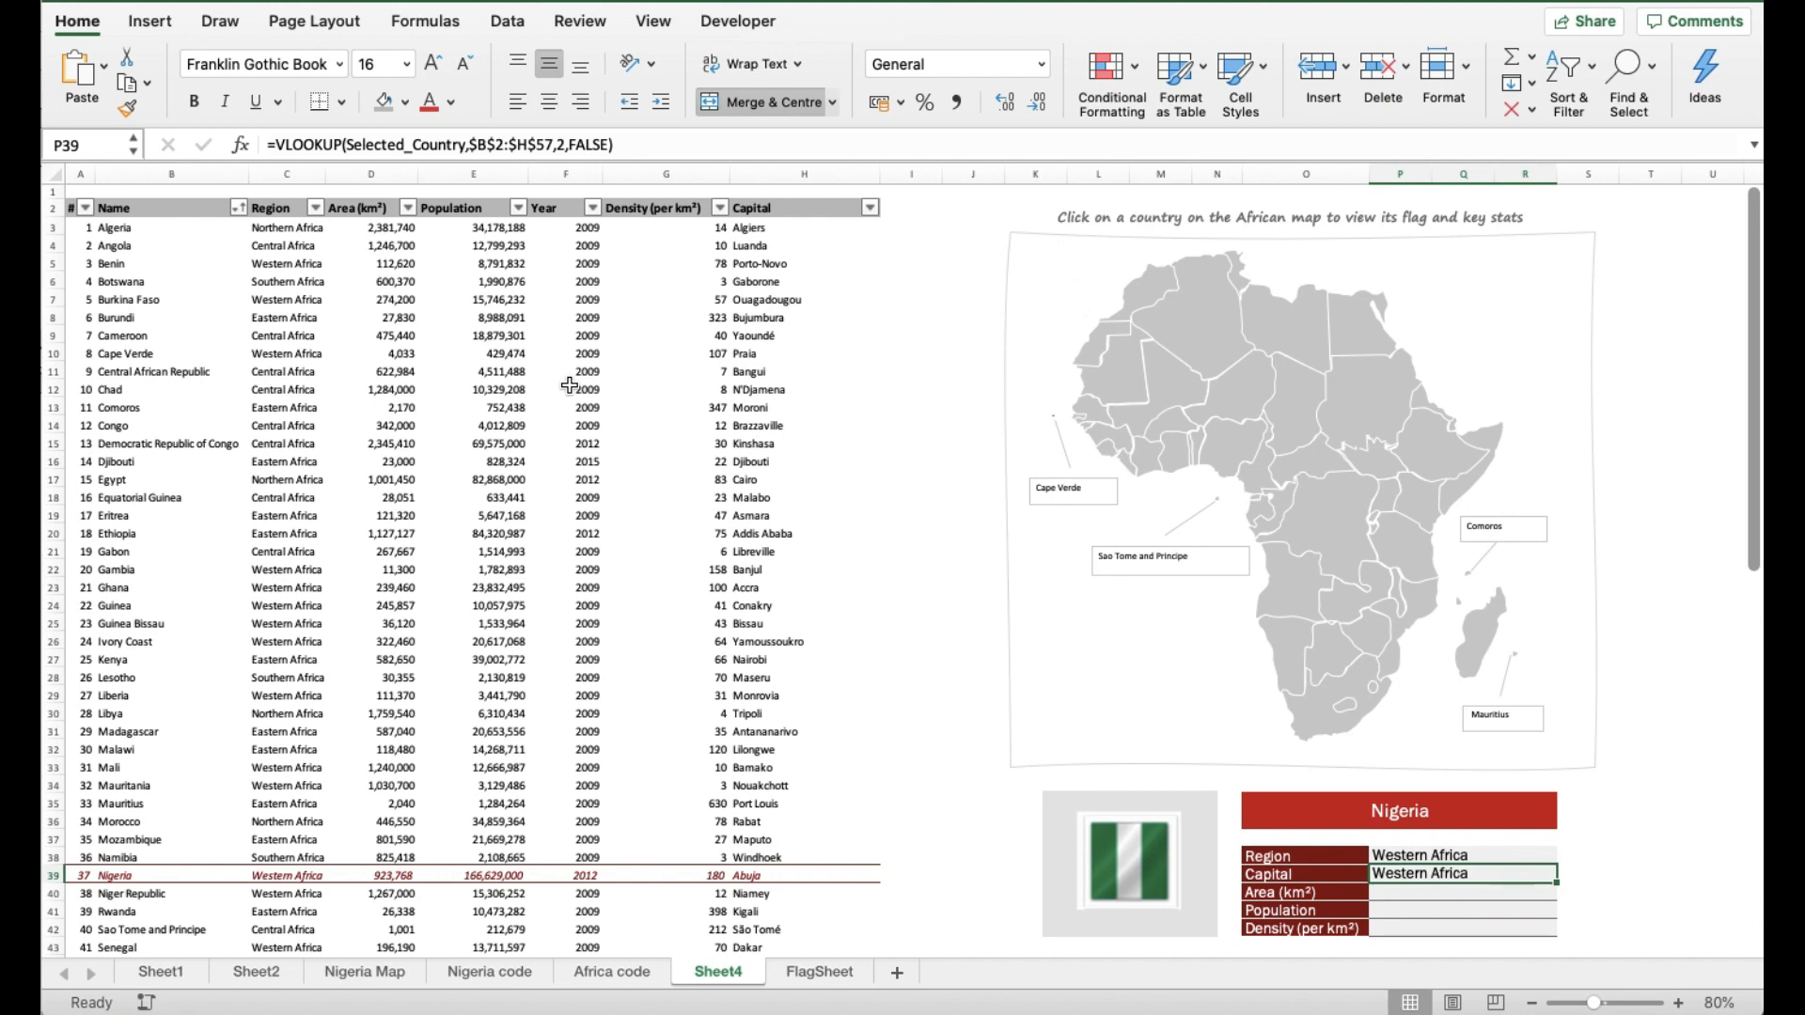
pyautogui.moveTo(200, 200)
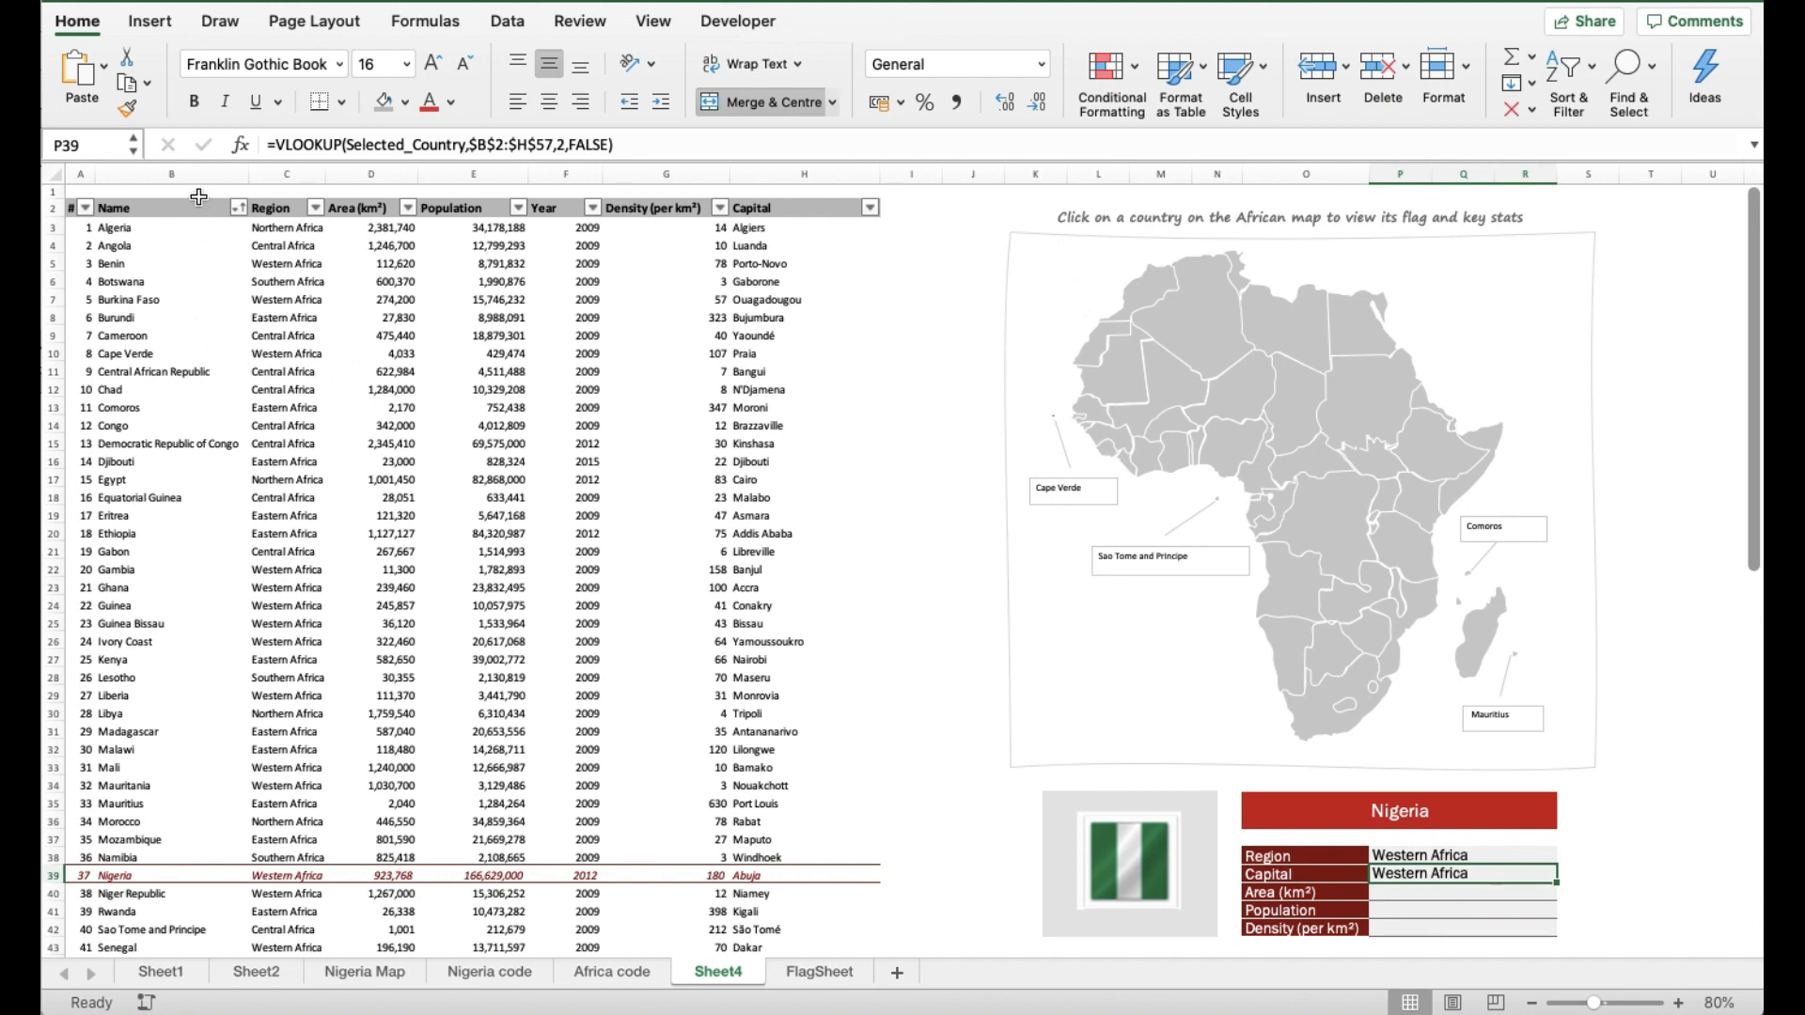
pyautogui.moveTo(271, 207)
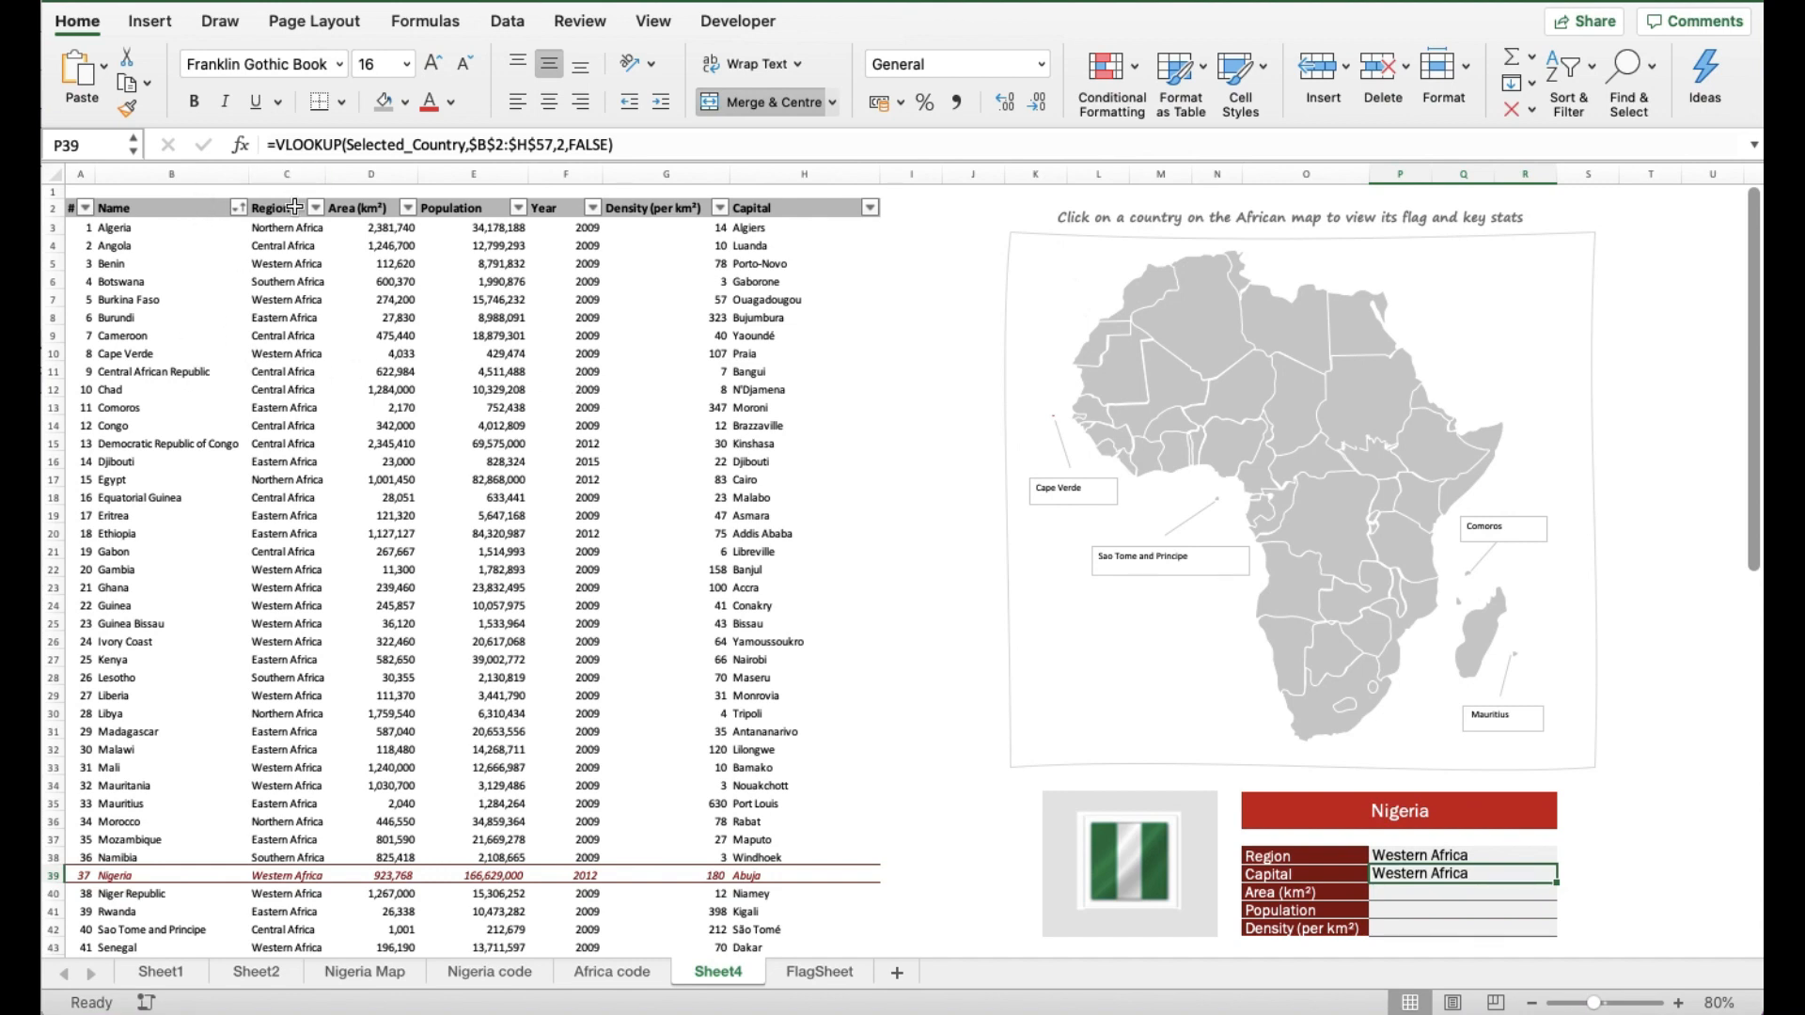
pyautogui.moveTo(472, 184)
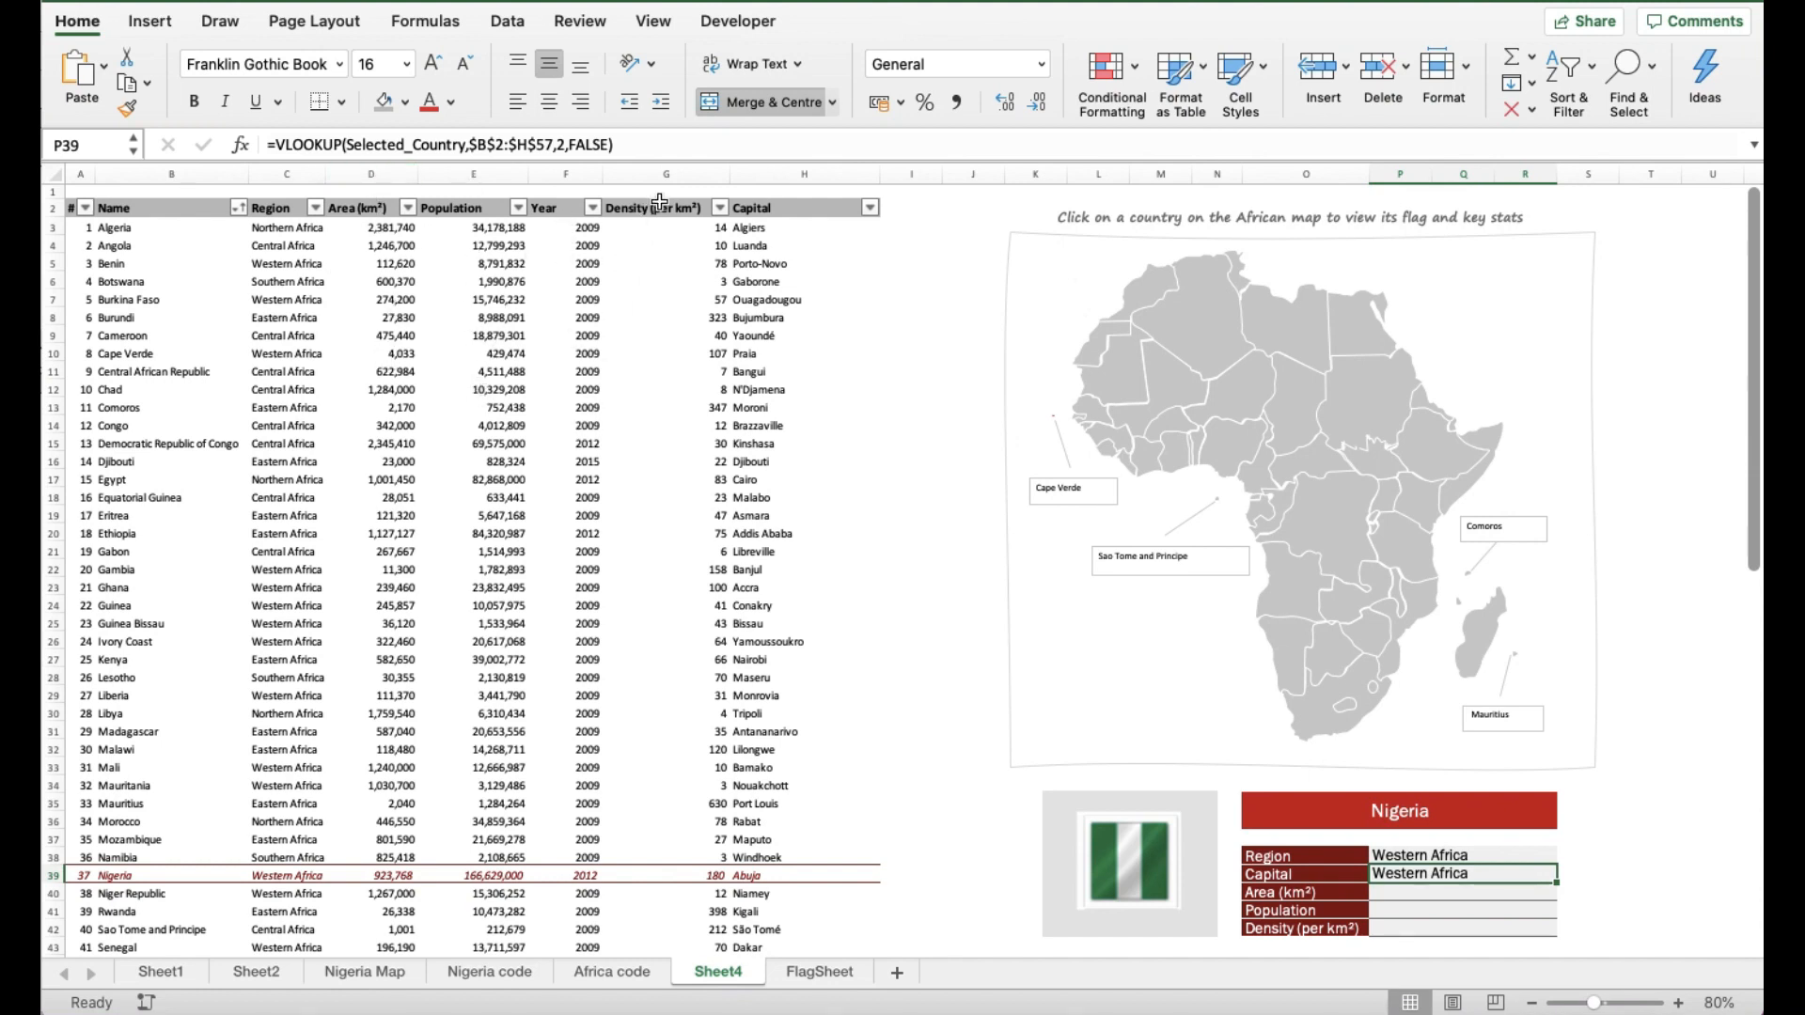
pyautogui.moveTo(794, 425)
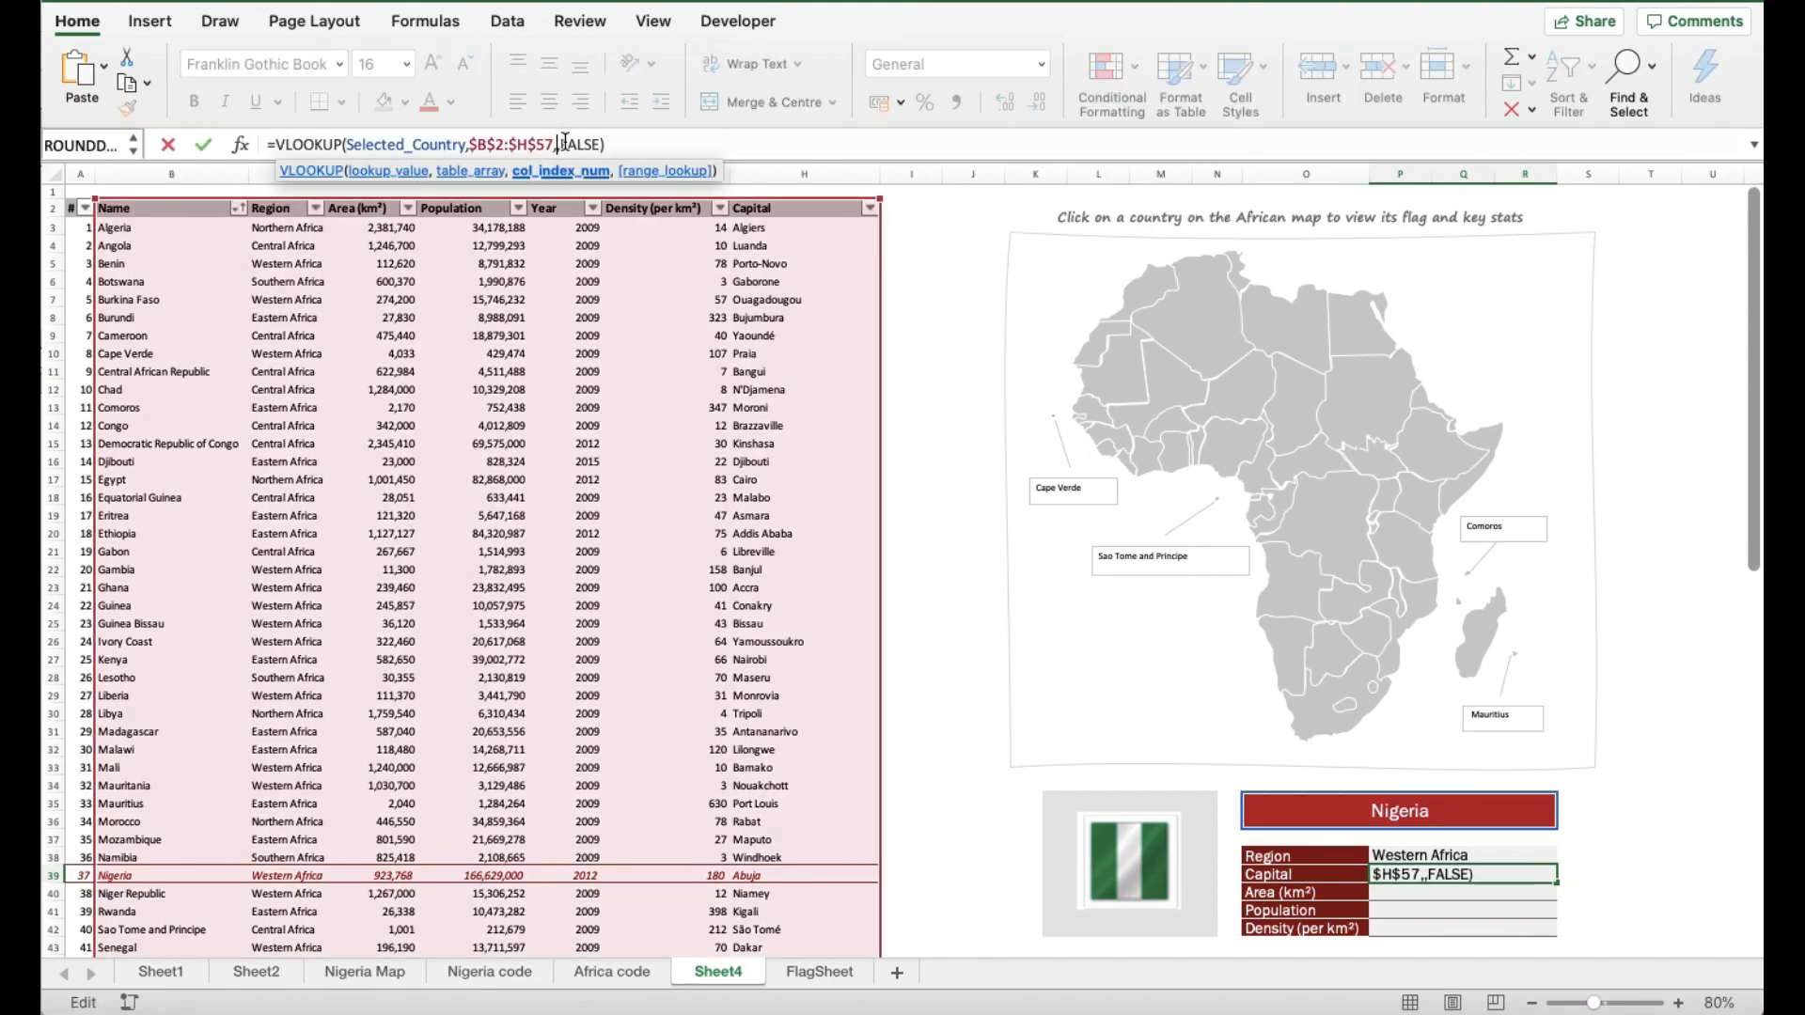
# Step: Point the Capital VLOOKUP at column 7 so it returns Abuja, then fill the formula down
pyautogui.write('7')
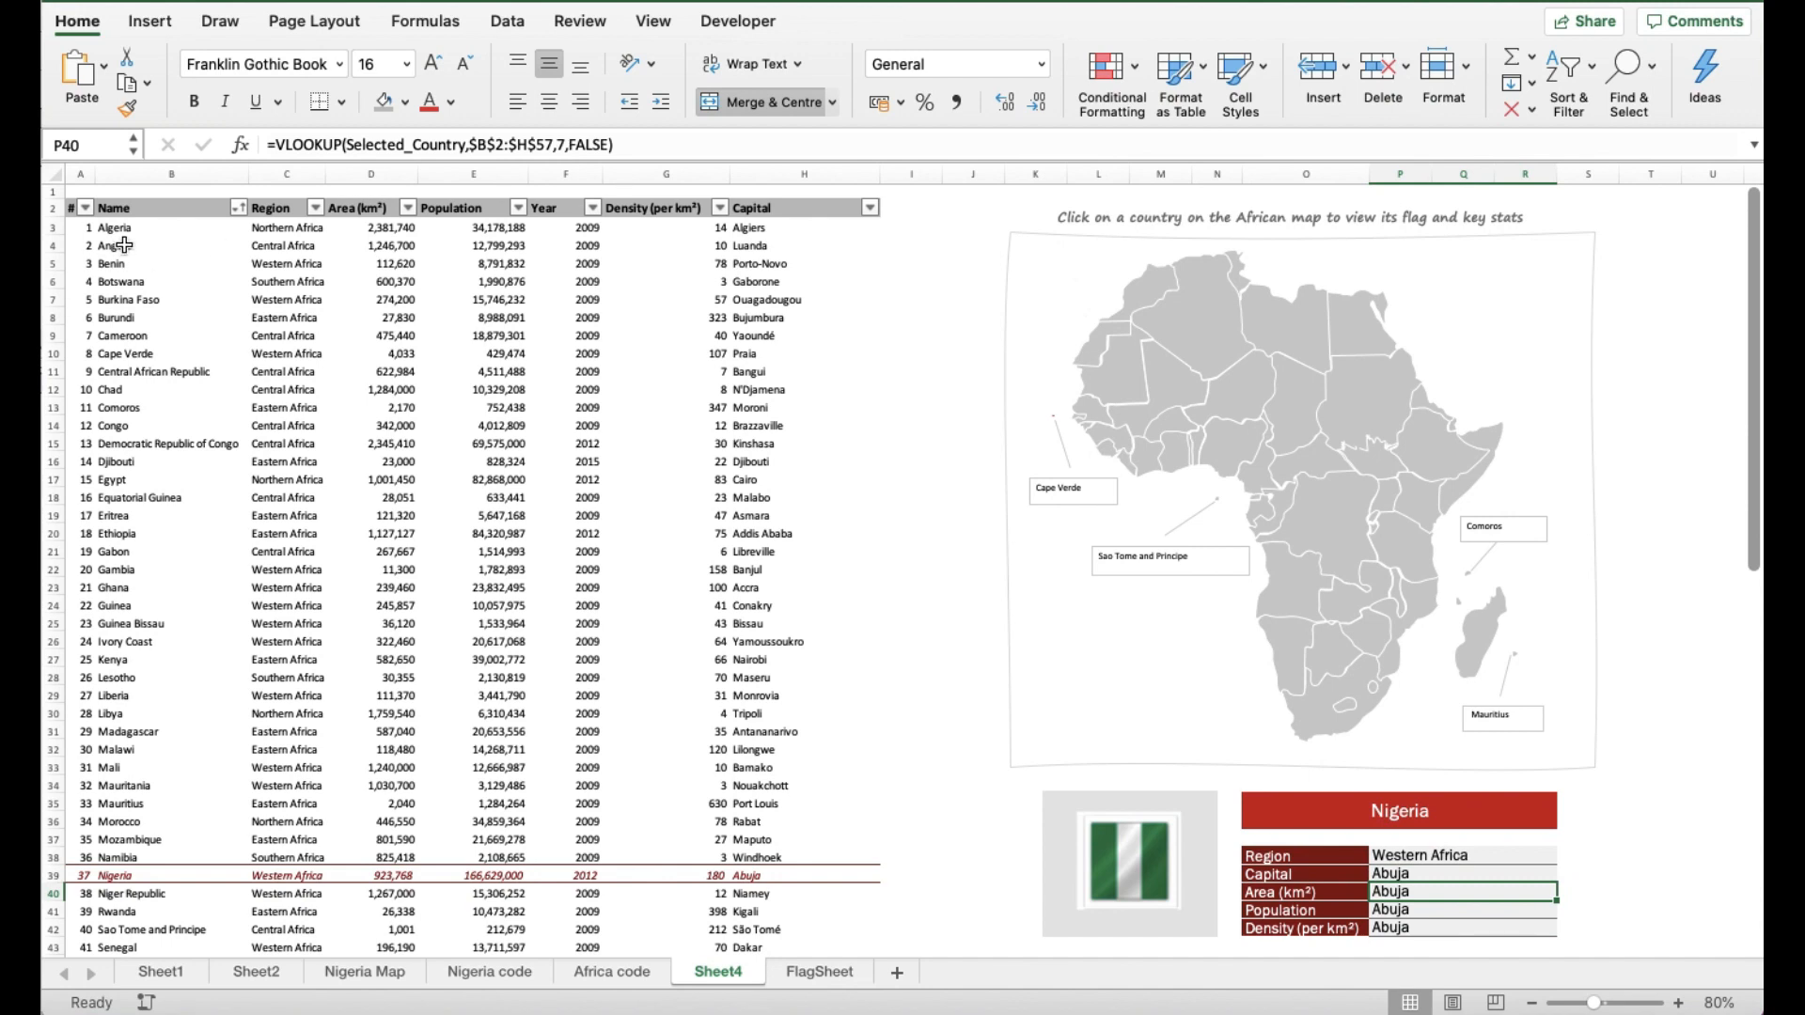
pyautogui.moveTo(237, 274)
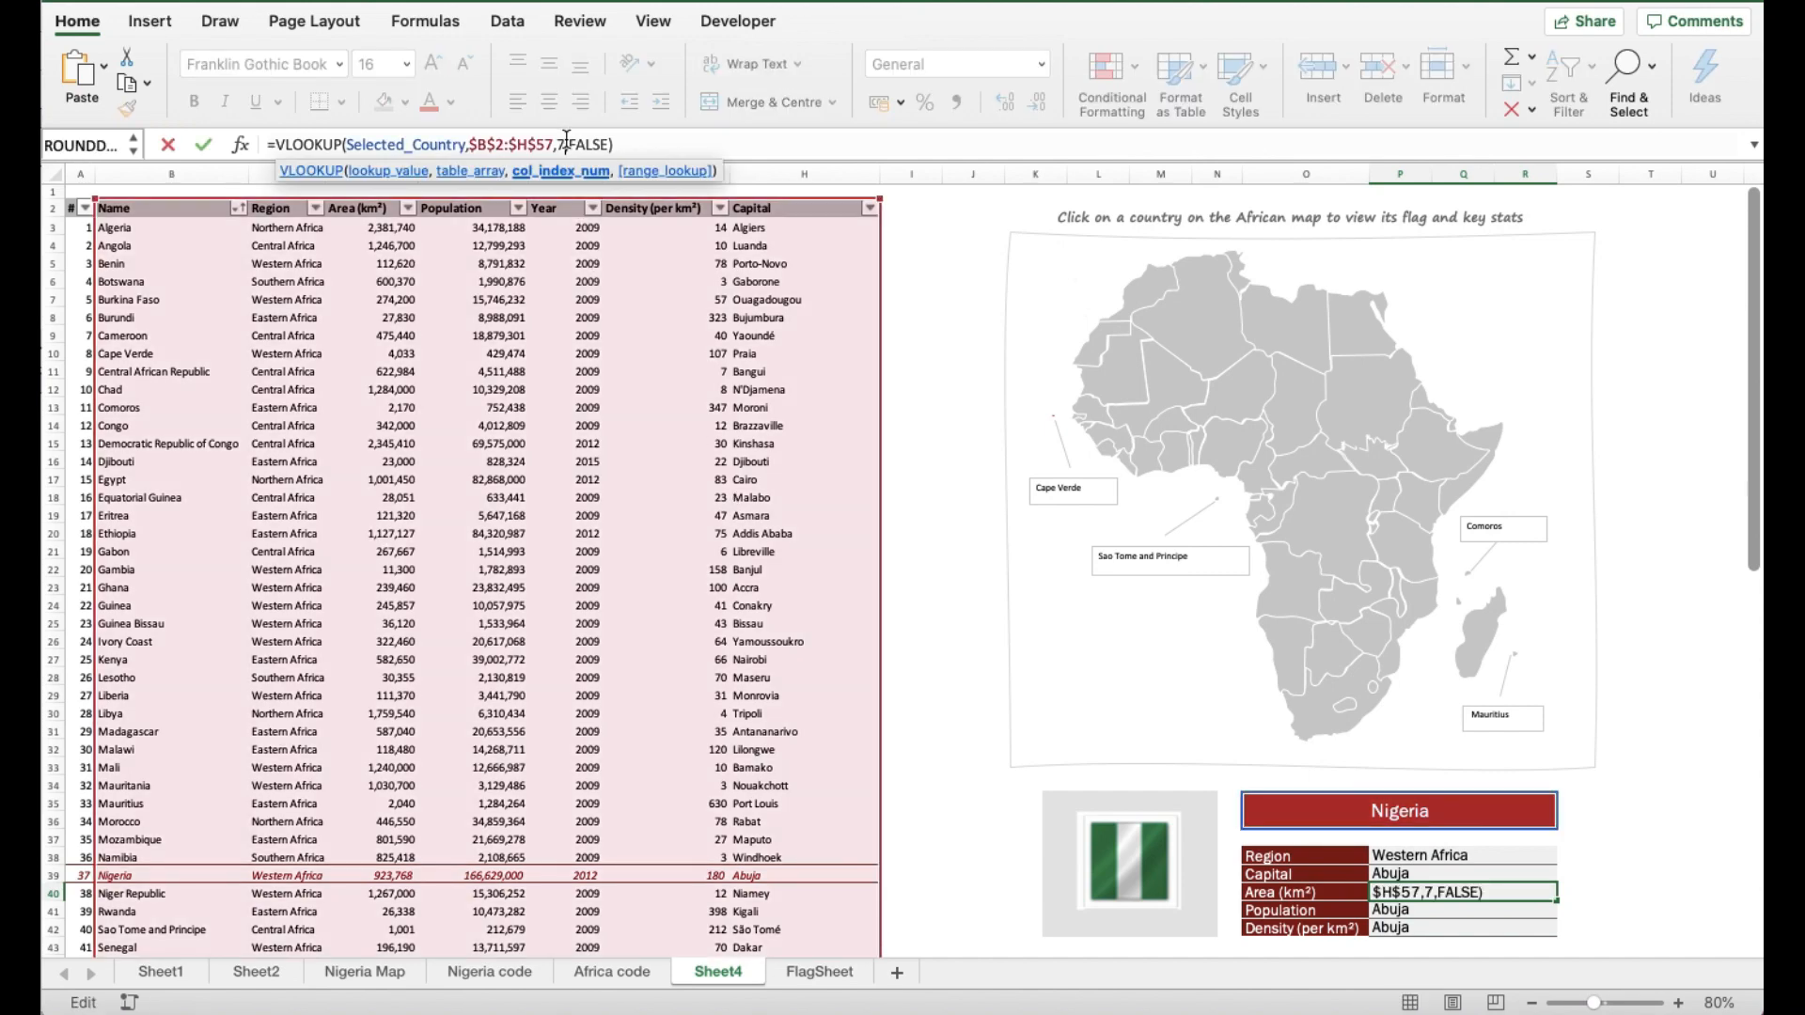
# Step: Set the Area, Population and Density lookups to columns 4, 5 and 6, showing 923768, 166629000 and 180
pyautogui.press('Enter')
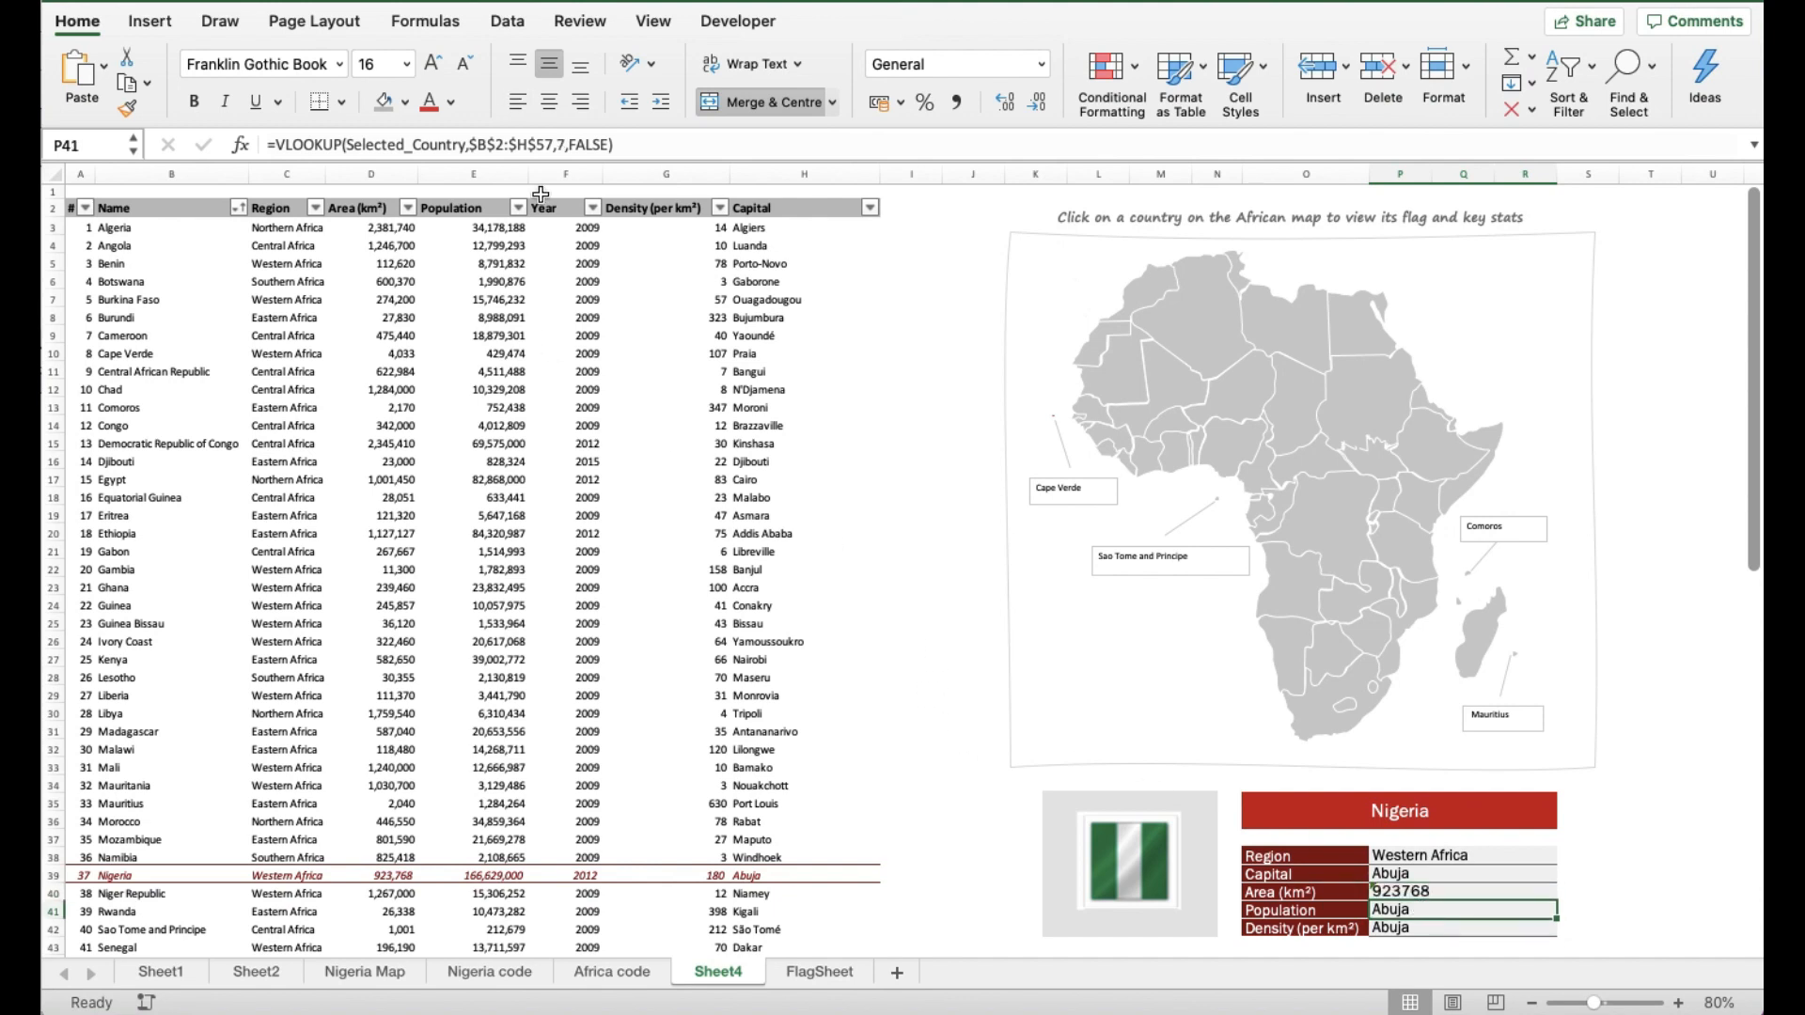
pyautogui.moveTo(203, 417)
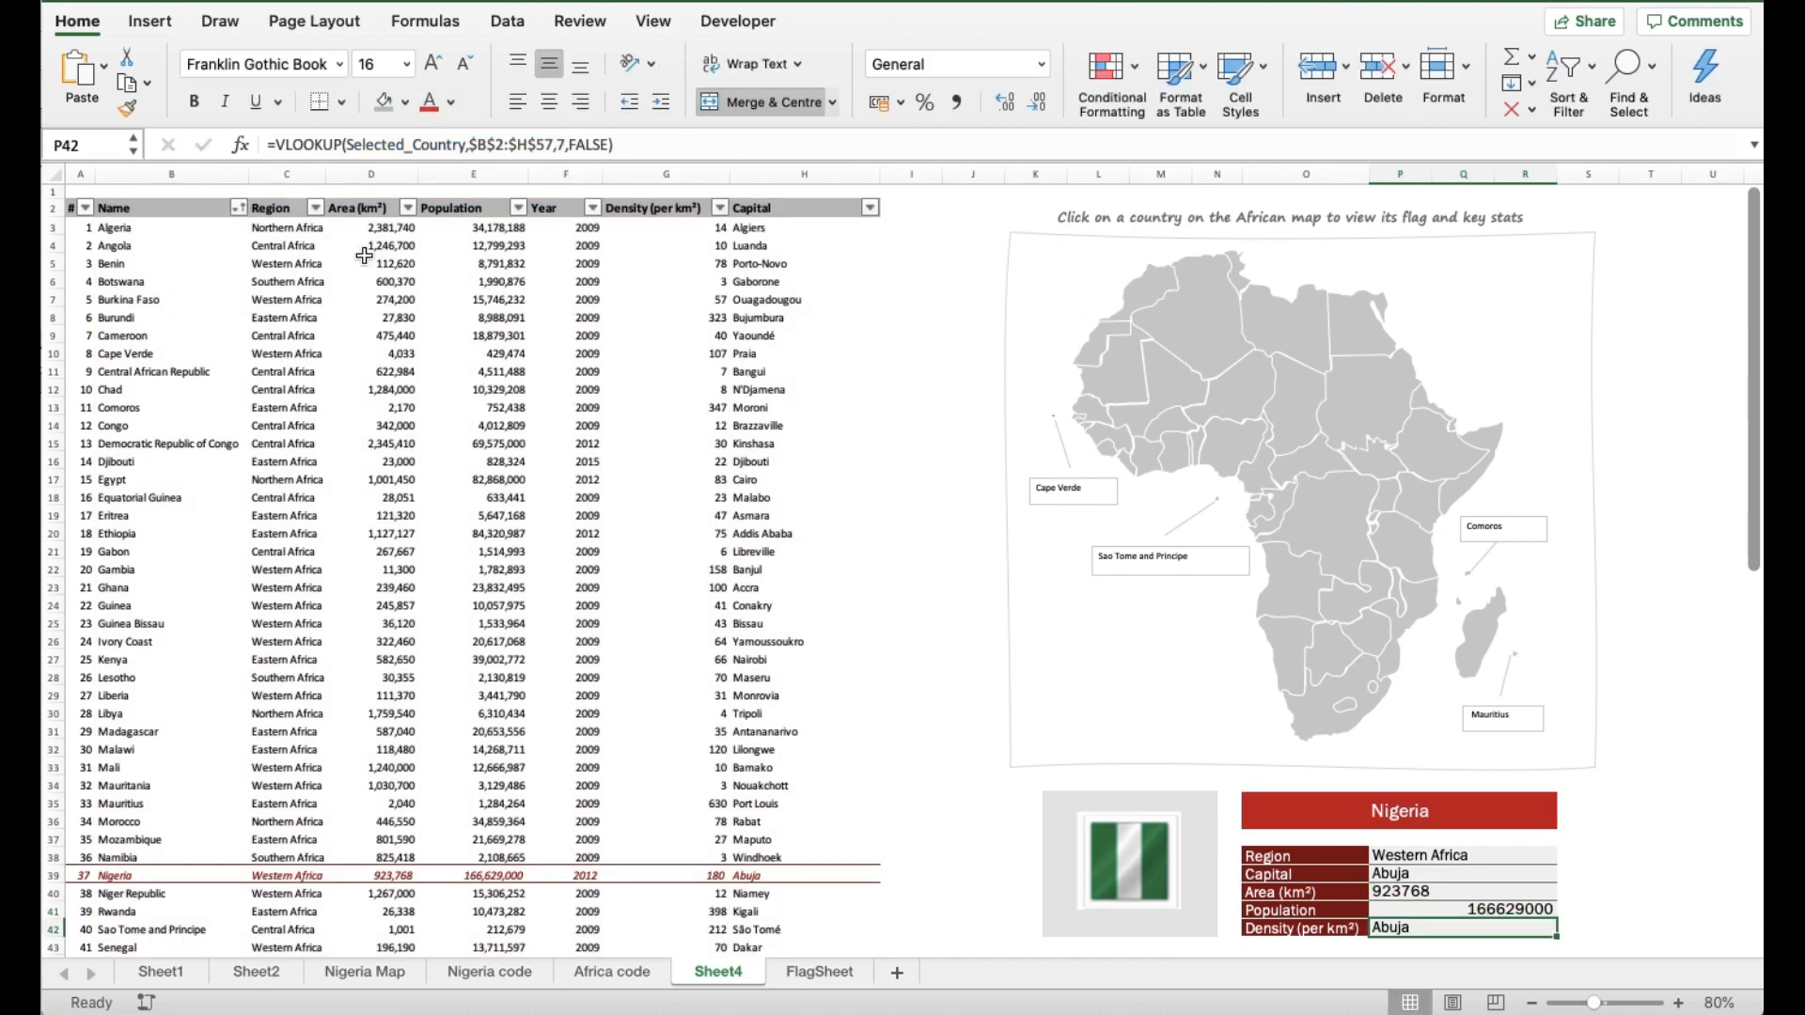
pyautogui.moveTo(383, 370)
pyautogui.write('6')
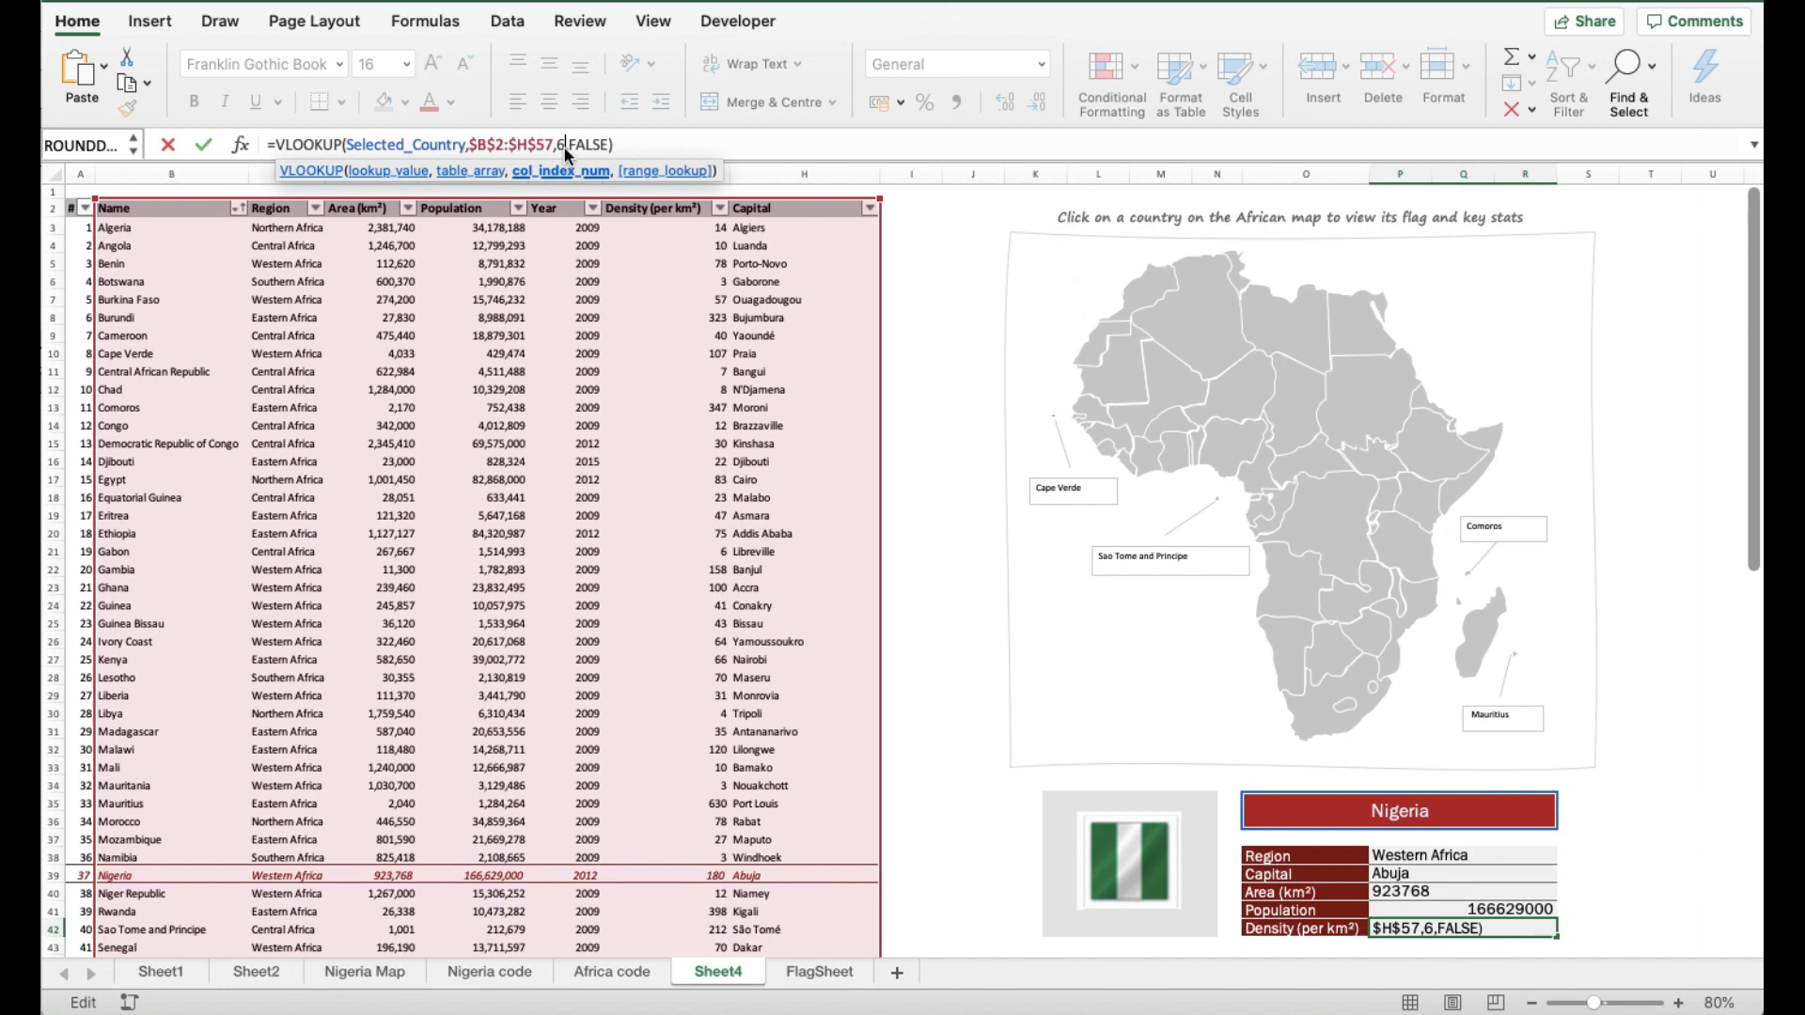
pyautogui.press('Enter')
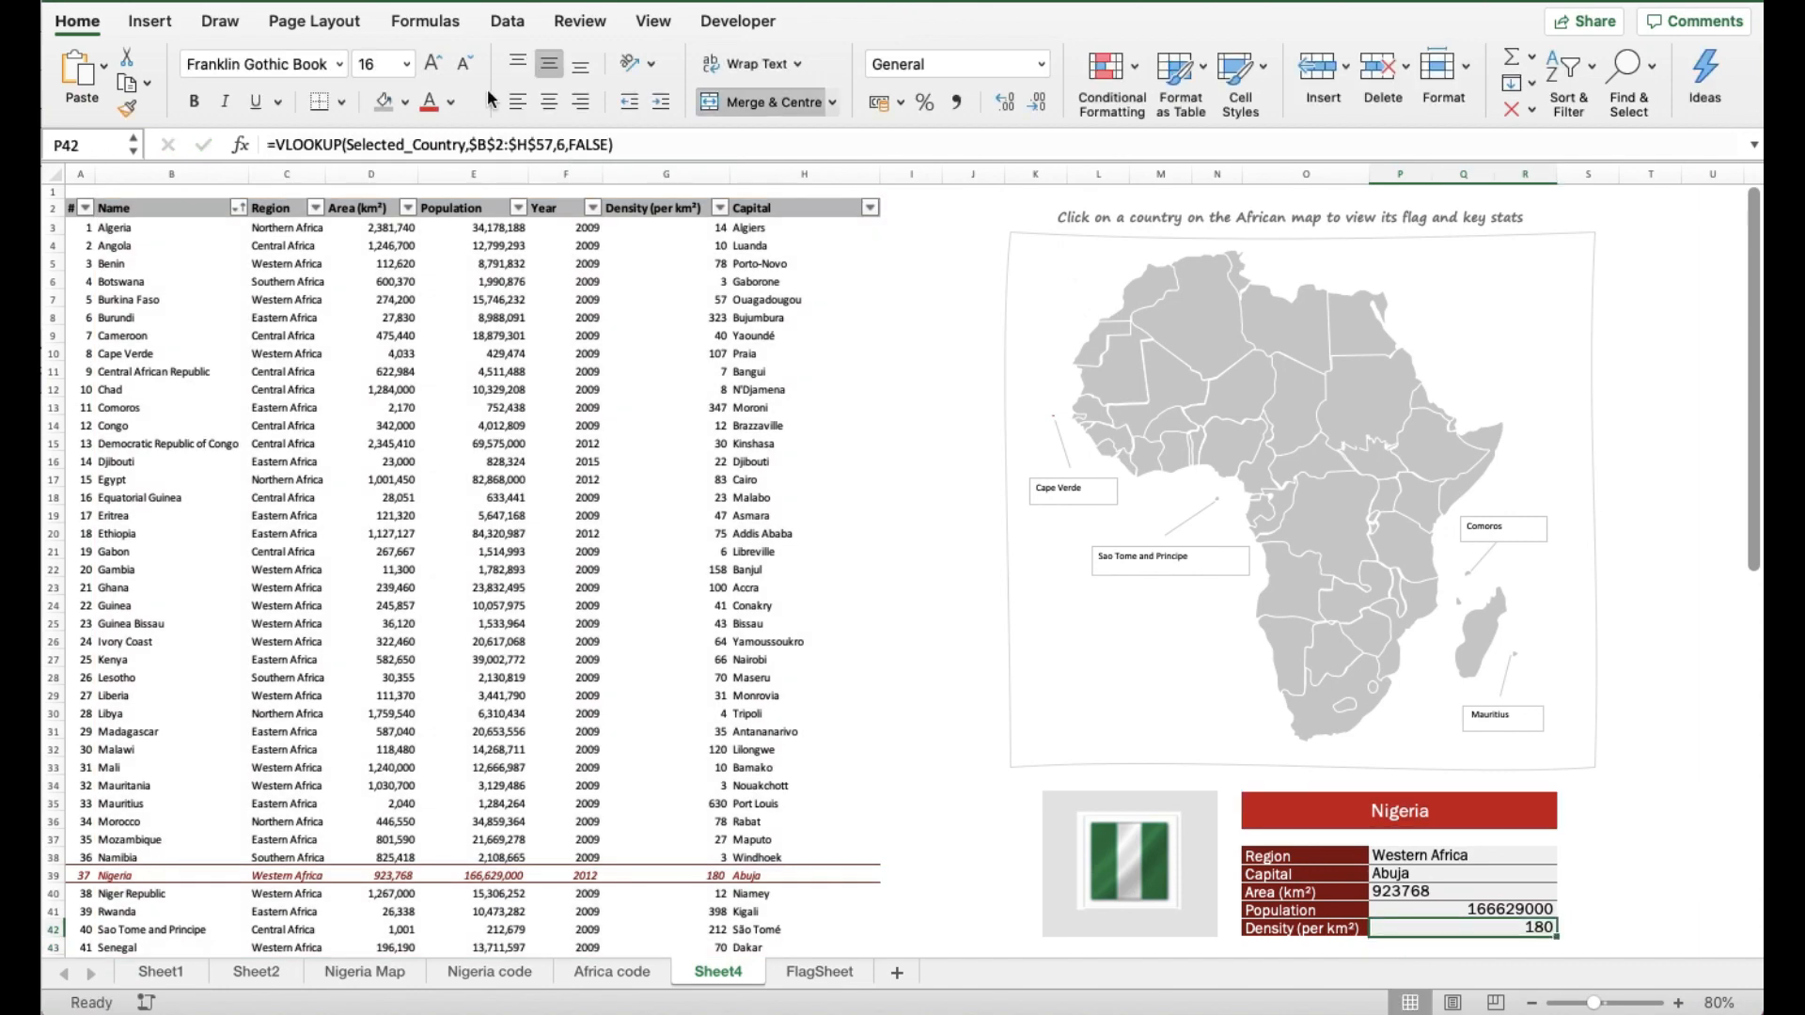
# Step: Left-align the density value 180 and move to the population cell
pyautogui.click(517, 102)
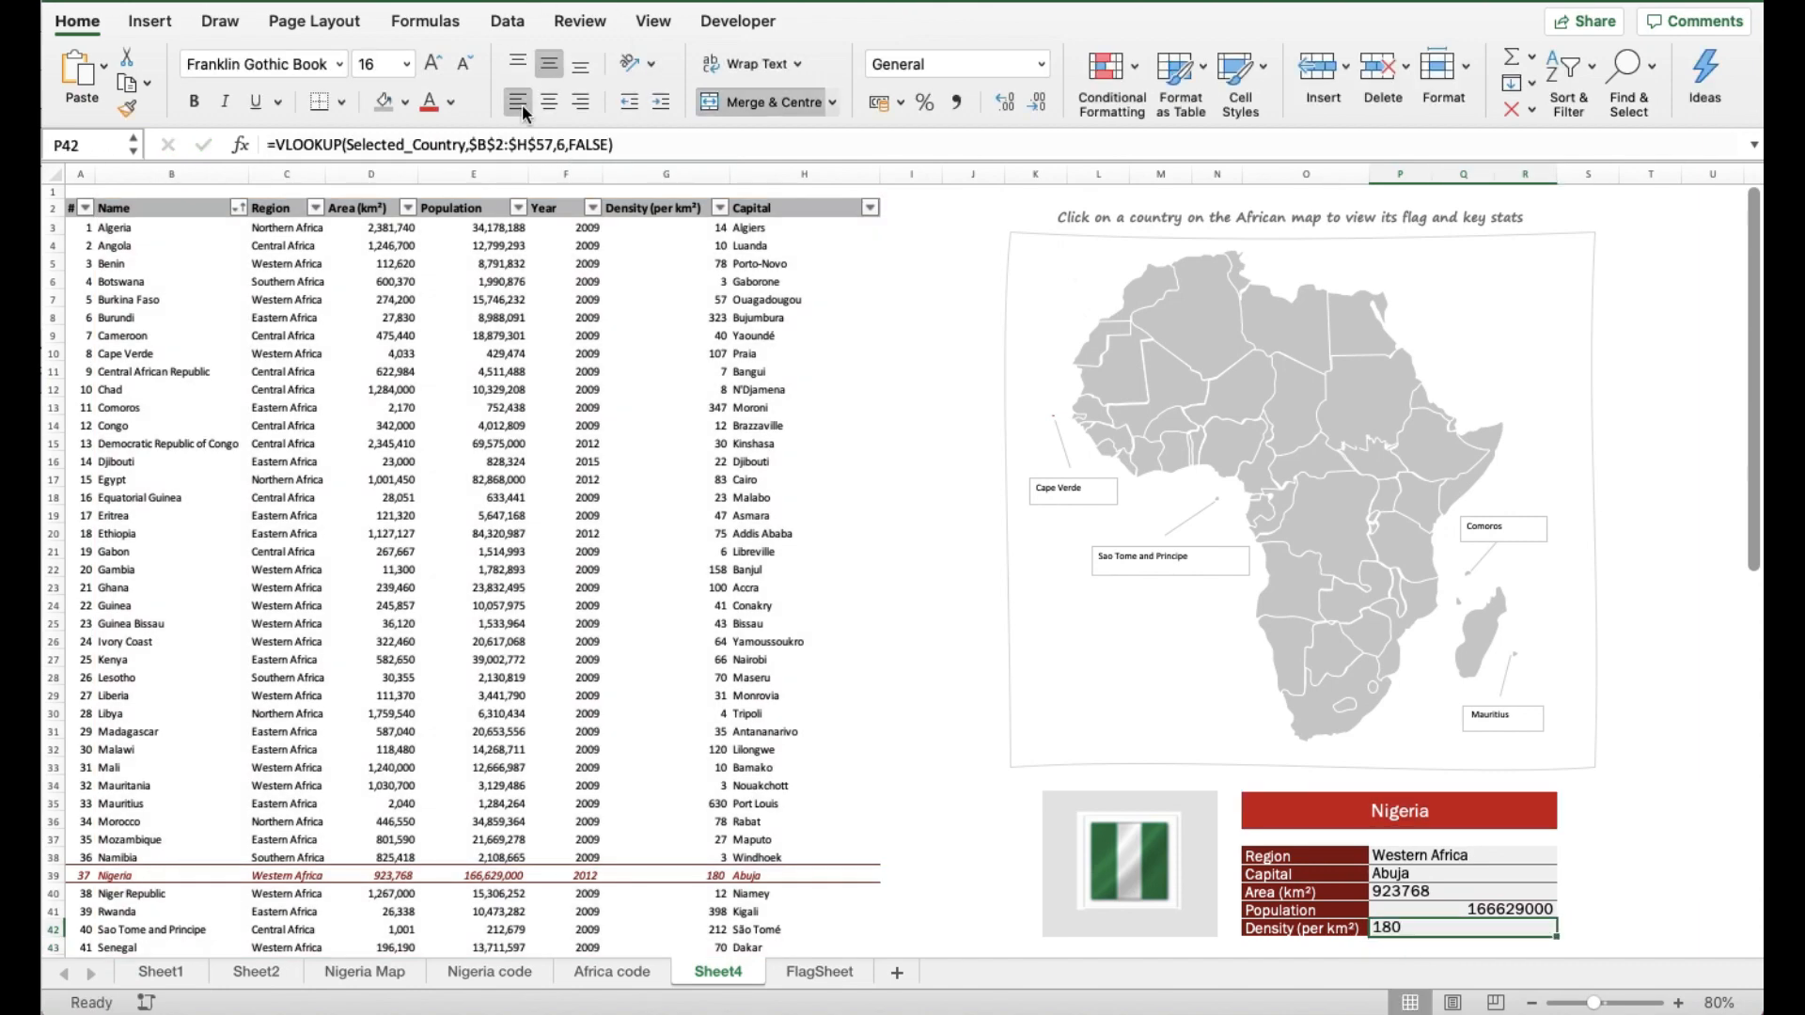
pyautogui.click(1463, 910)
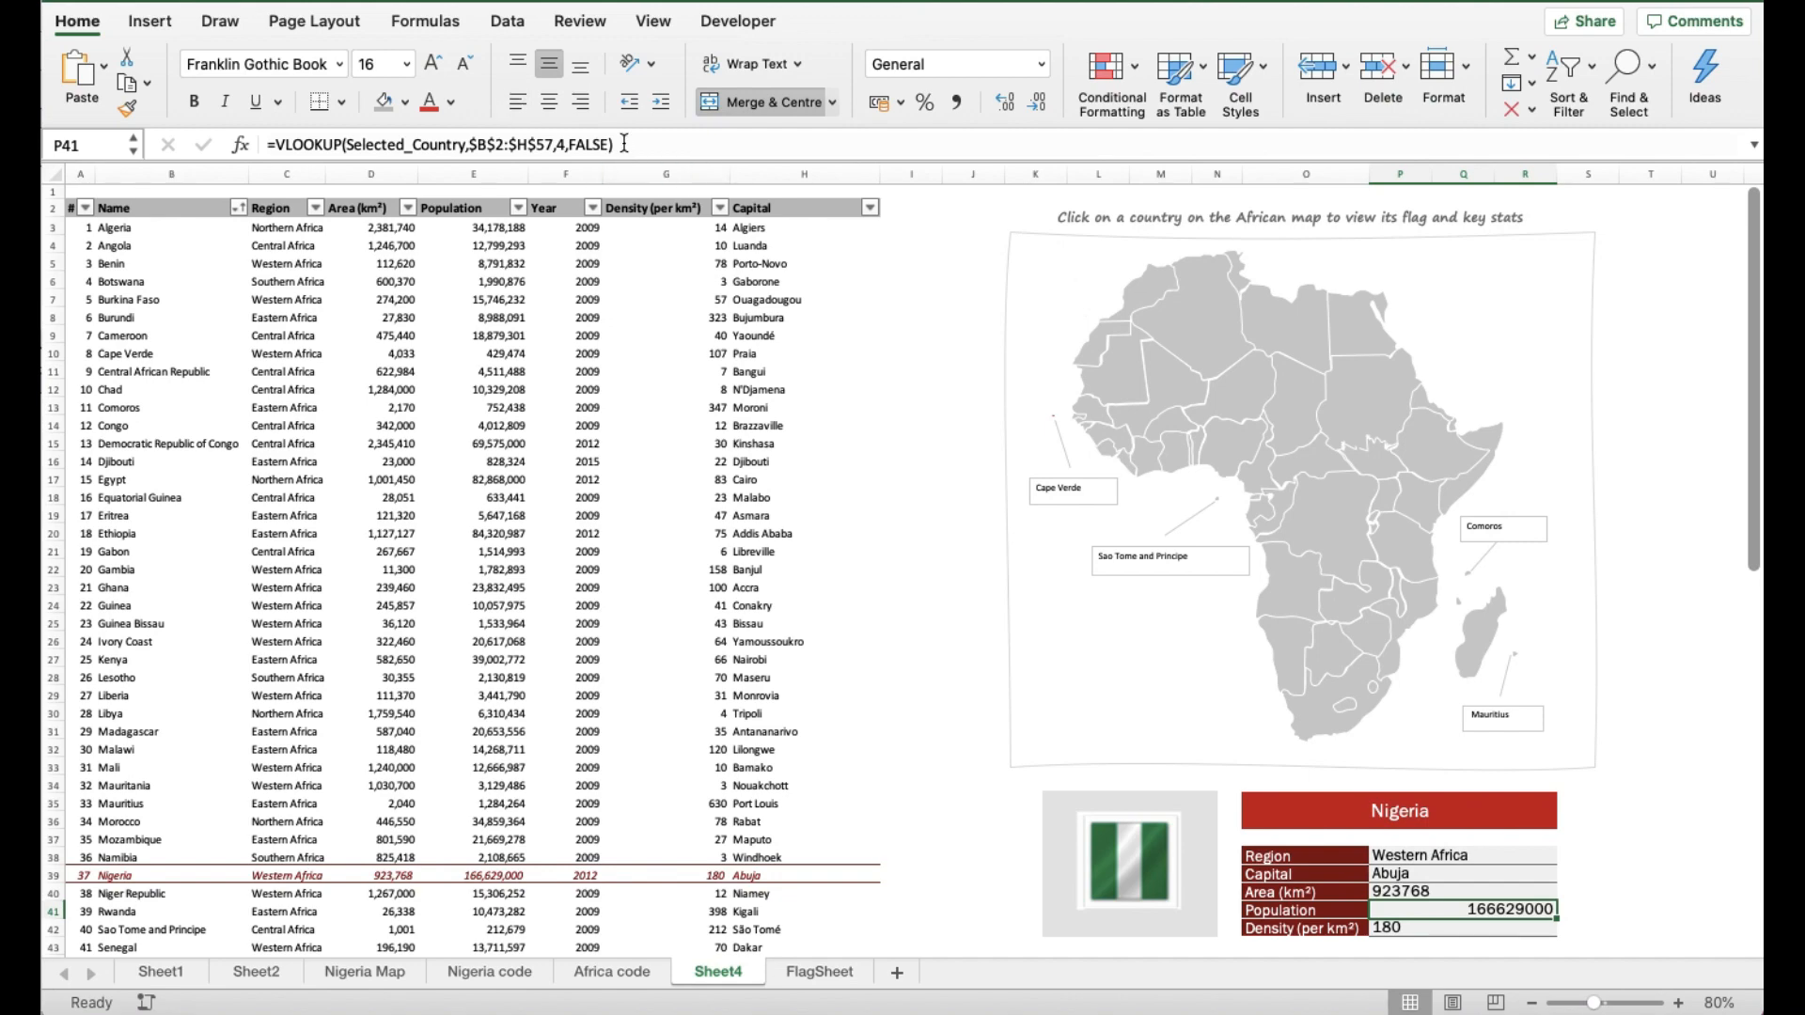
pyautogui.doubleClick(1457, 910)
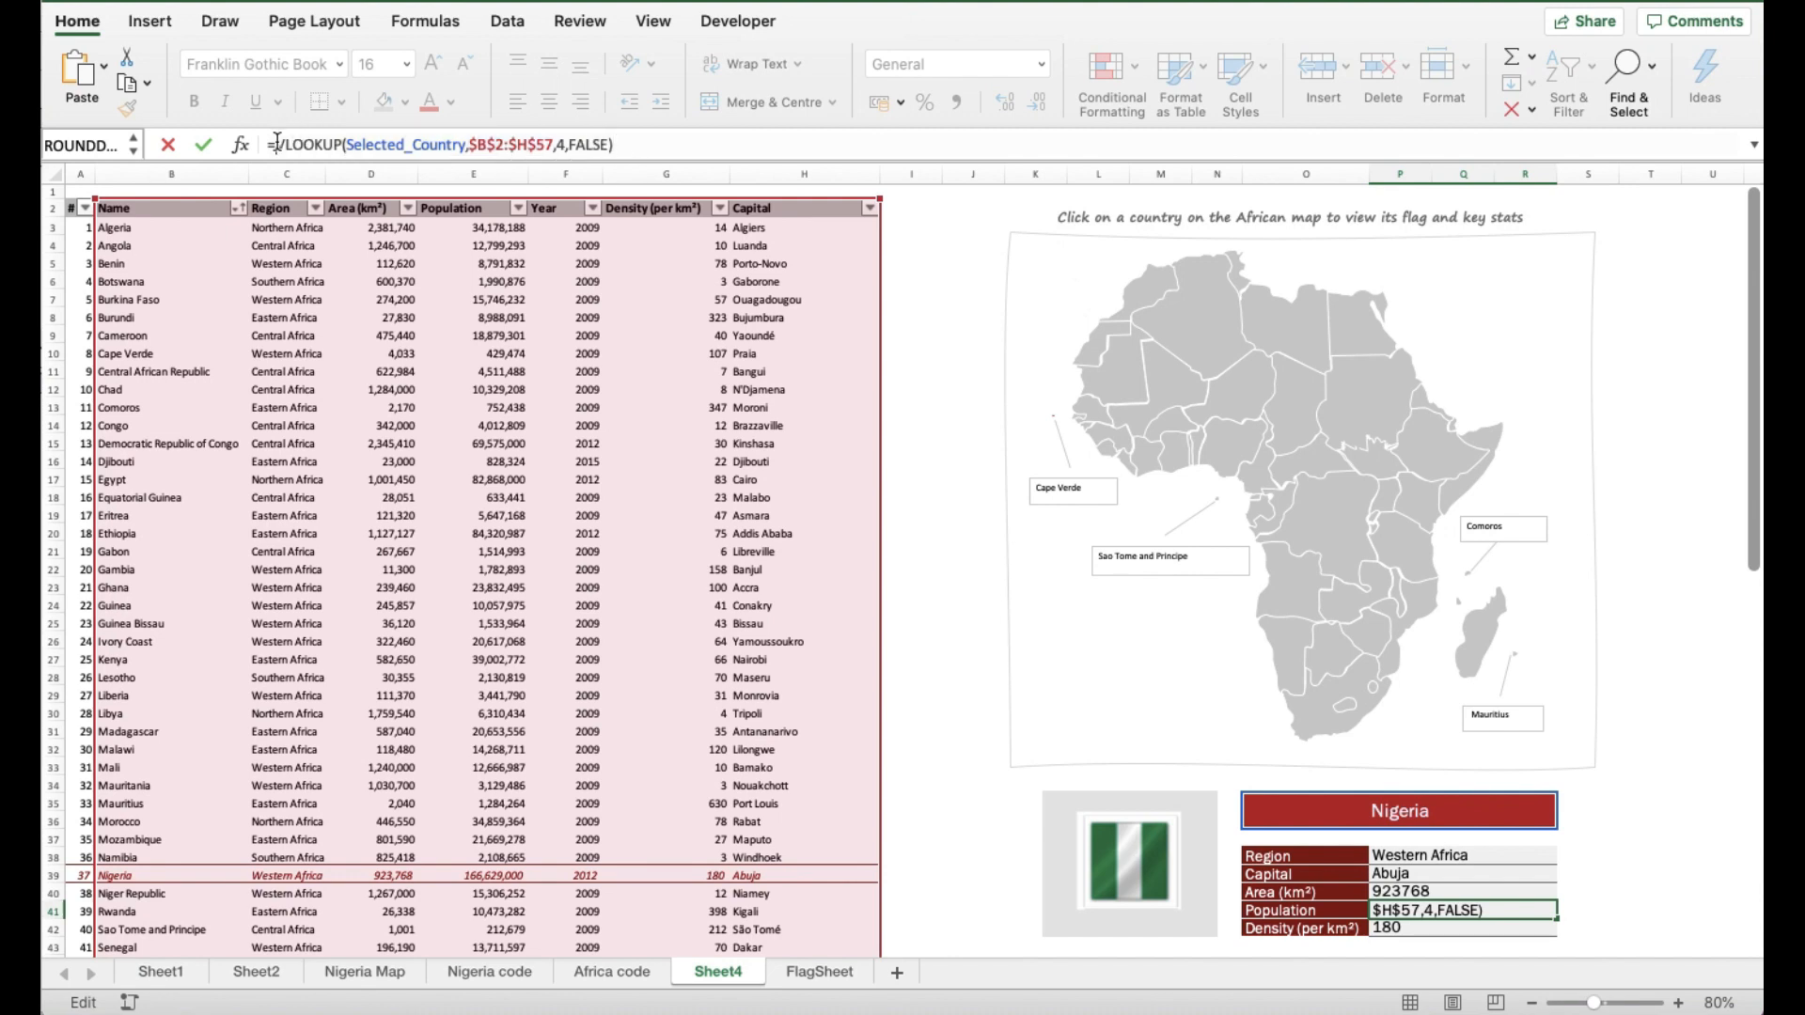
pyautogui.write('concatenat')
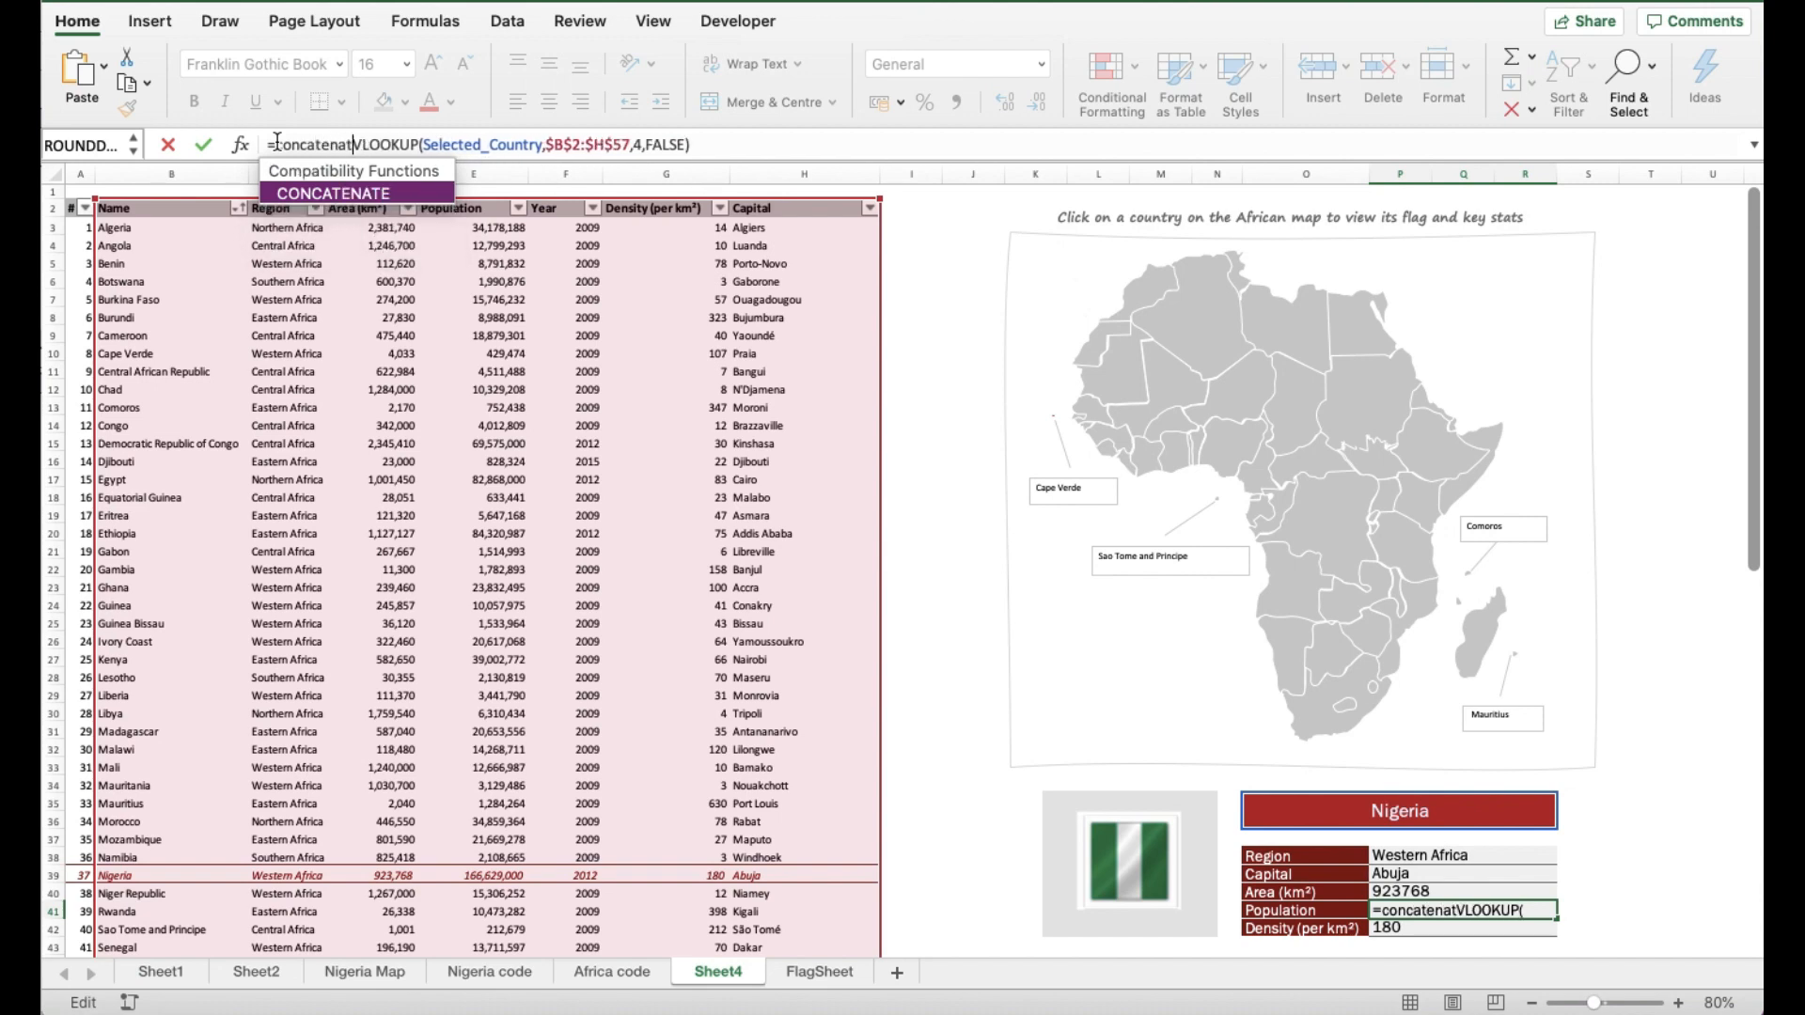
pyautogui.write('e')
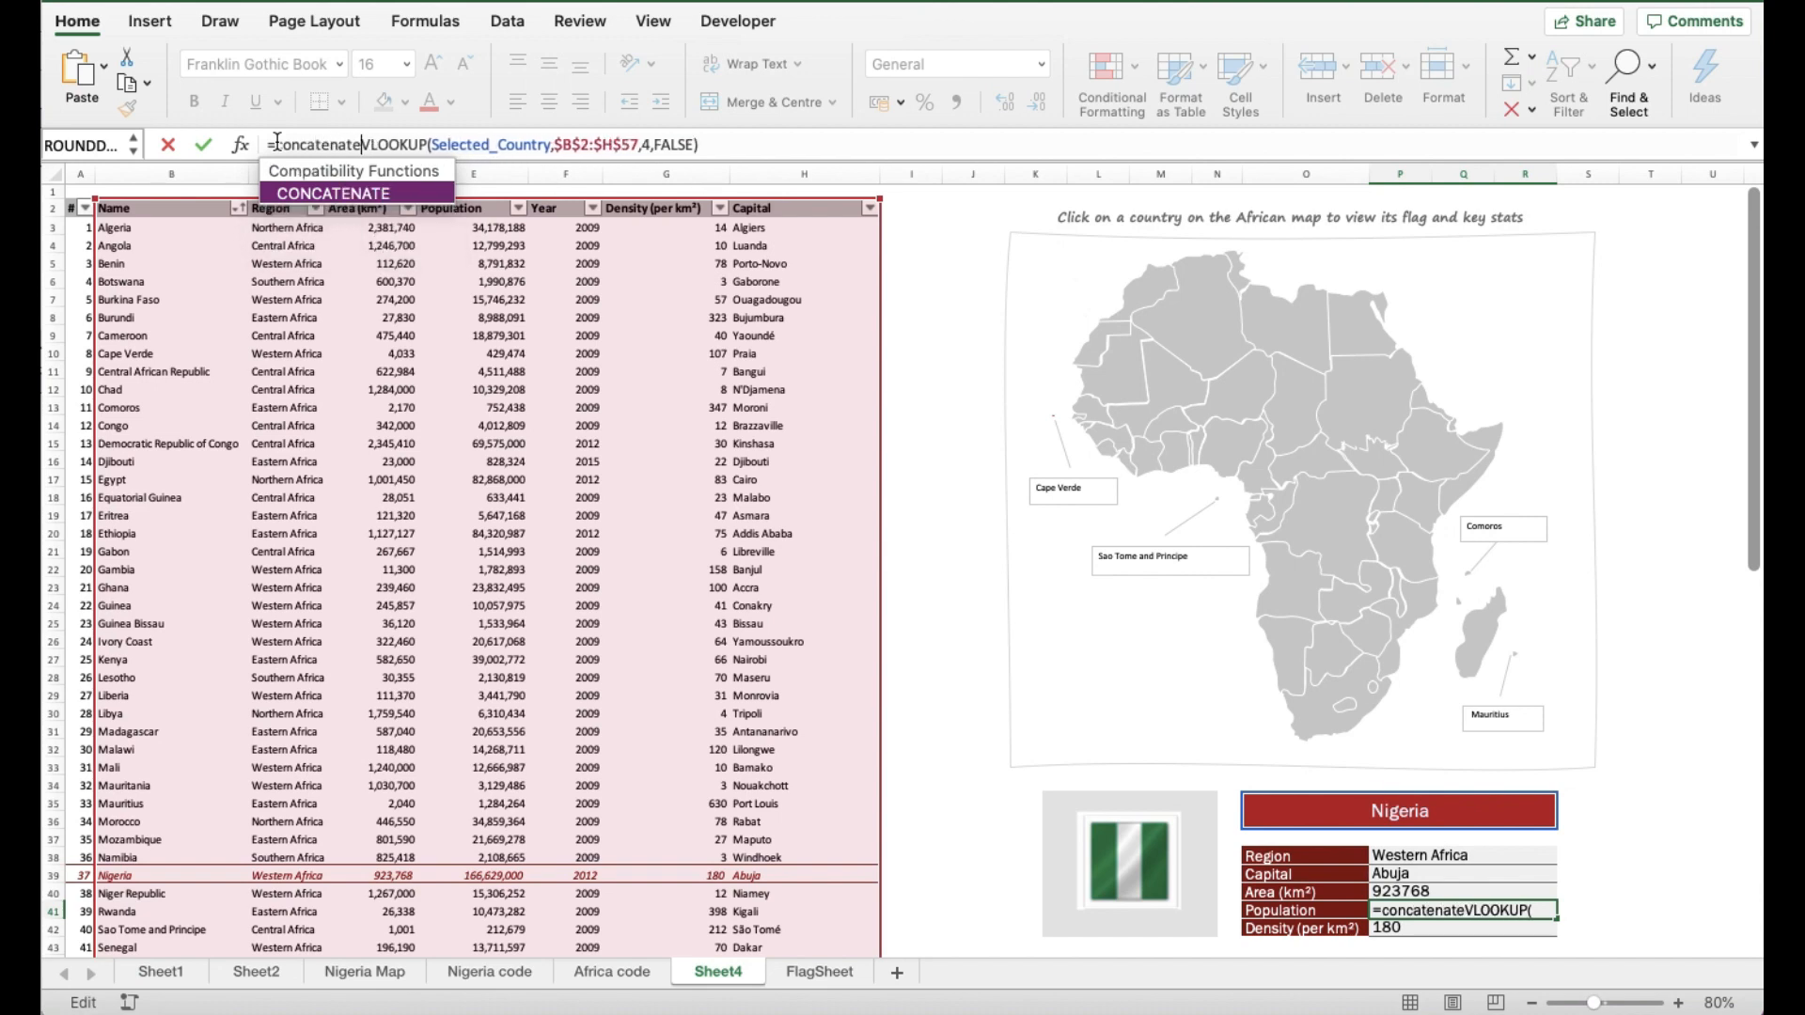
pyautogui.write('(')
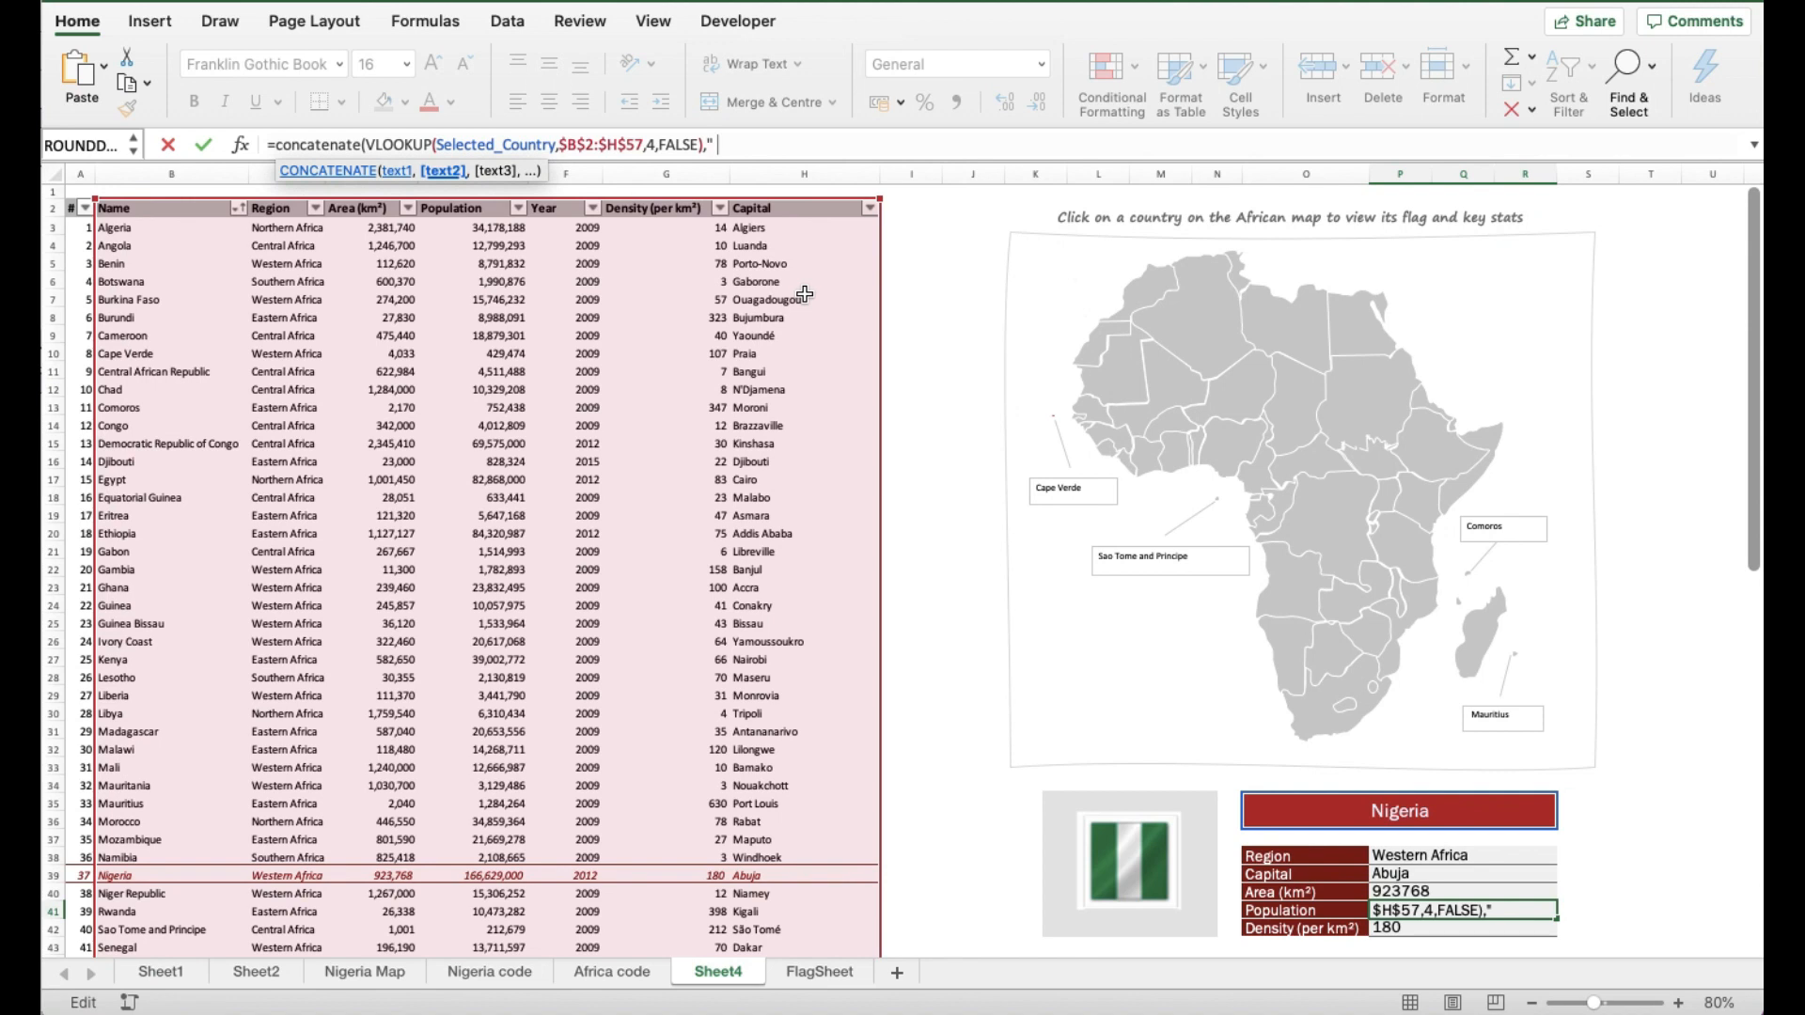
pyautogui.write('(')
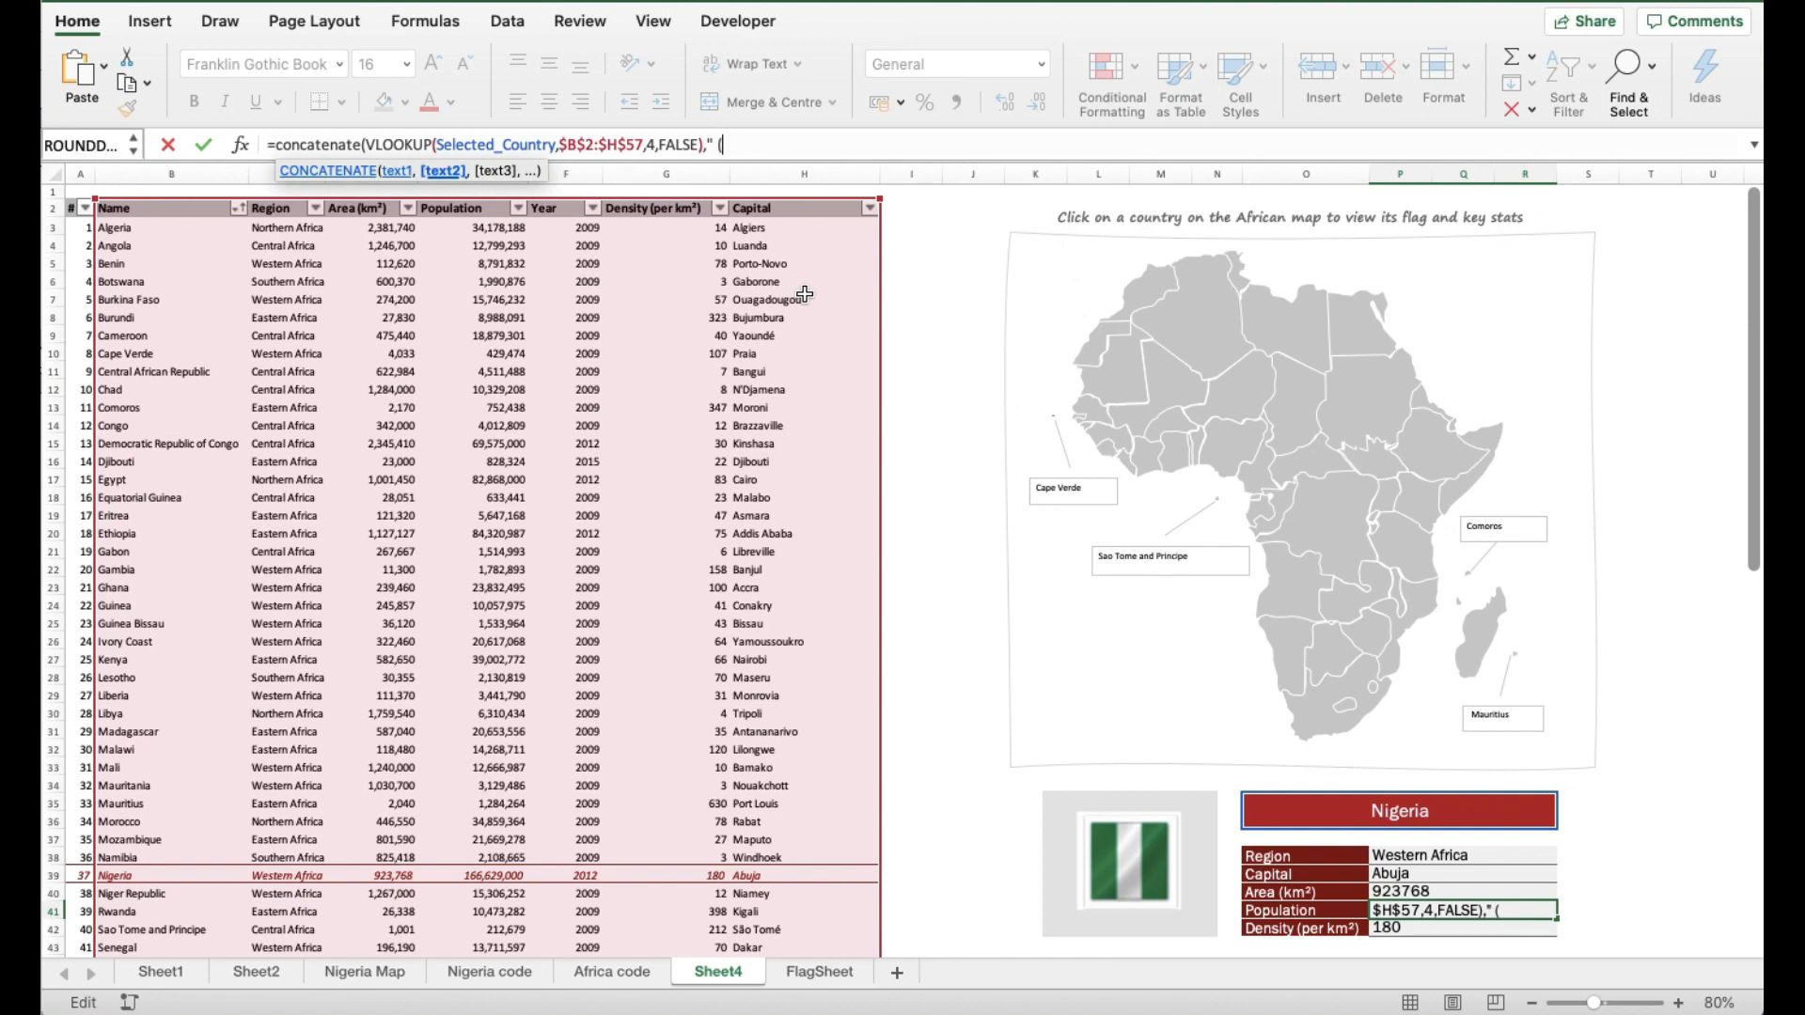
pyautogui.write('(')
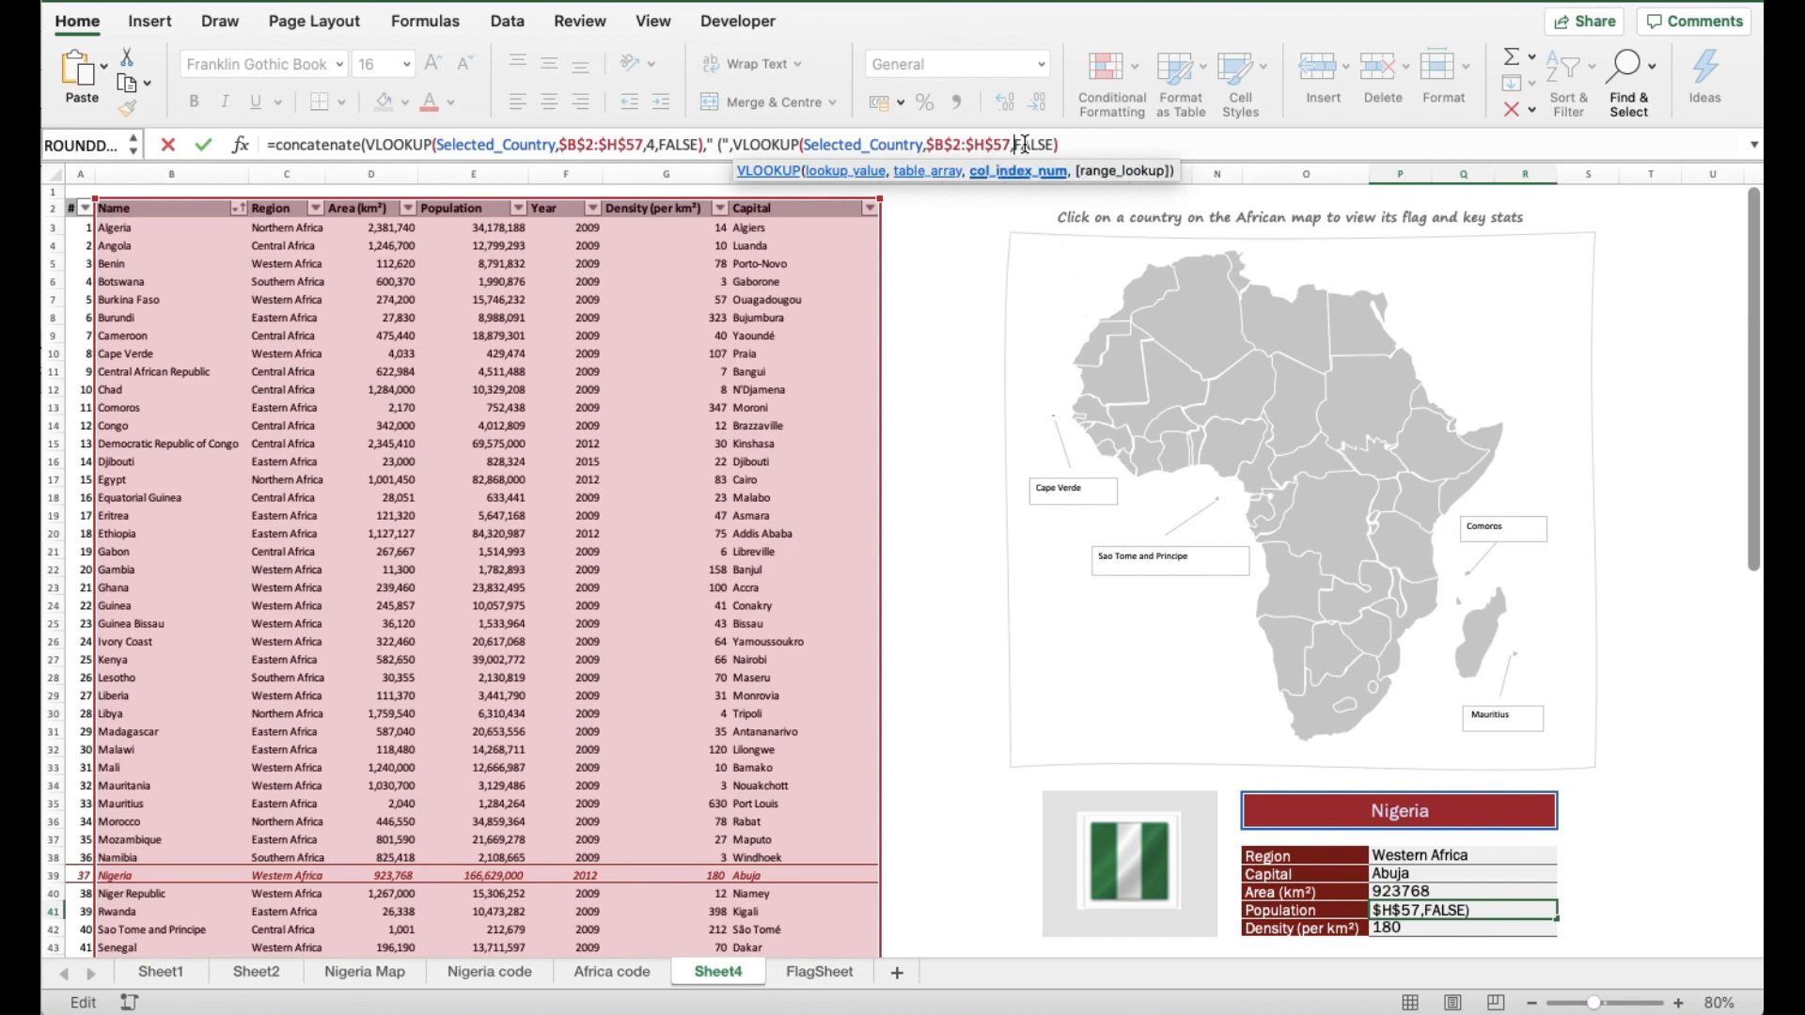
pyautogui.write('5,')
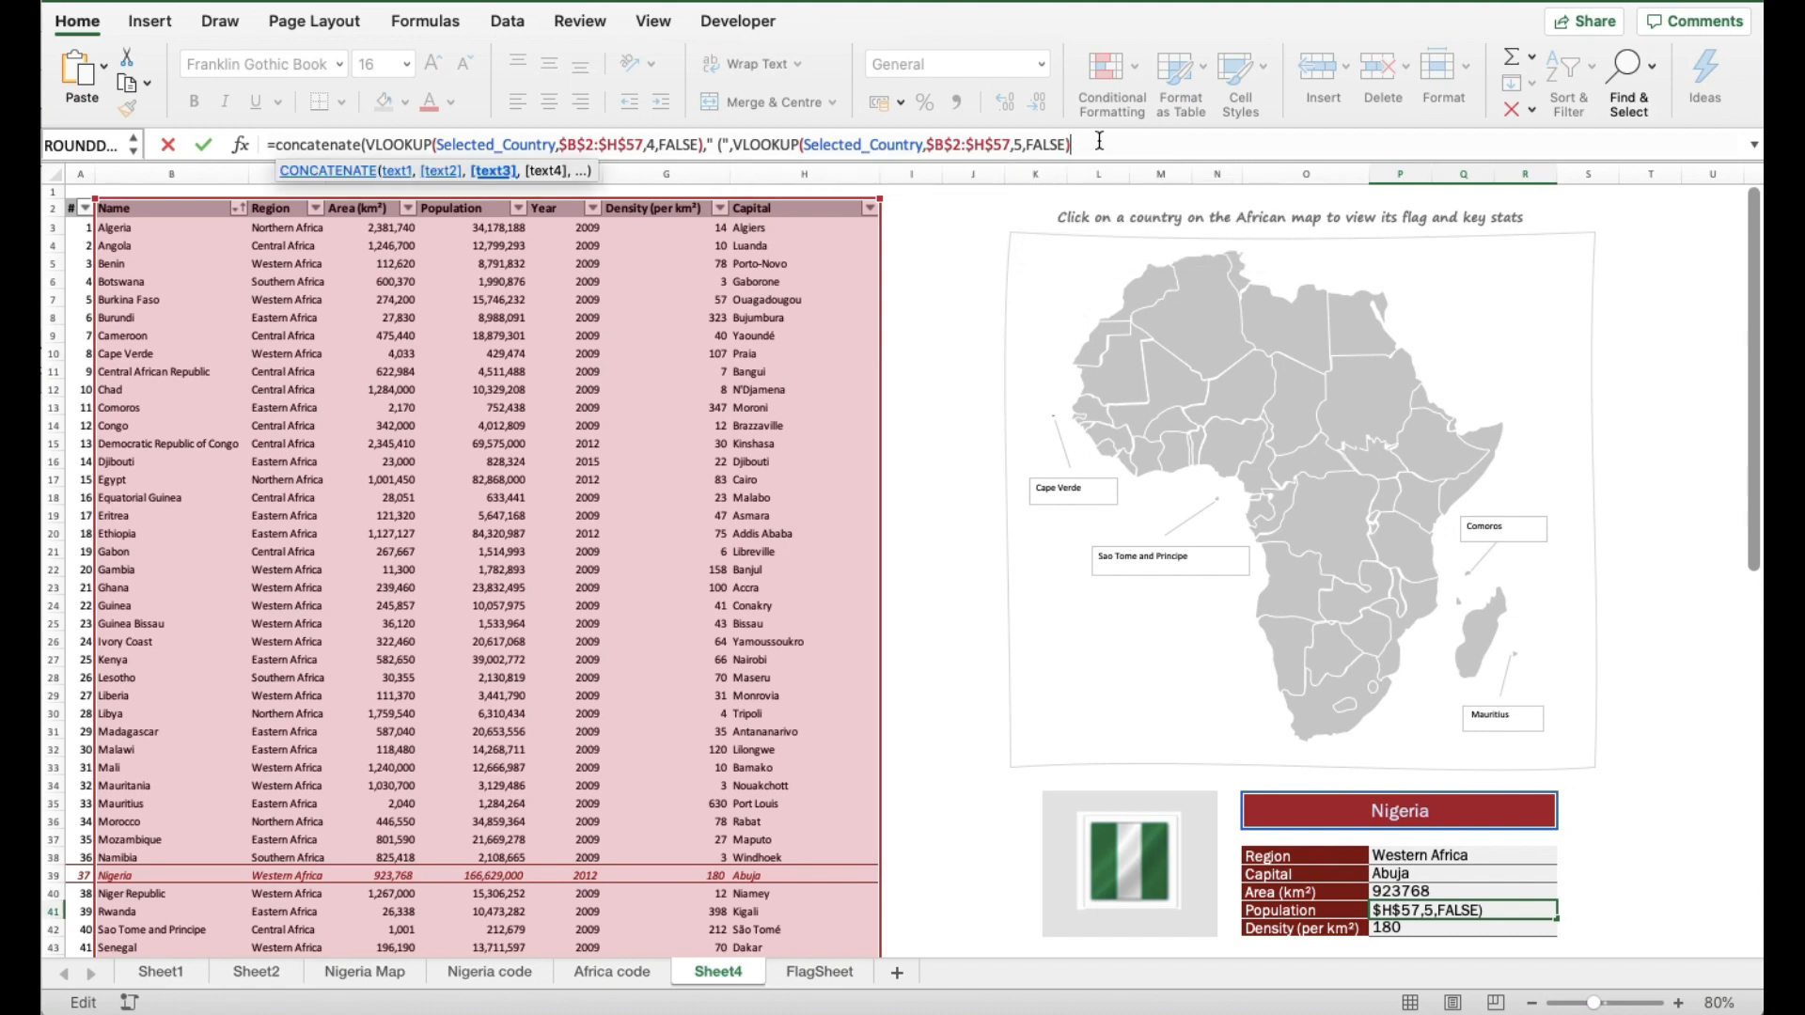
pyautogui.write(',')
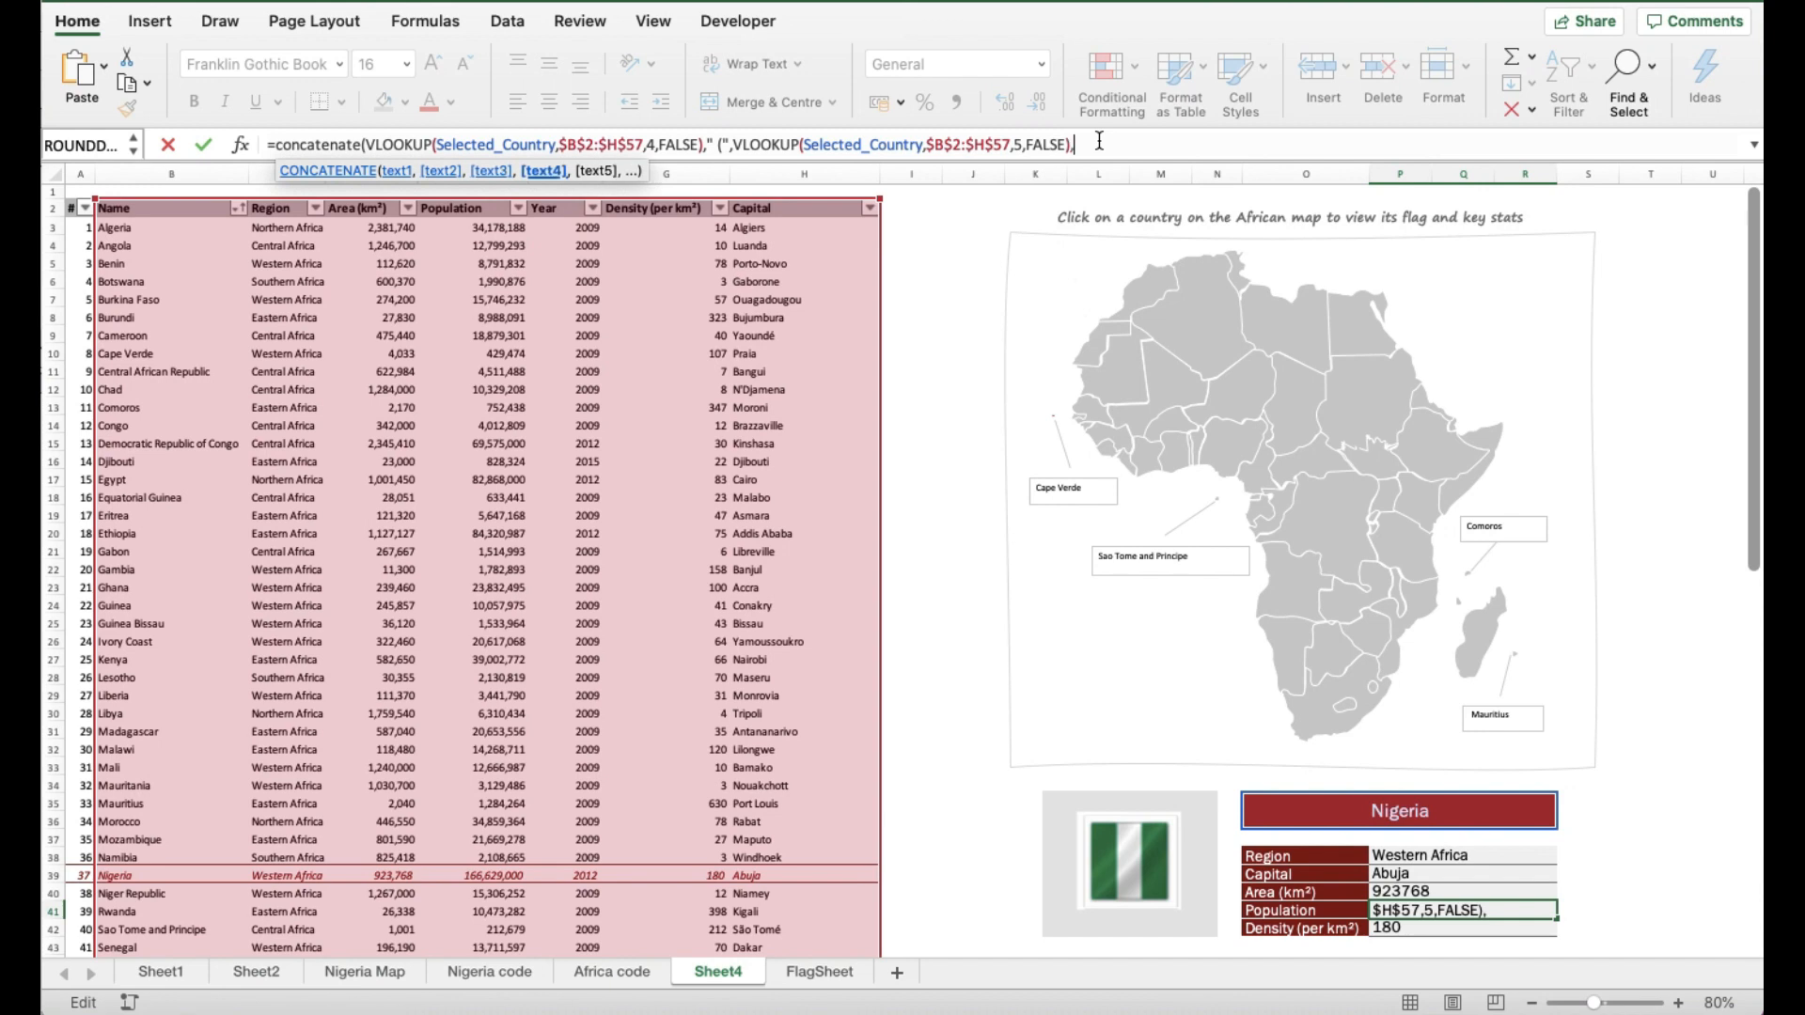
pyautogui.write('"')
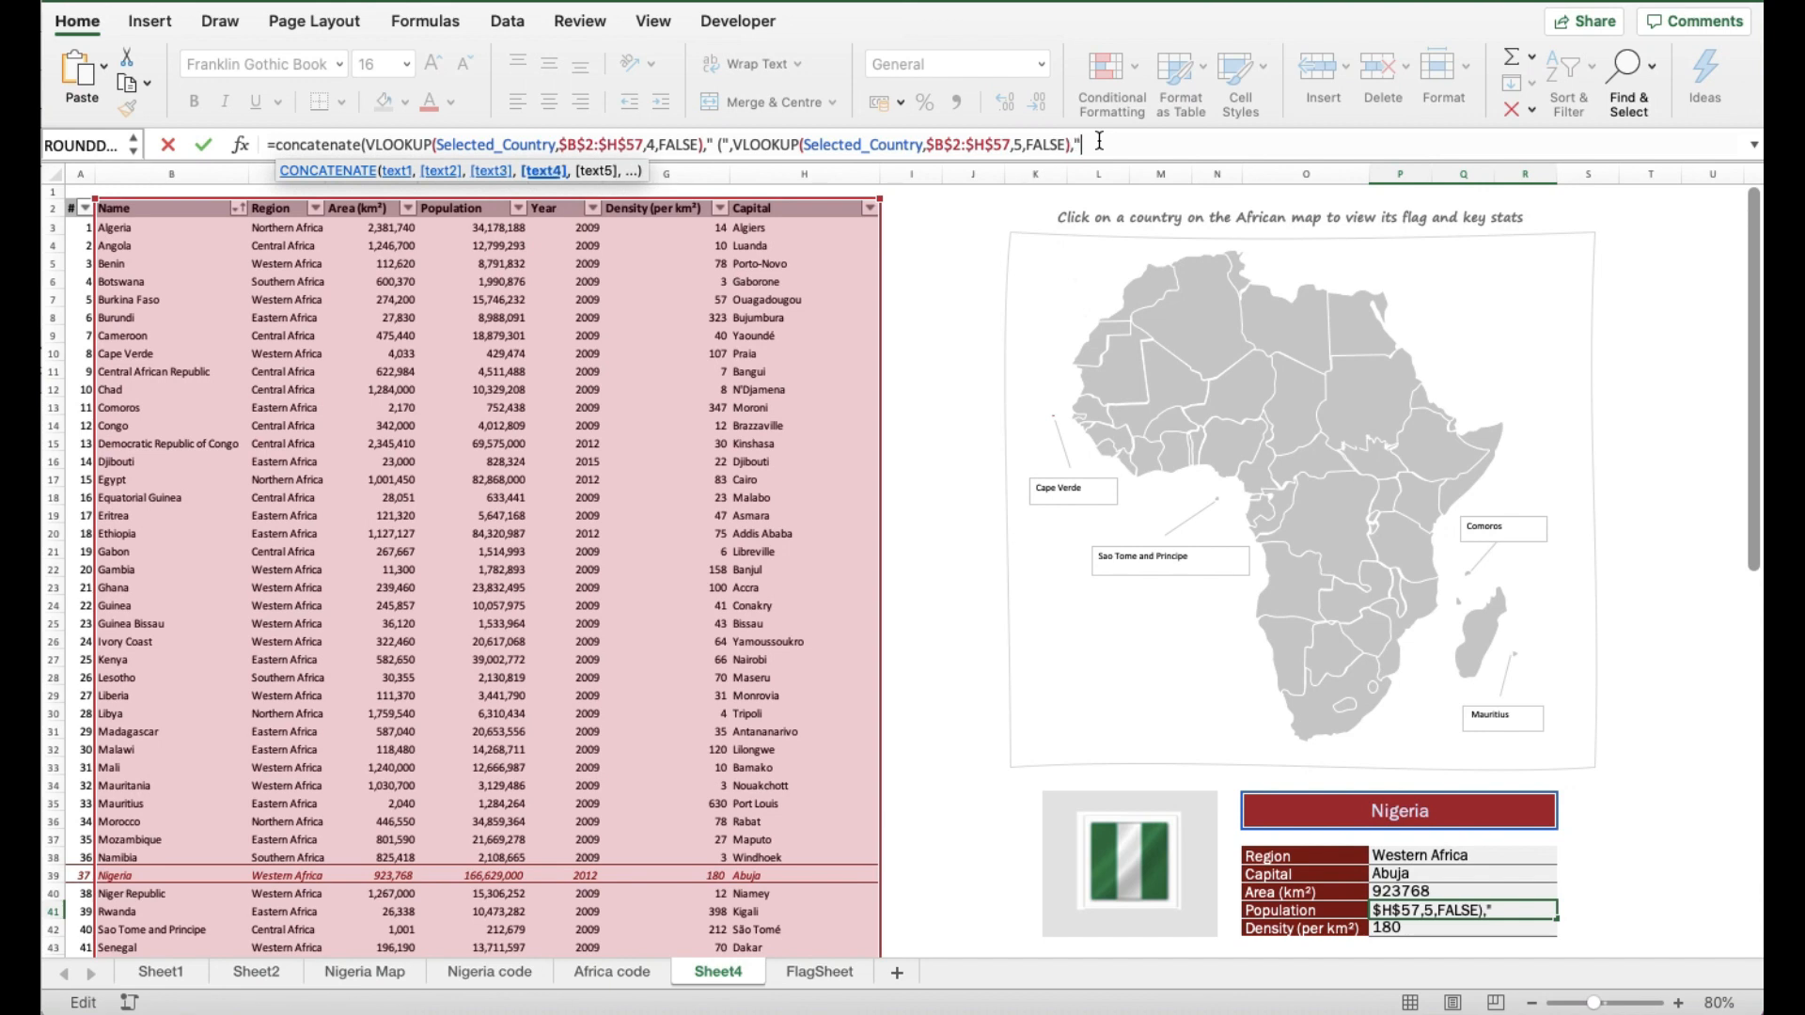
pyautogui.write(')')
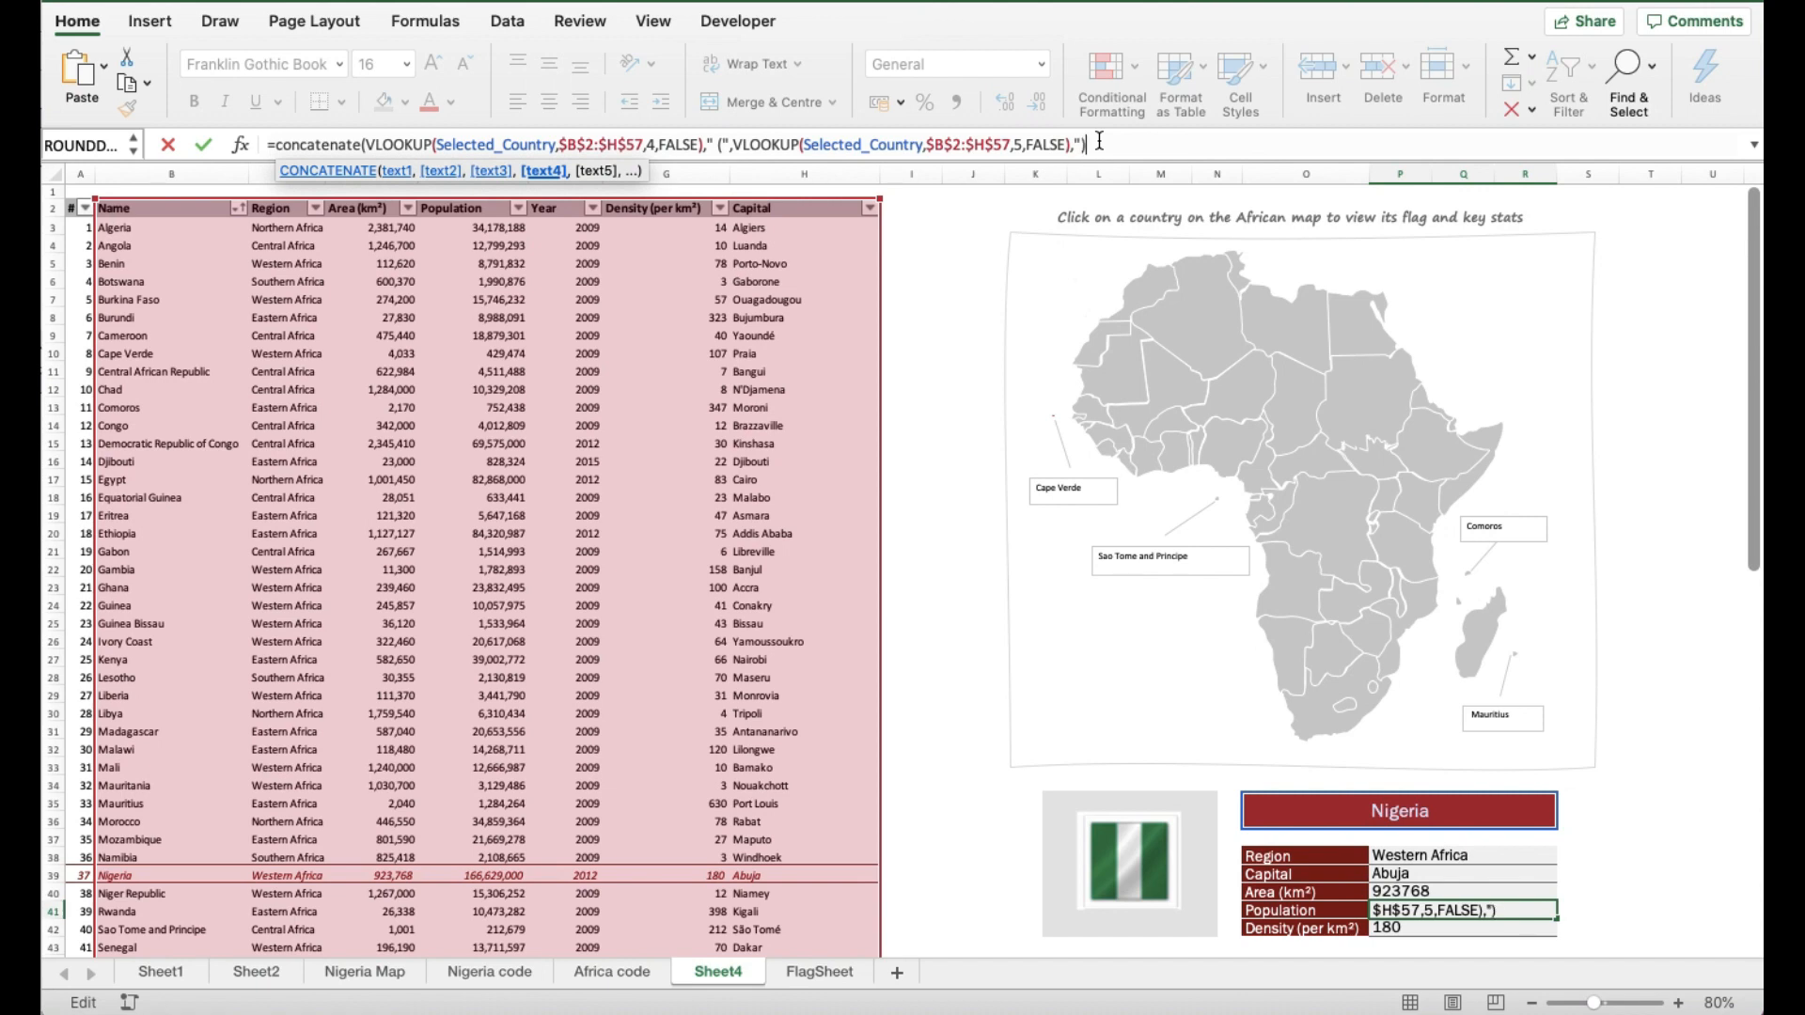
pyautogui.write('"')
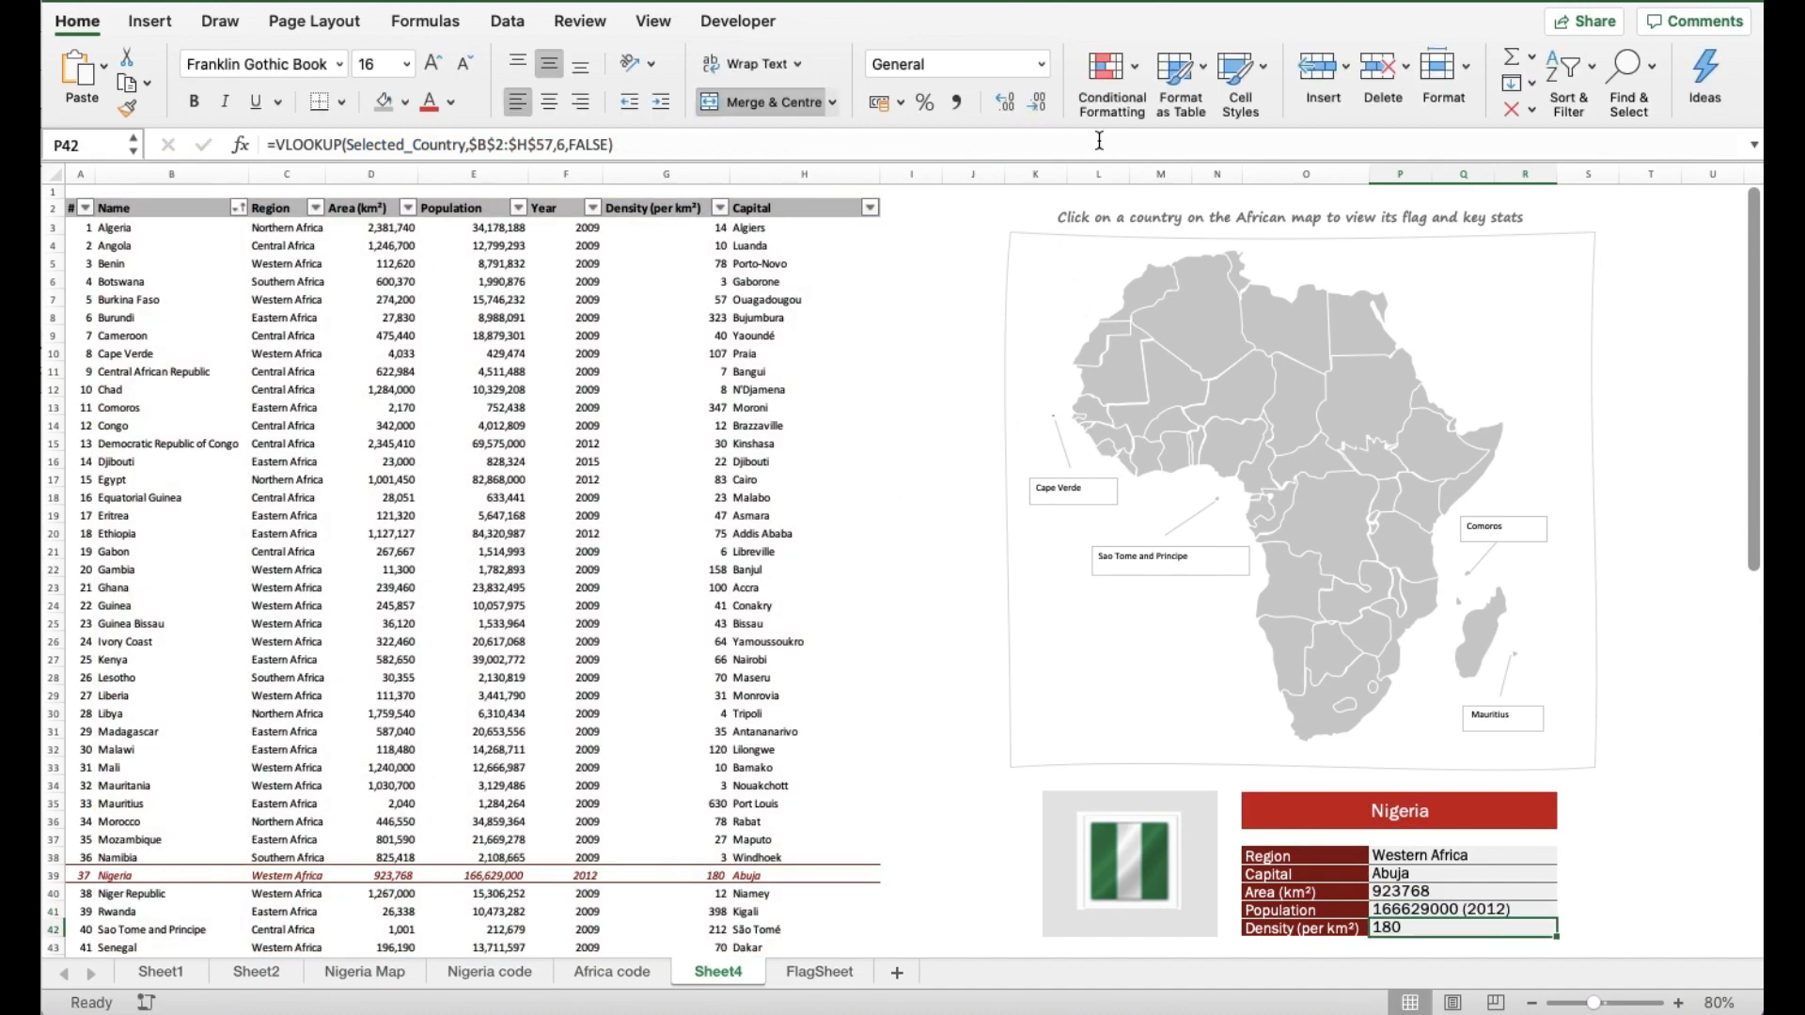
# Step: Wrap the population VLOOKUP in TEXT with "#,###" so it reads 166,629,000 (2012)
pyautogui.click(1449, 910)
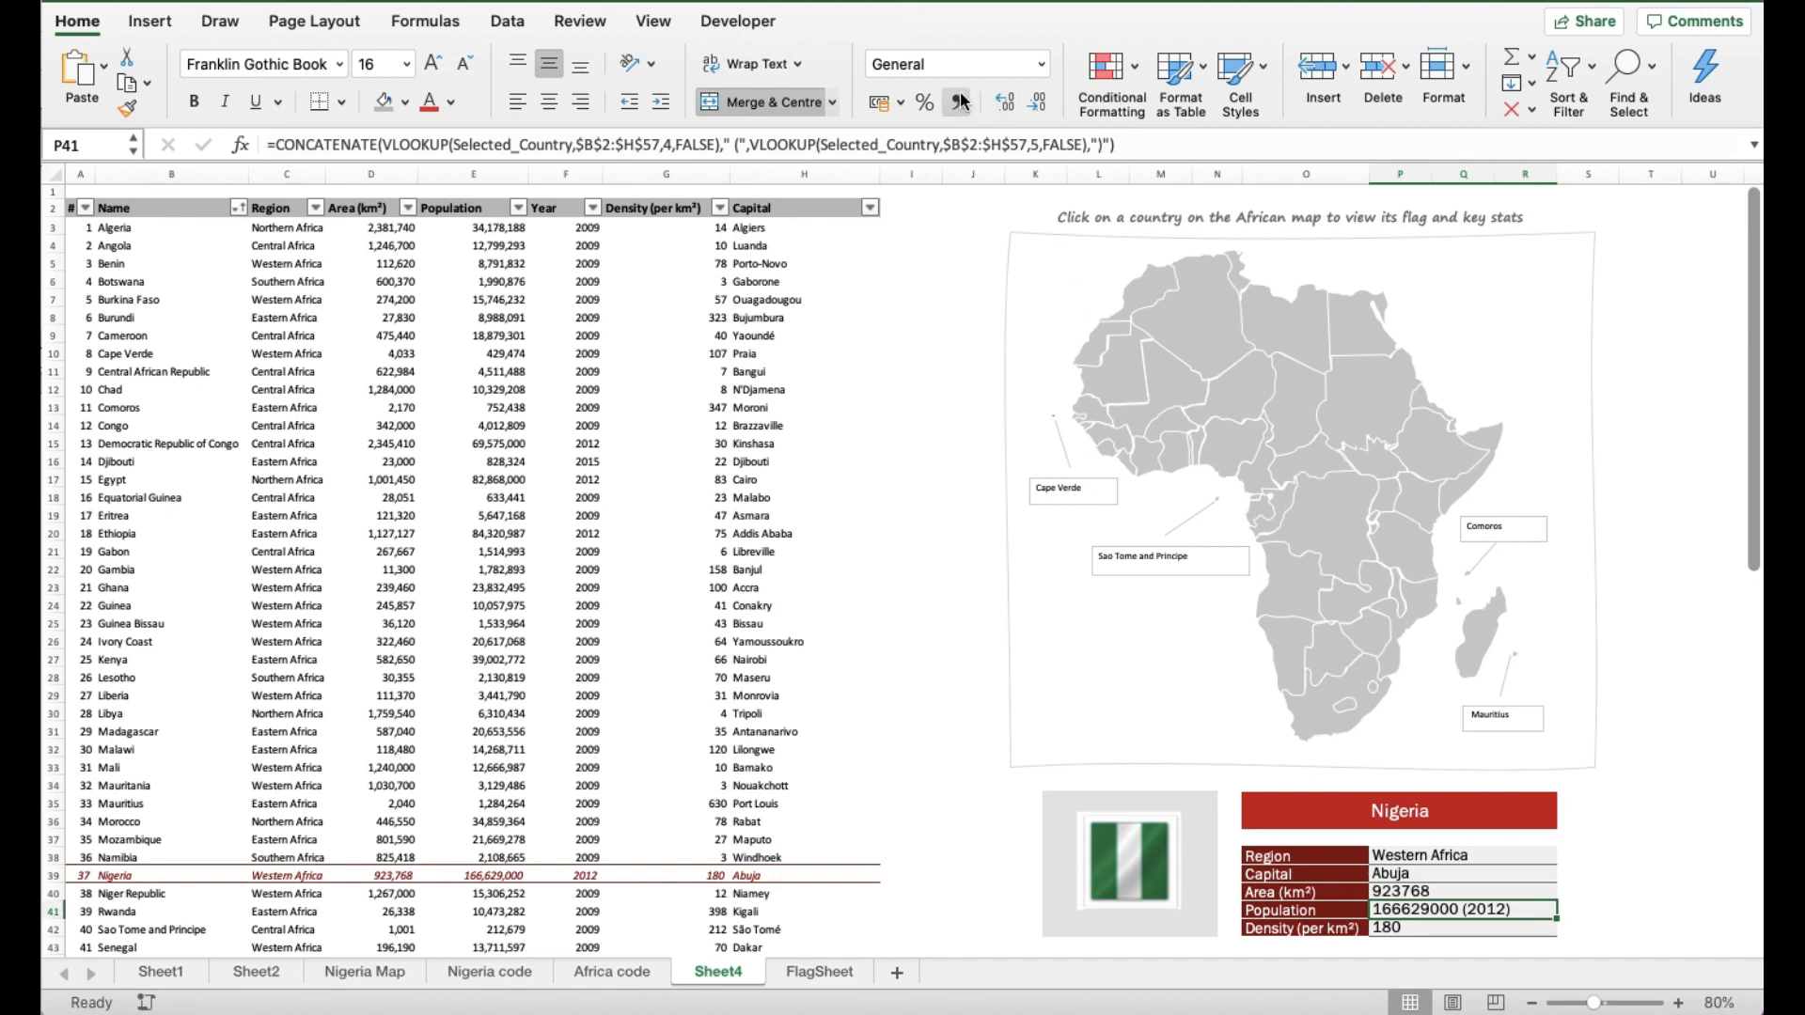
pyautogui.moveTo(958, 77)
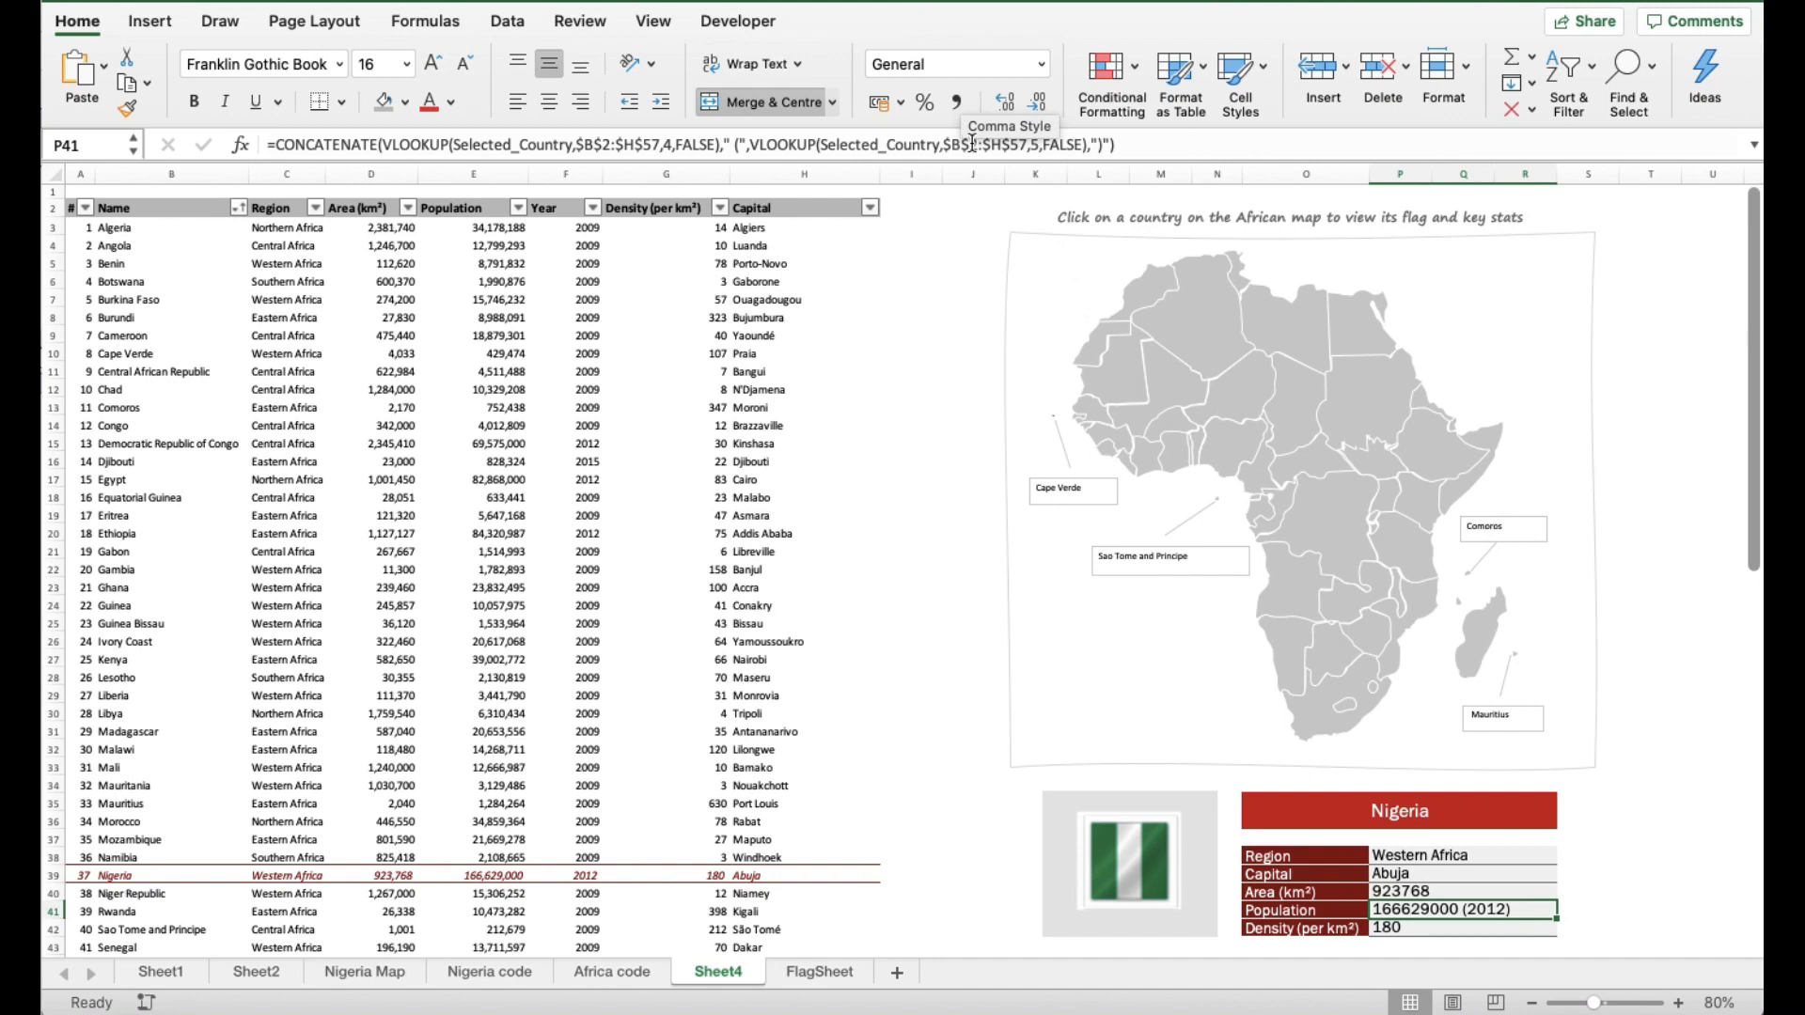
pyautogui.moveTo(880, 462)
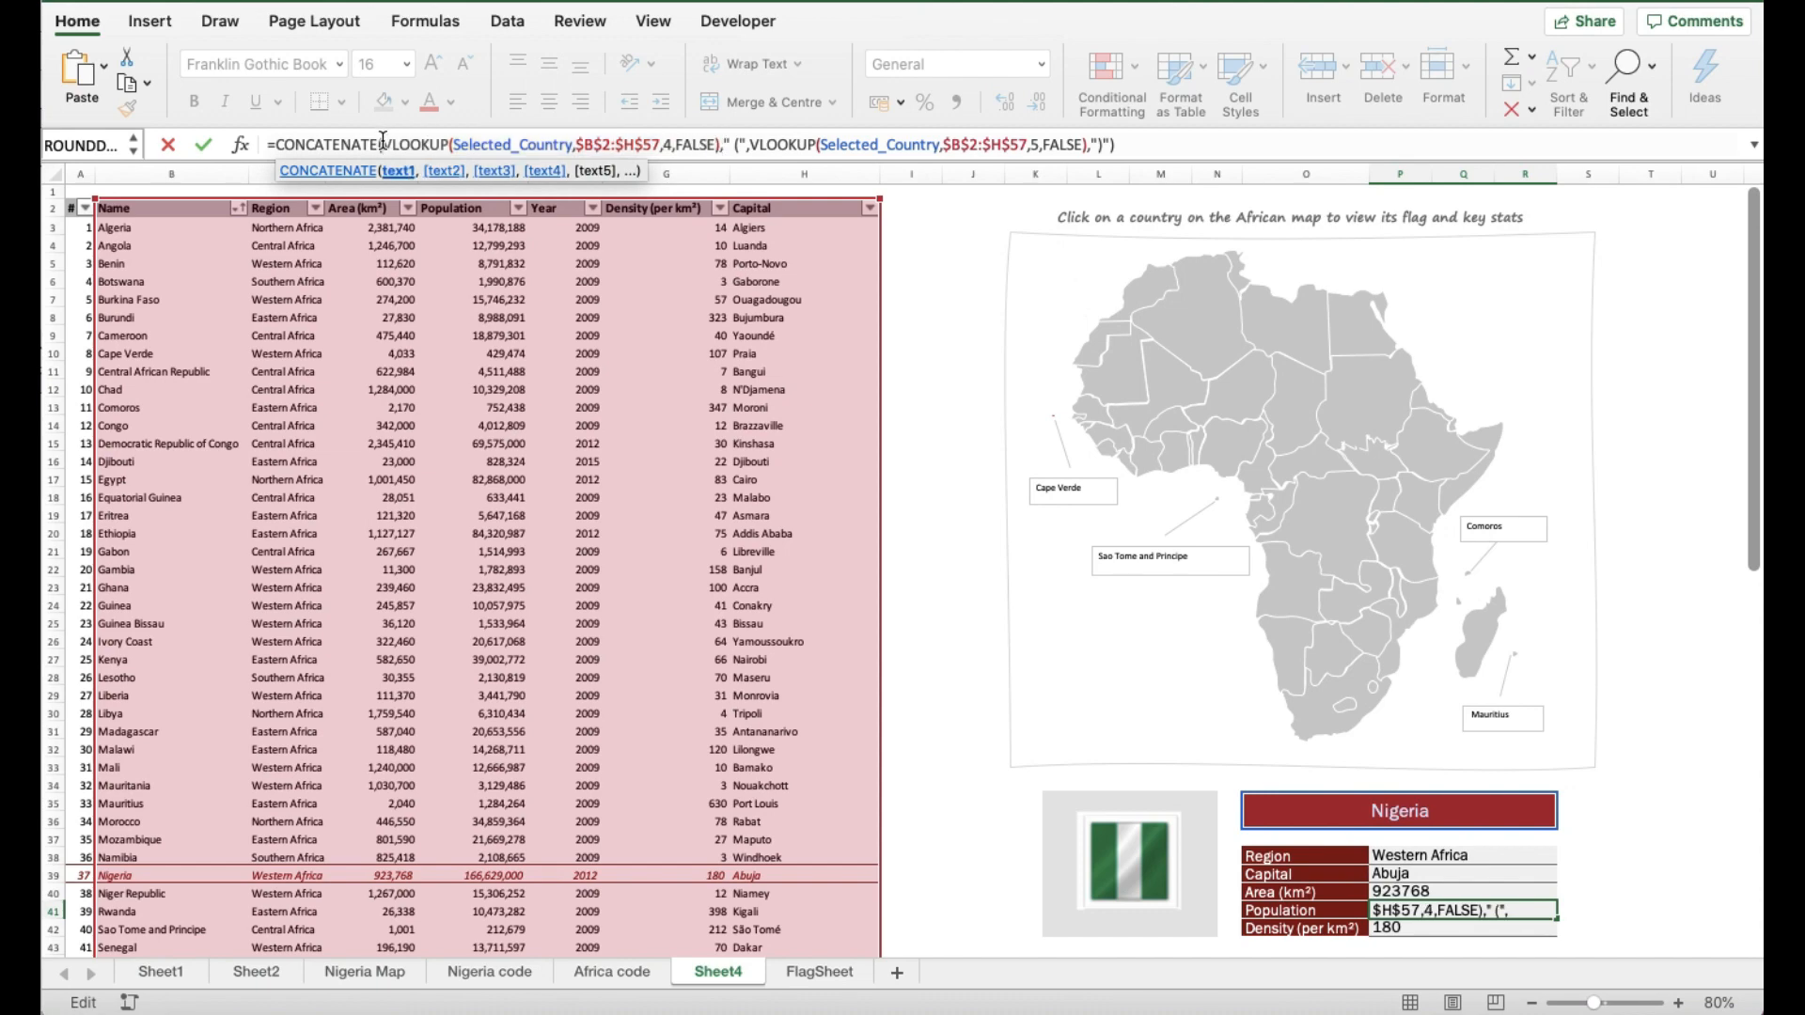
pyautogui.write('text')
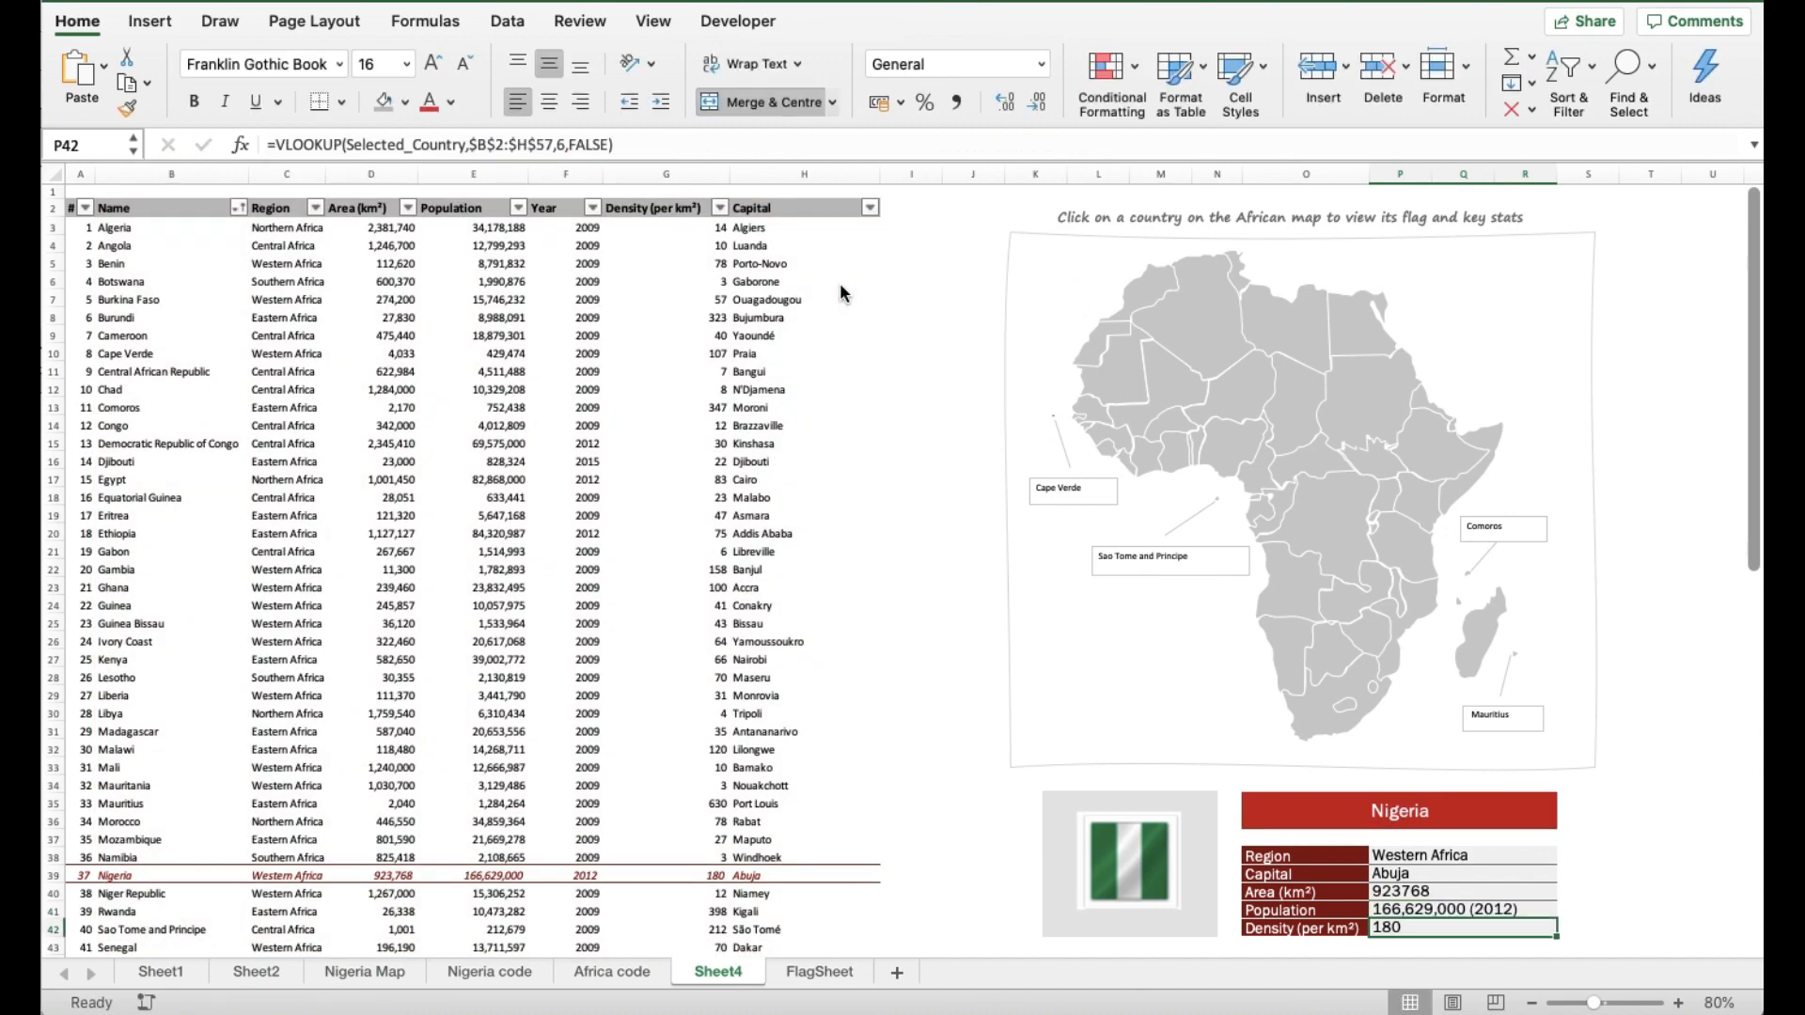
# Step: Wrap the area VLOOKUP in TEXT with "#,###" so Nigeria's area reads 923,768
pyautogui.click(1451, 891)
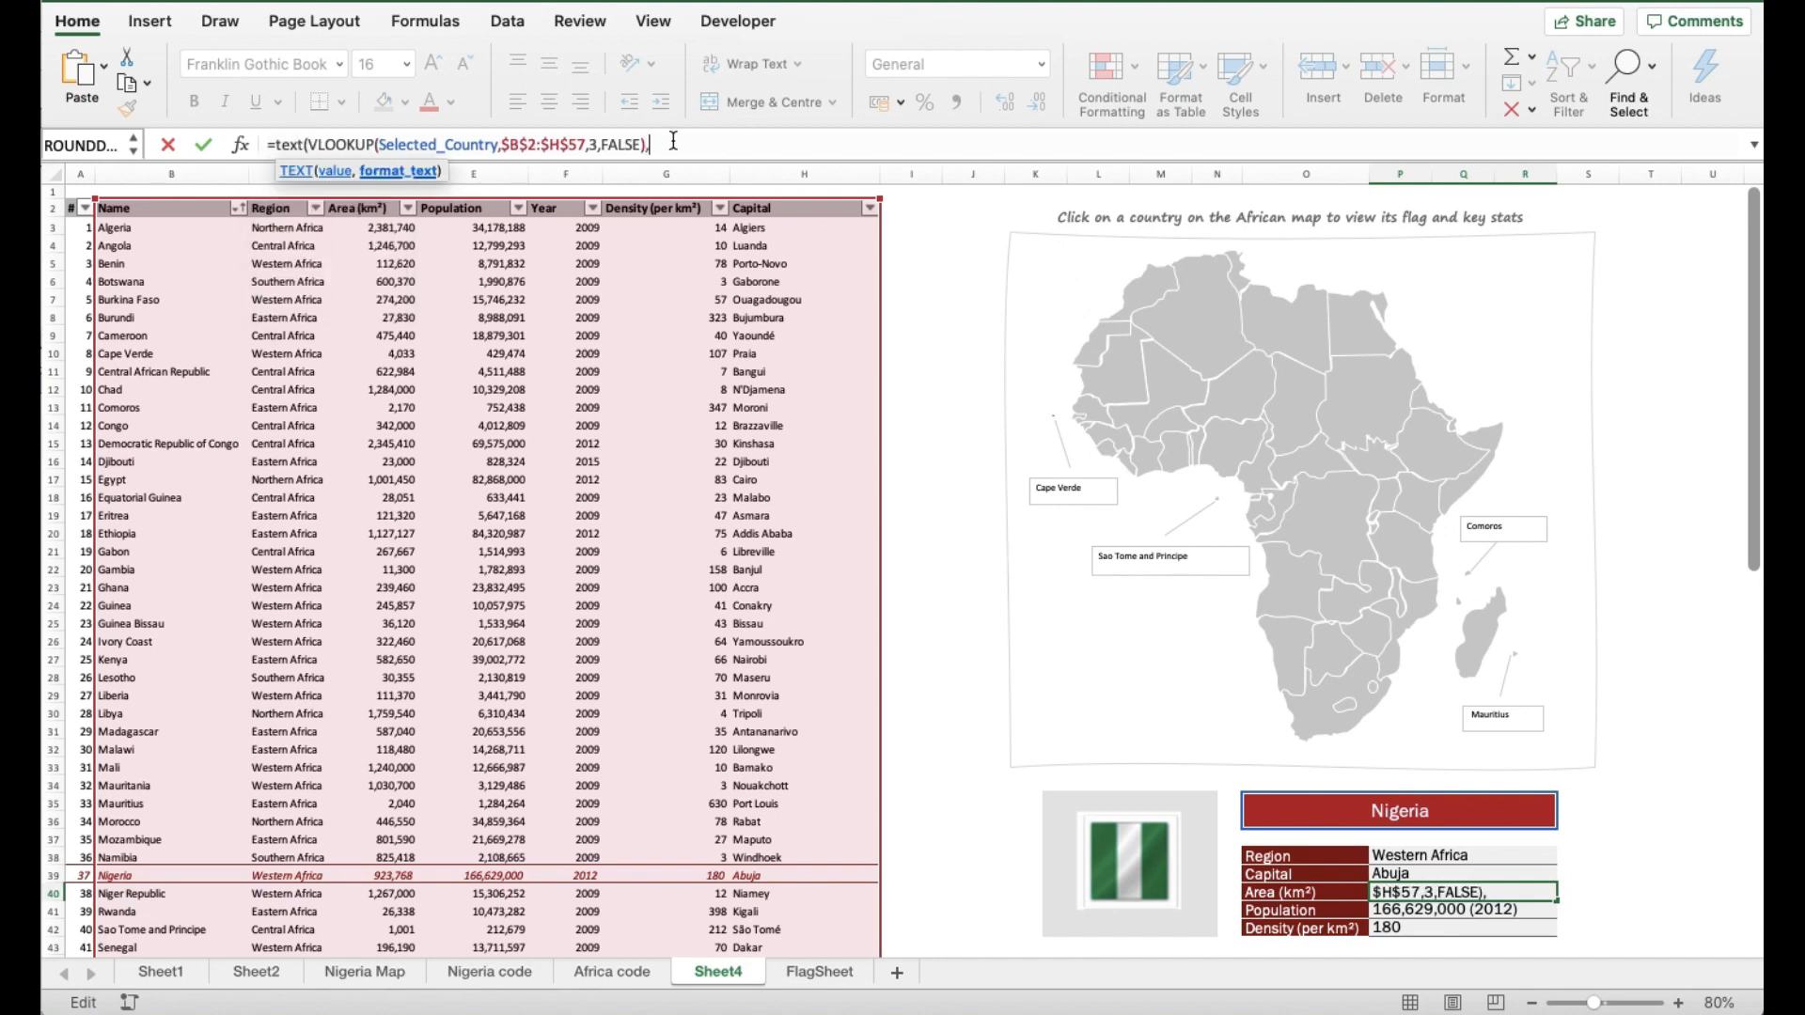
pyautogui.write('"')
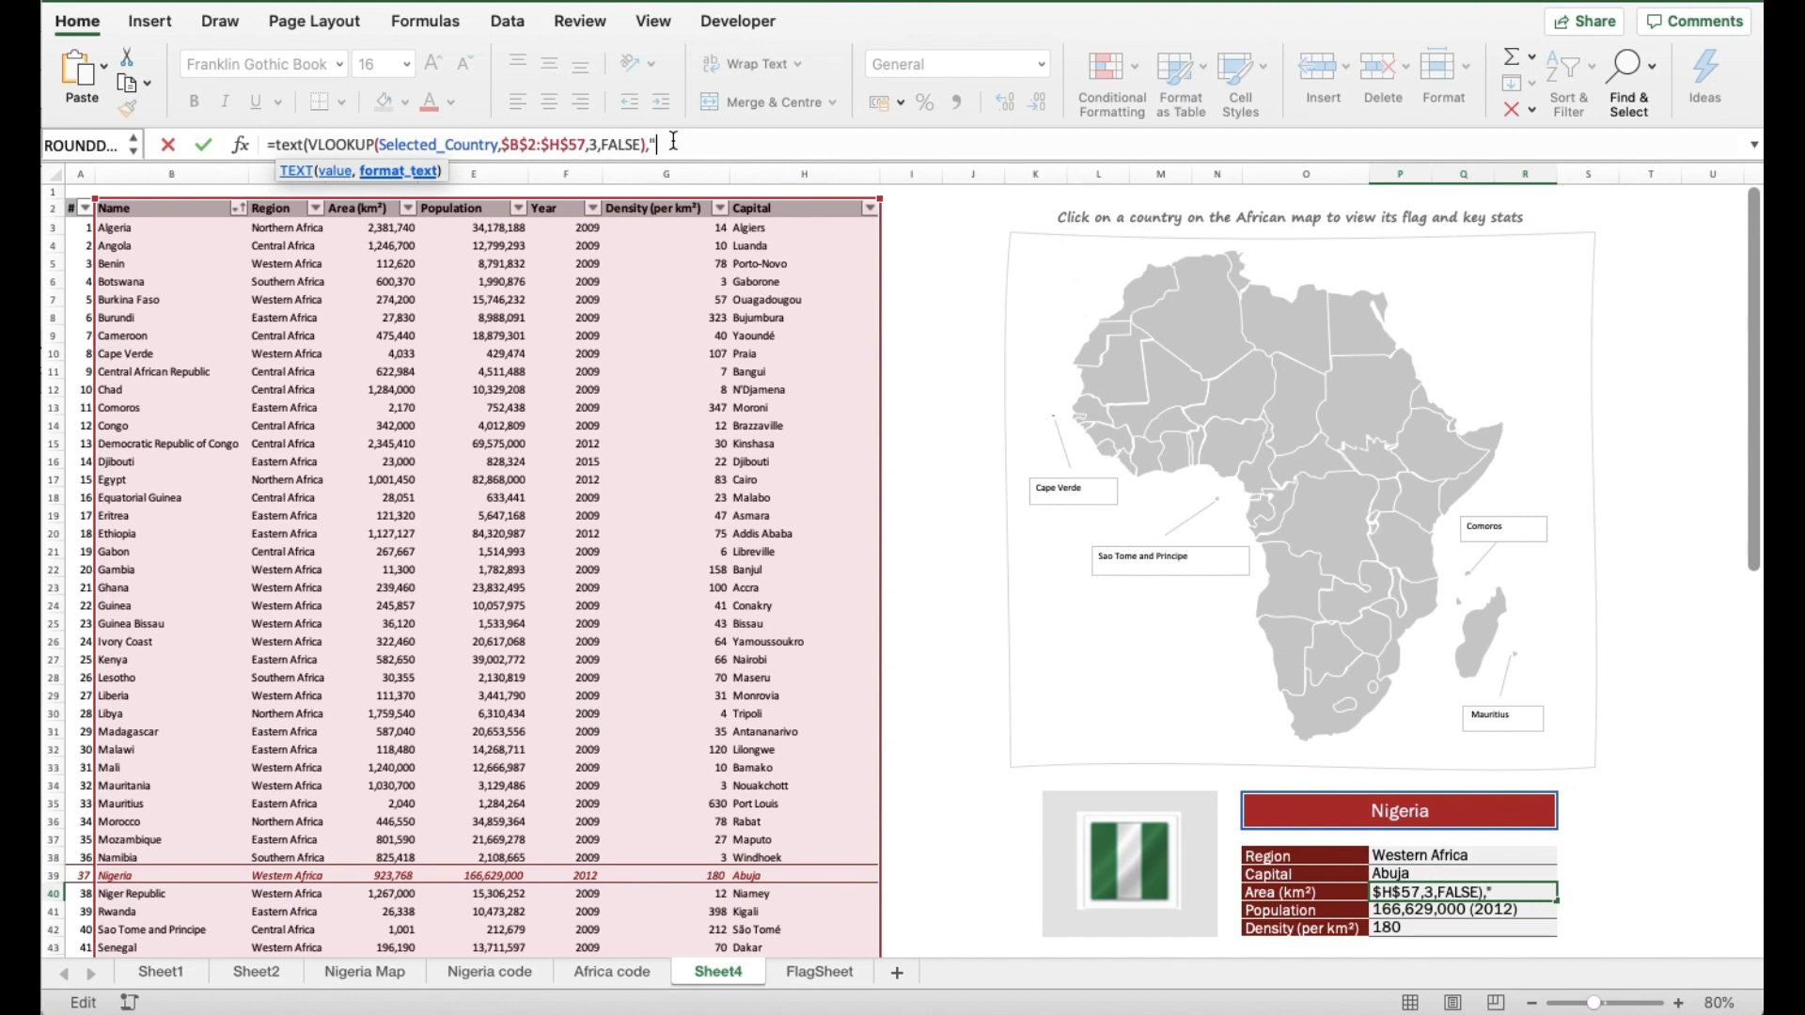
pyautogui.write('#,')
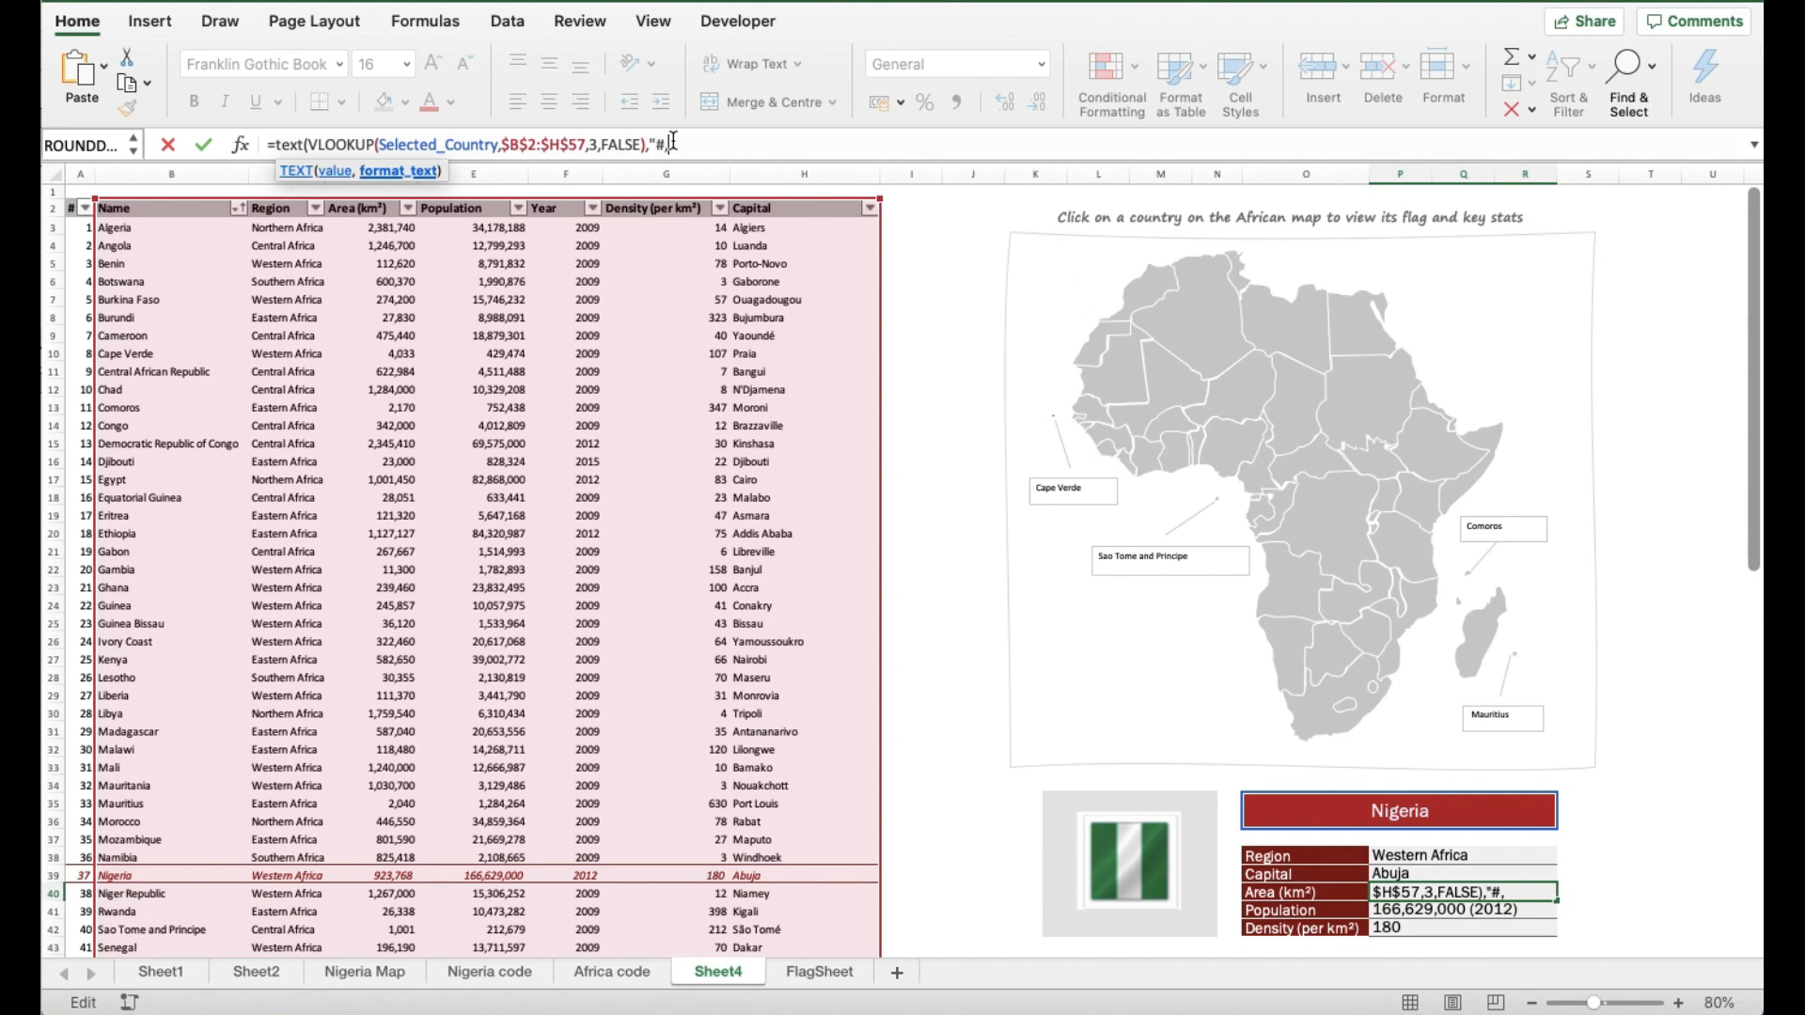
pyautogui.write('###')
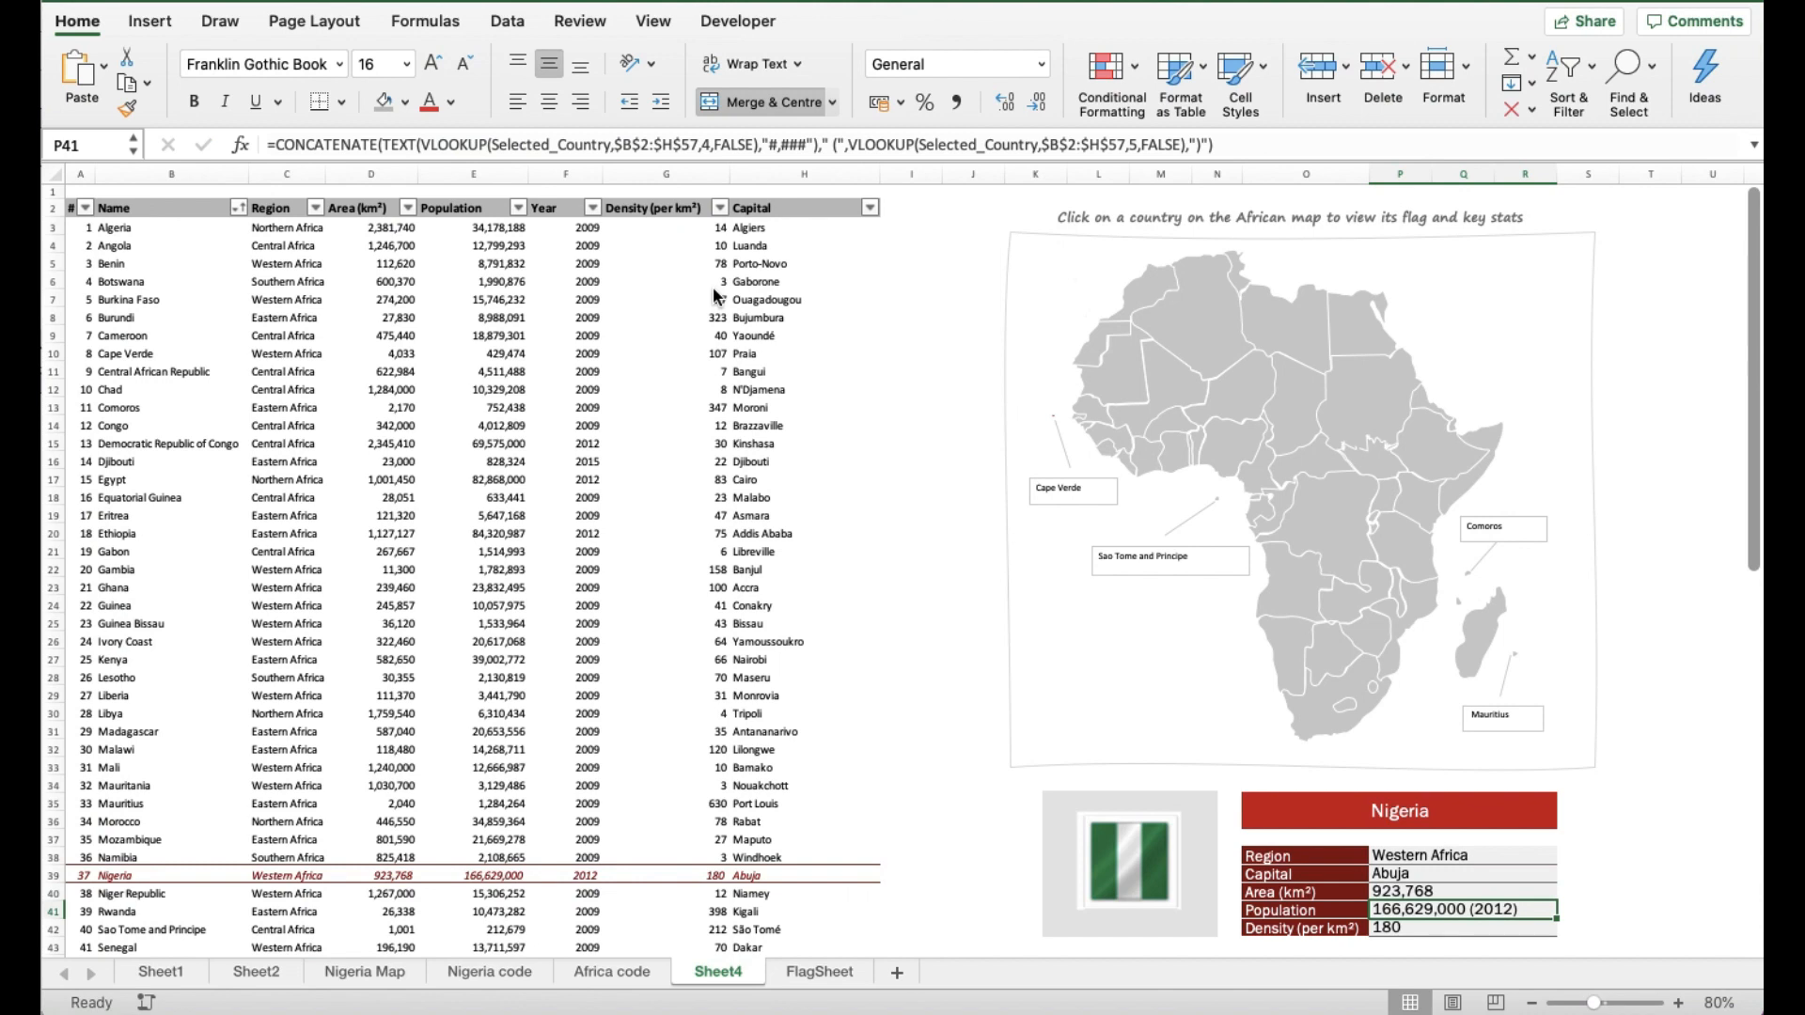
pyautogui.click(1430, 891)
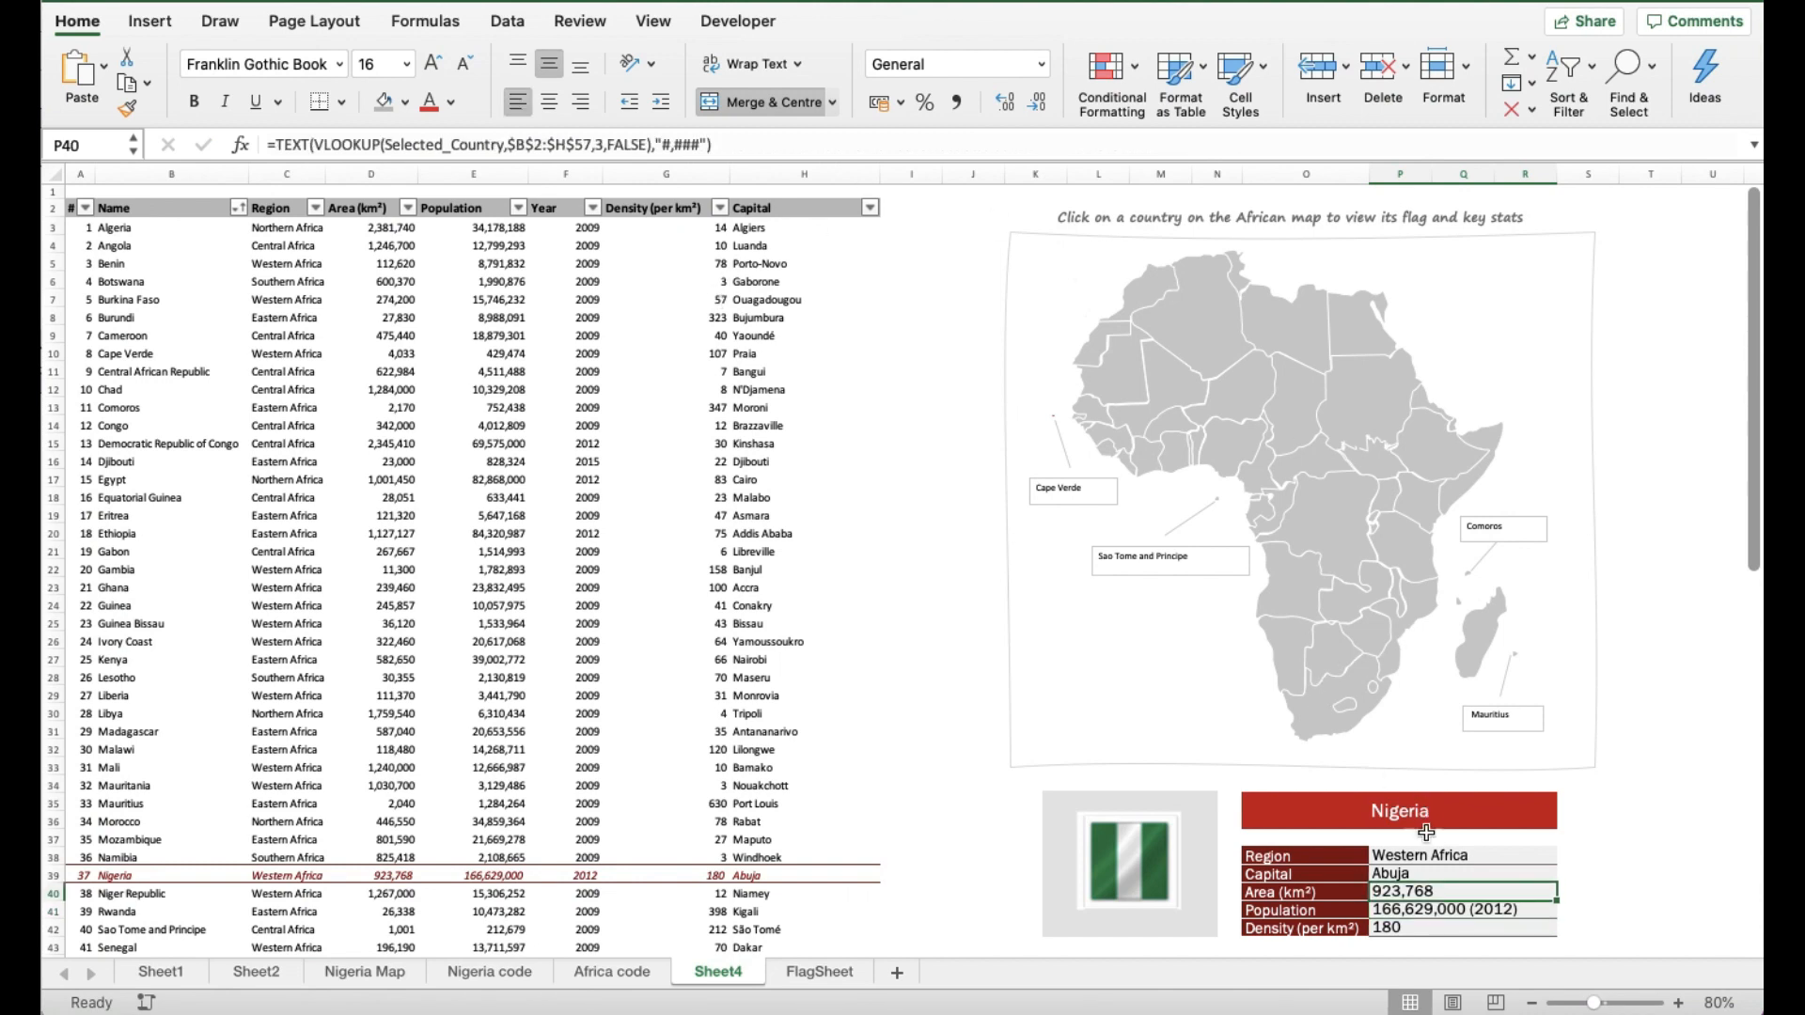
pyautogui.moveTo(1414, 945)
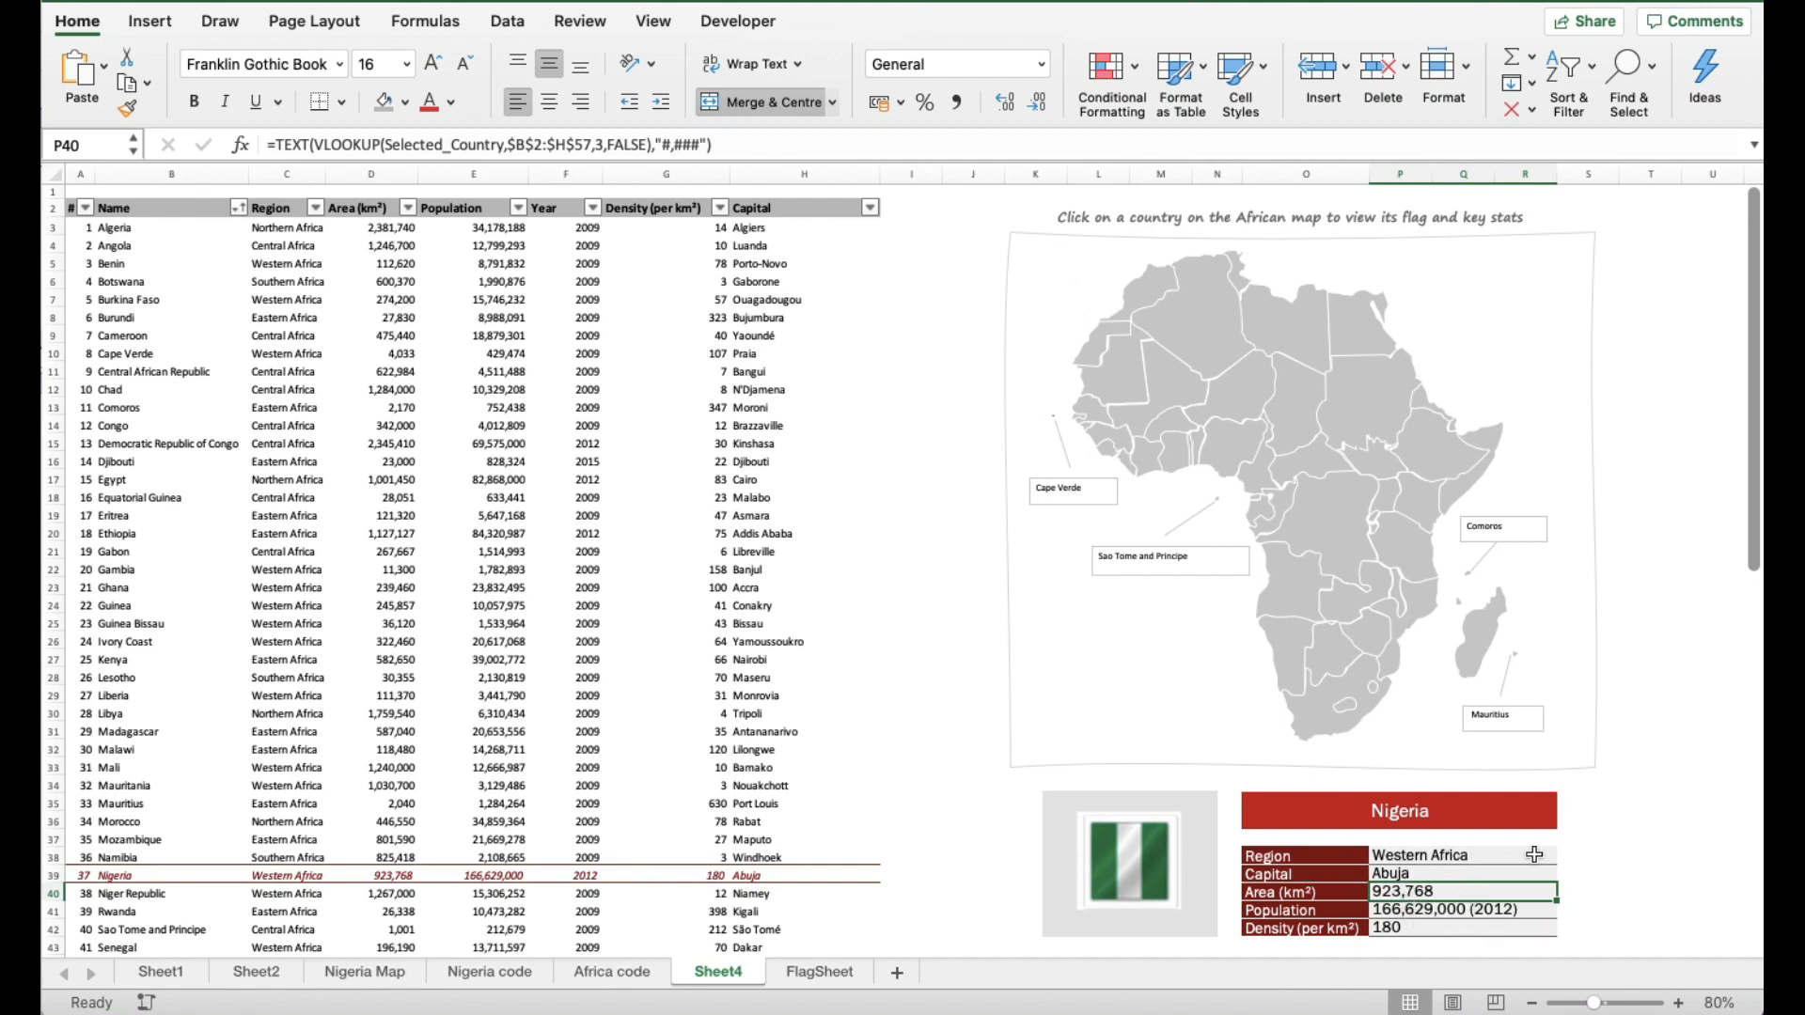
# Step: Test Chad, Mauritania, Botswana, Mozambique and Madagascar on the map, ending on Madagascar's formatted stats
pyautogui.click(1463, 854)
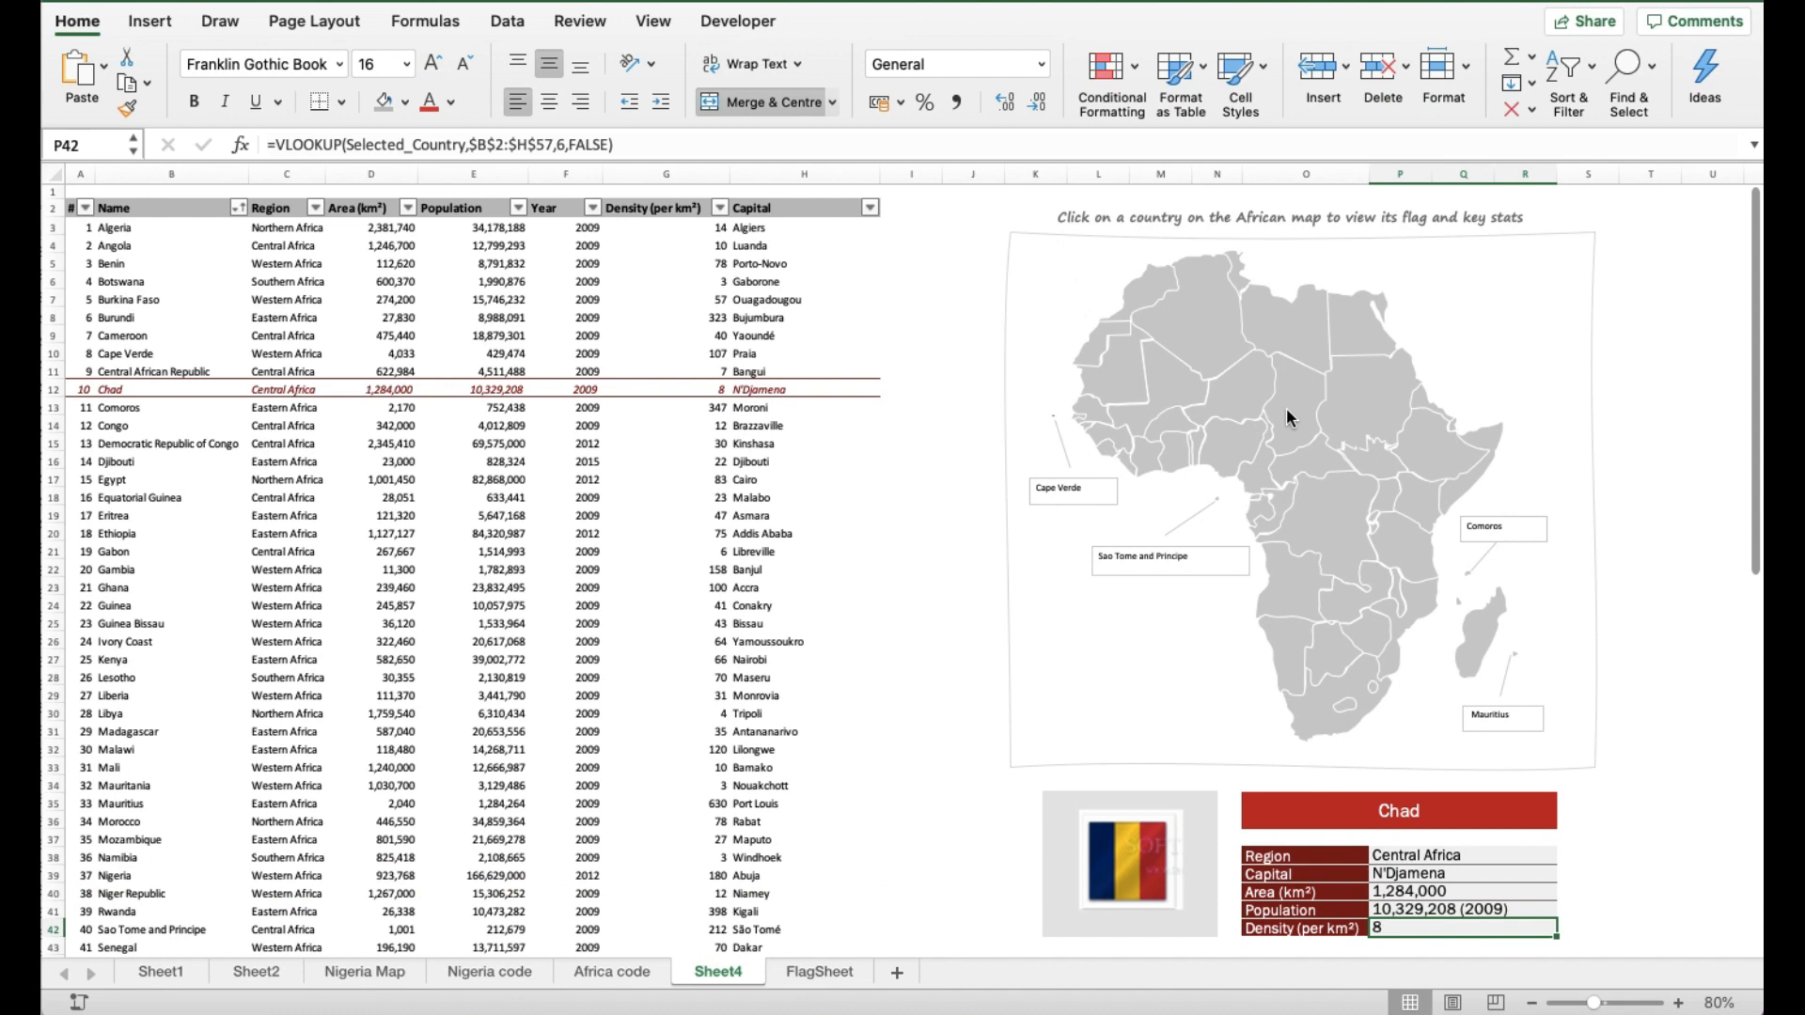
pyautogui.click(1293, 415)
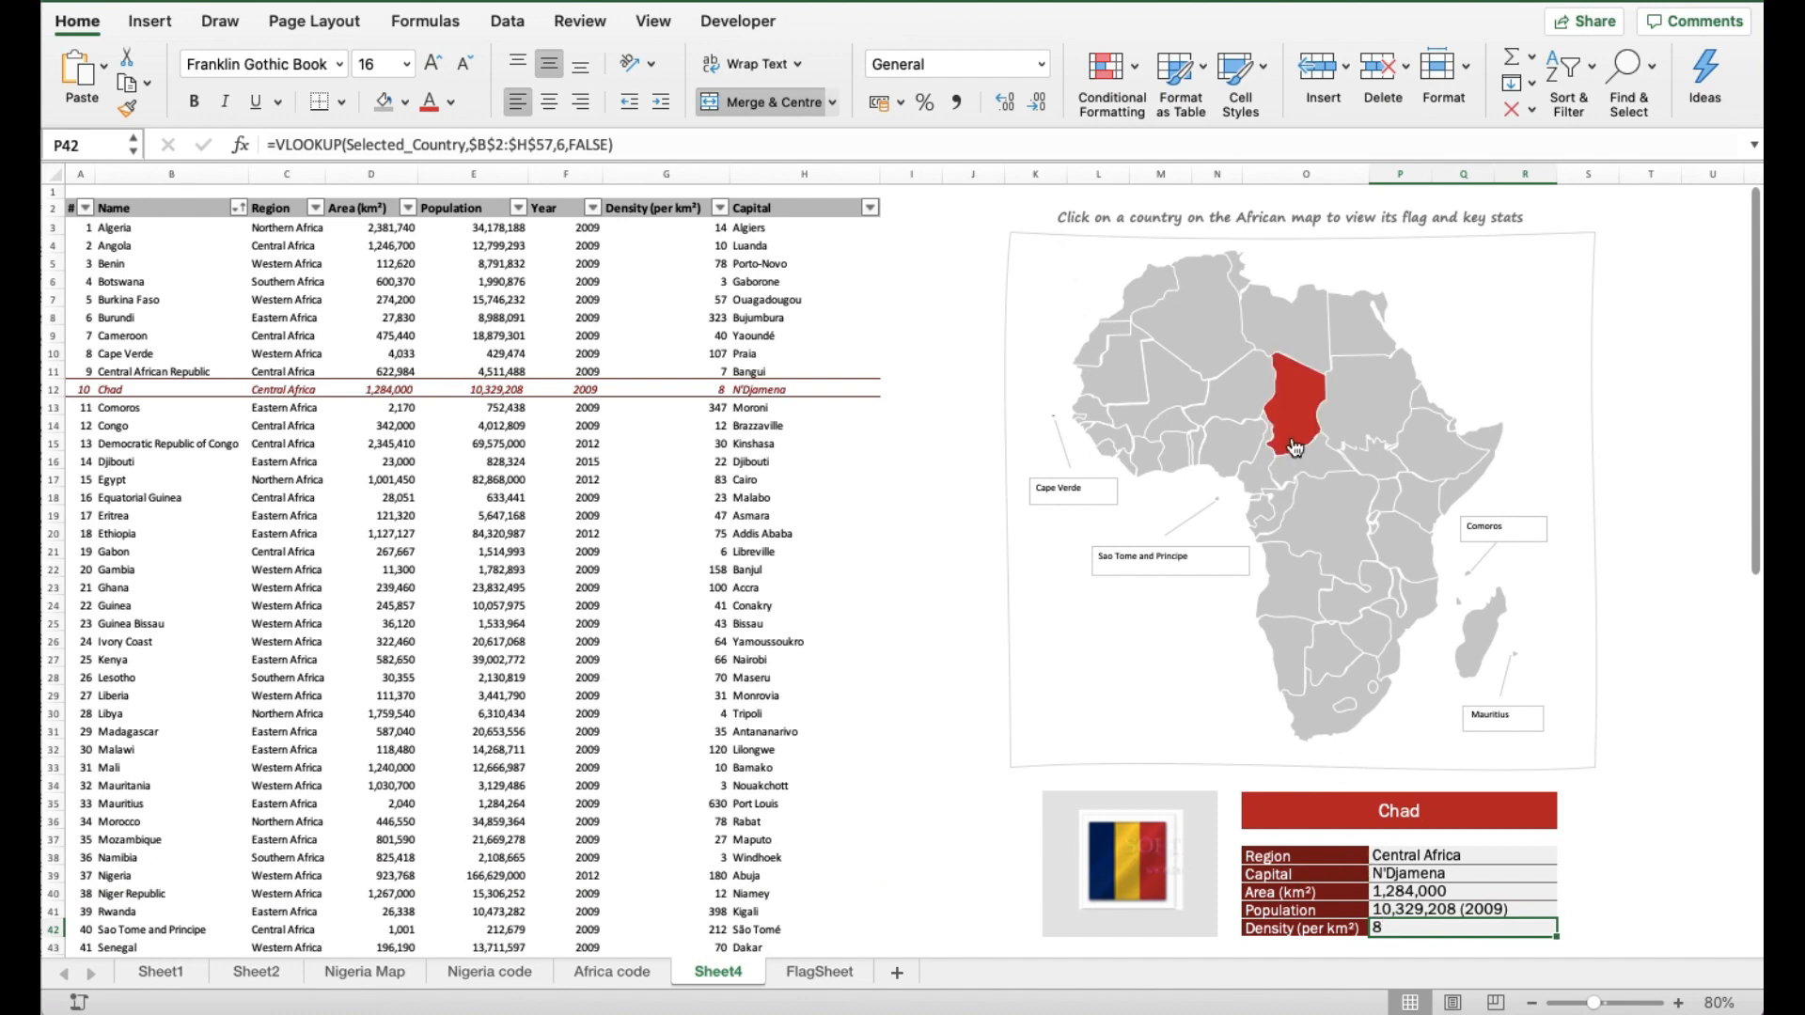
pyautogui.moveTo(406, 389)
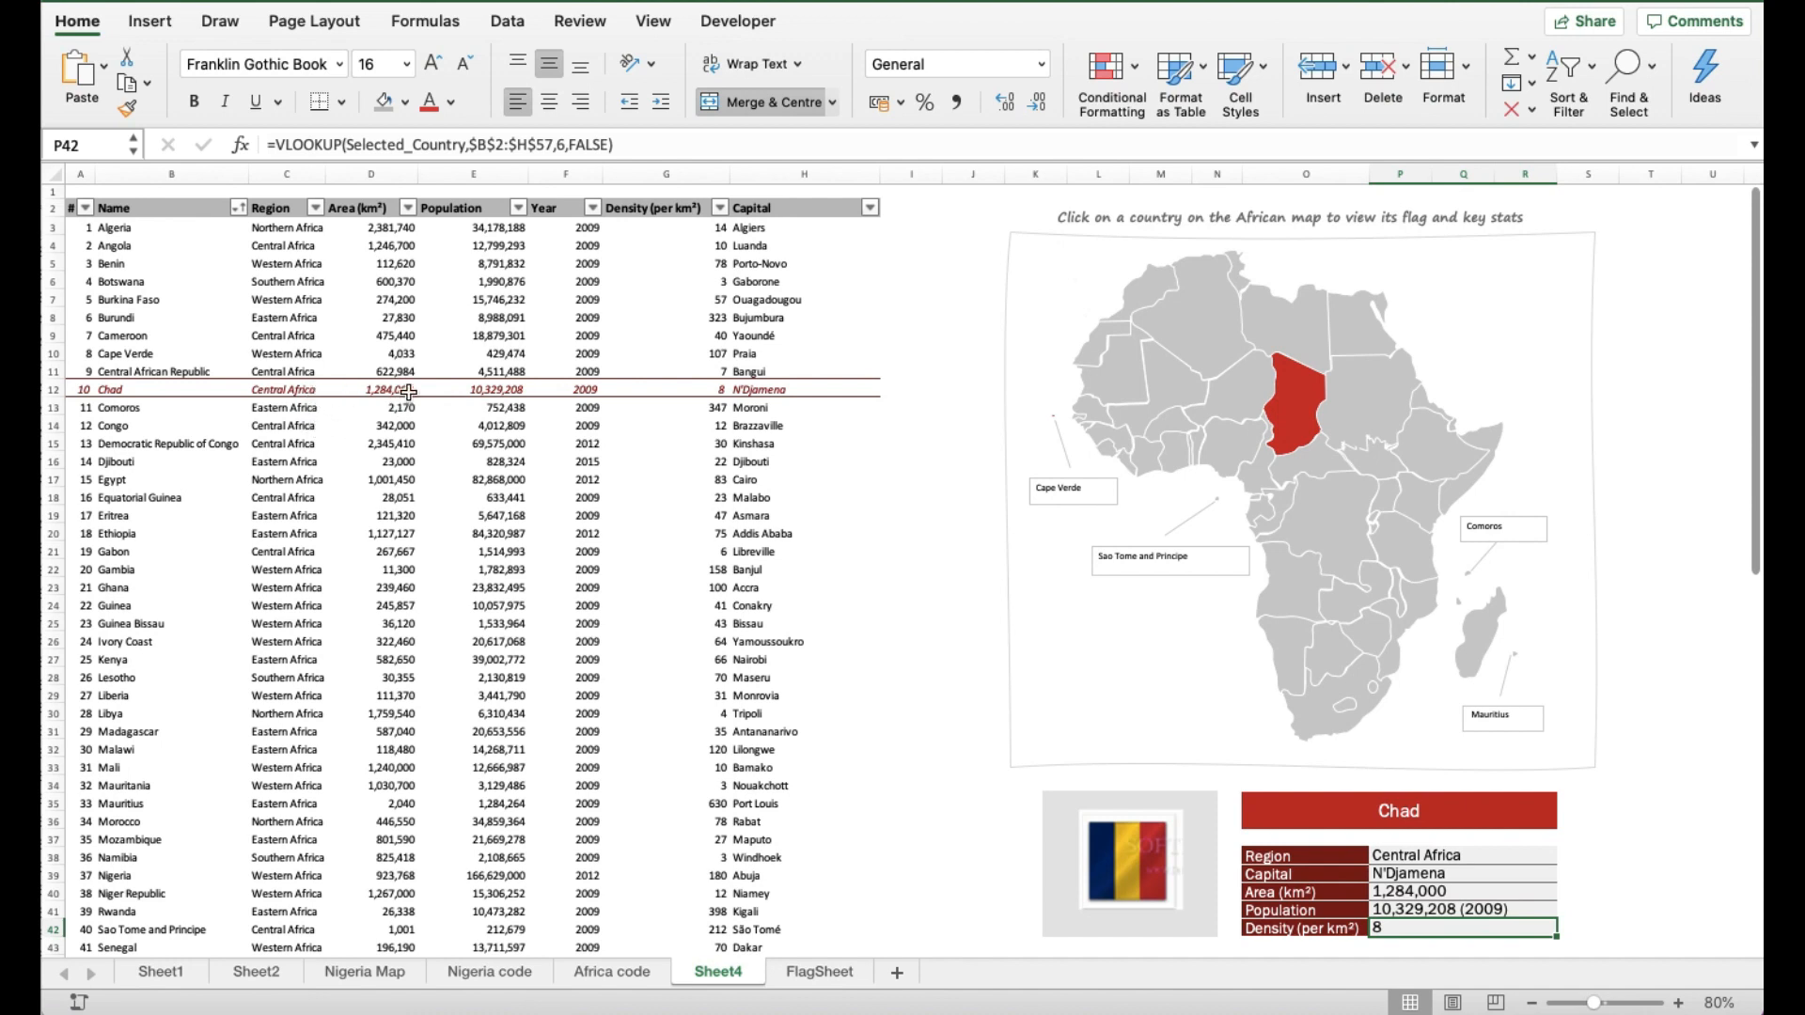
pyautogui.moveTo(1286, 395)
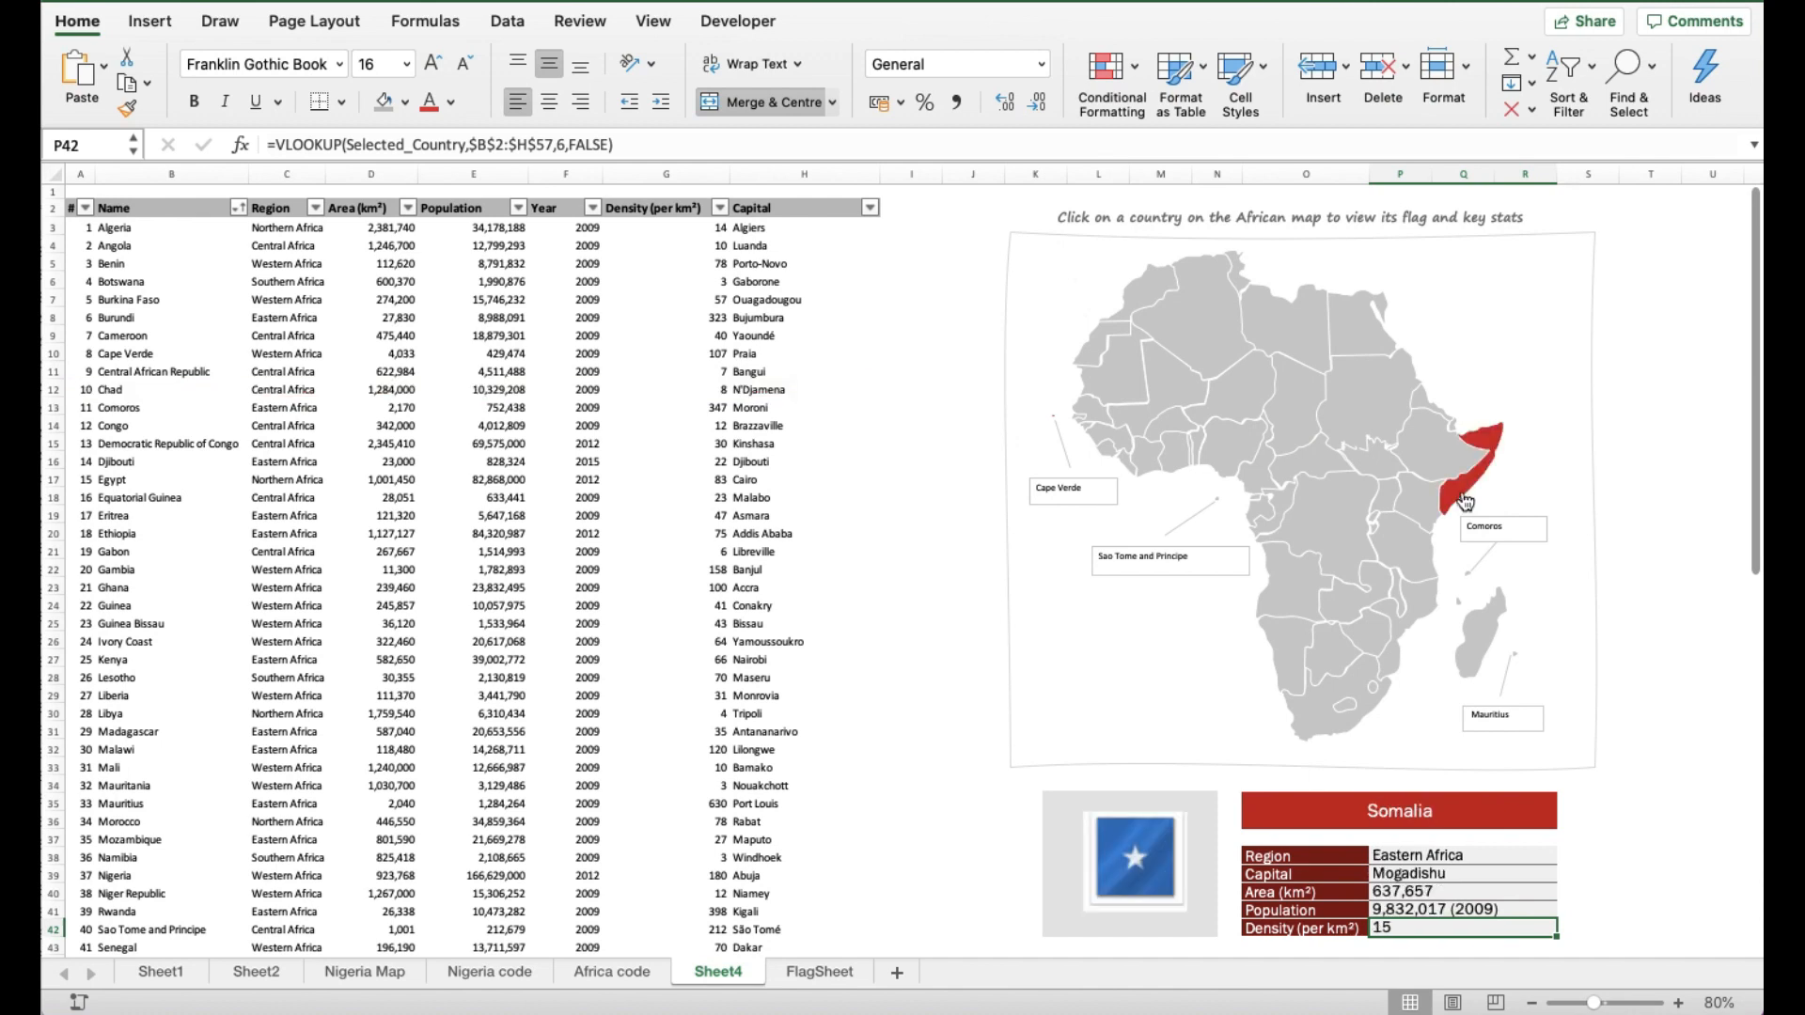
pyautogui.moveTo(1163, 365)
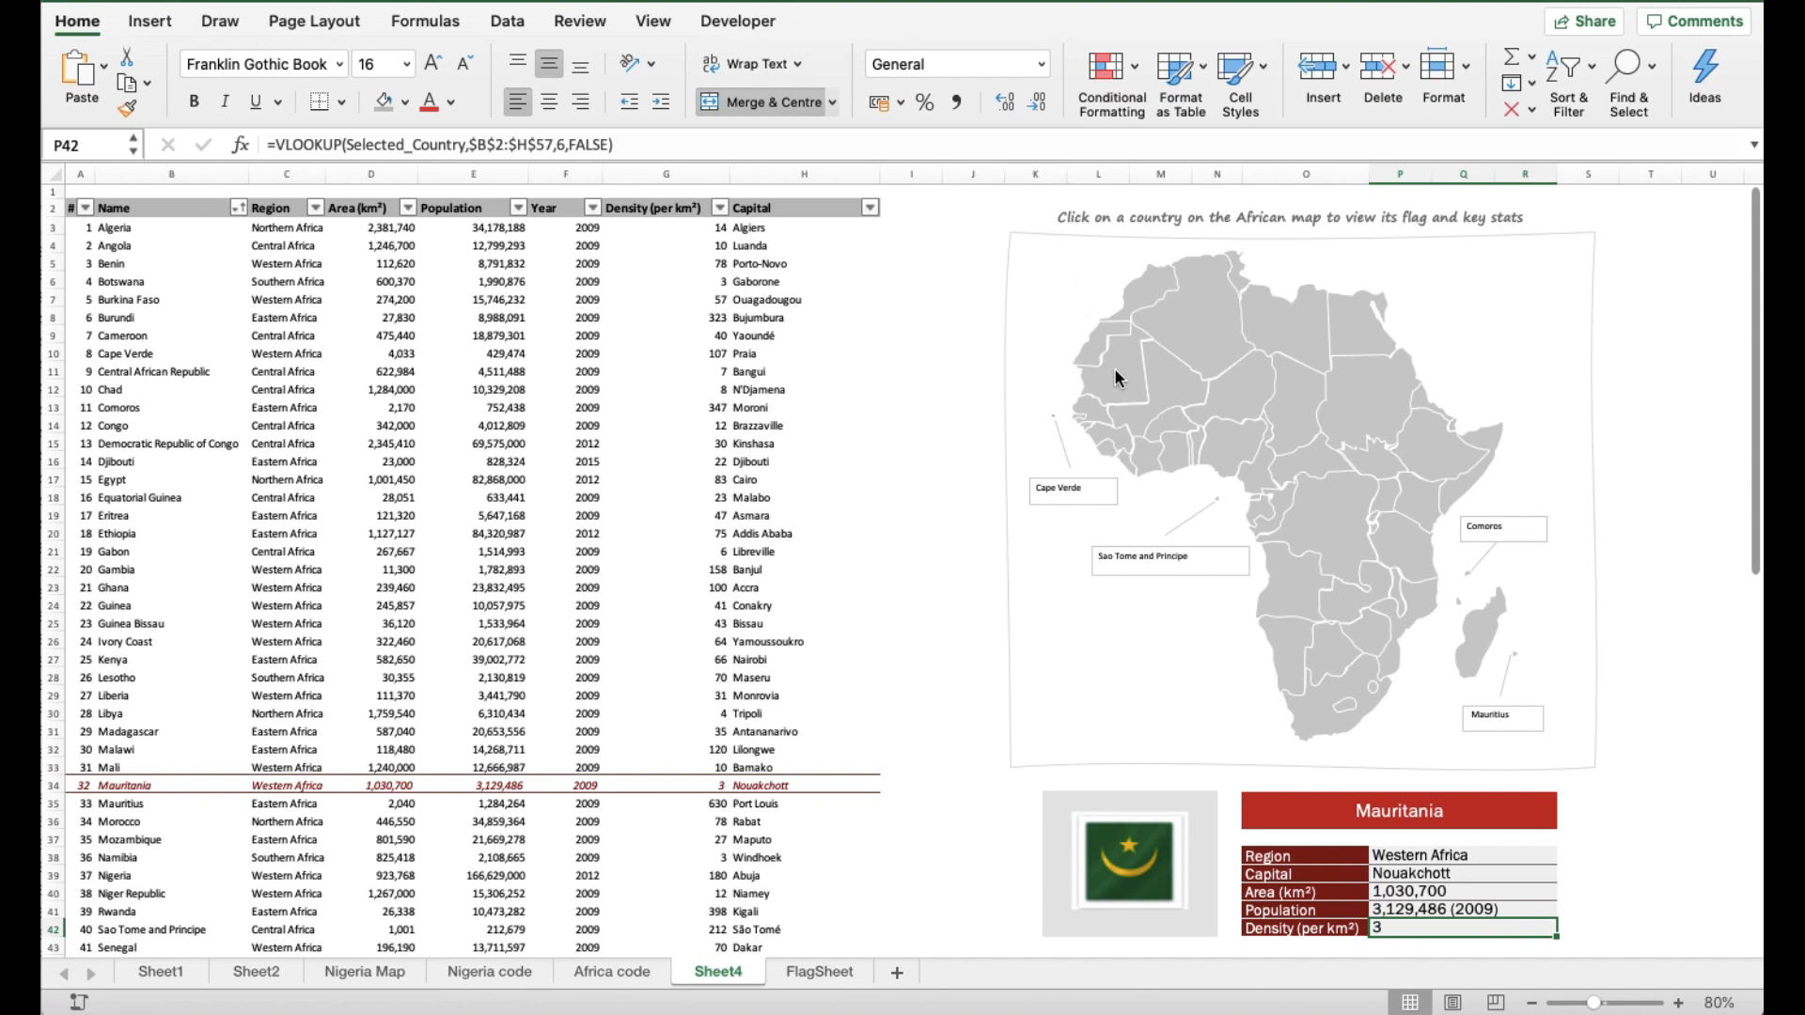
pyautogui.click(1113, 368)
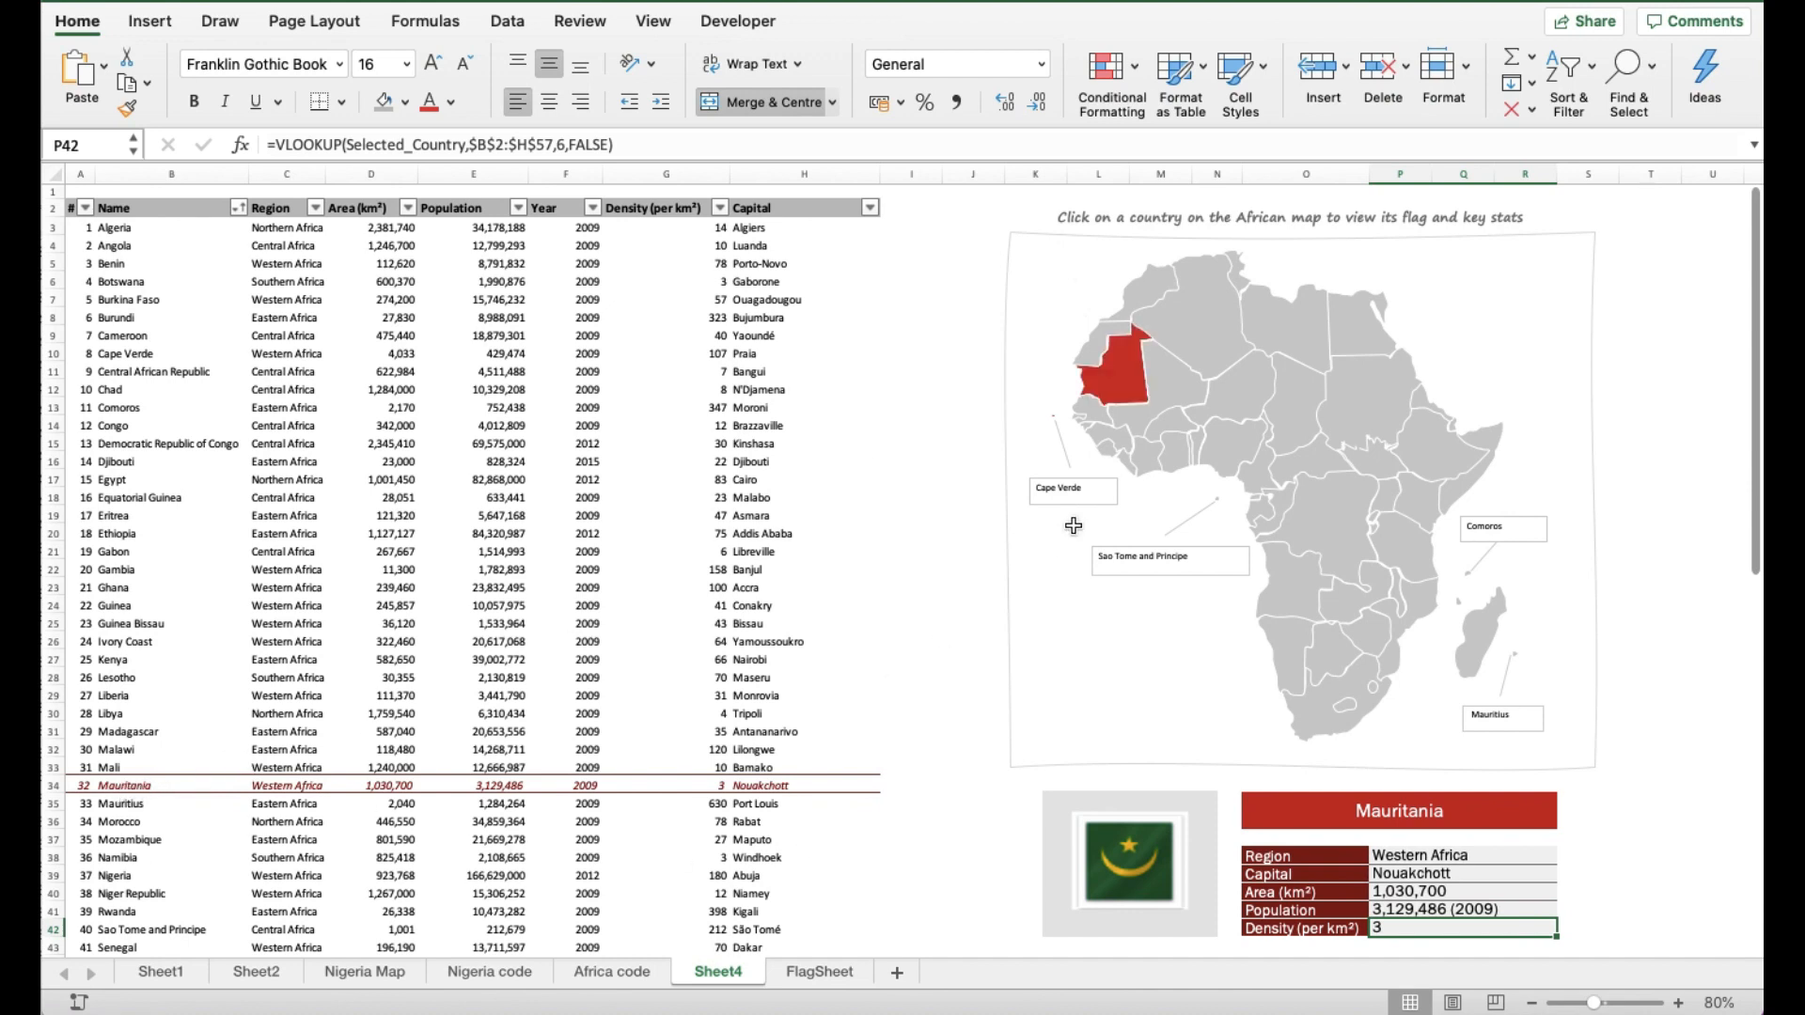
pyautogui.moveTo(1327, 669)
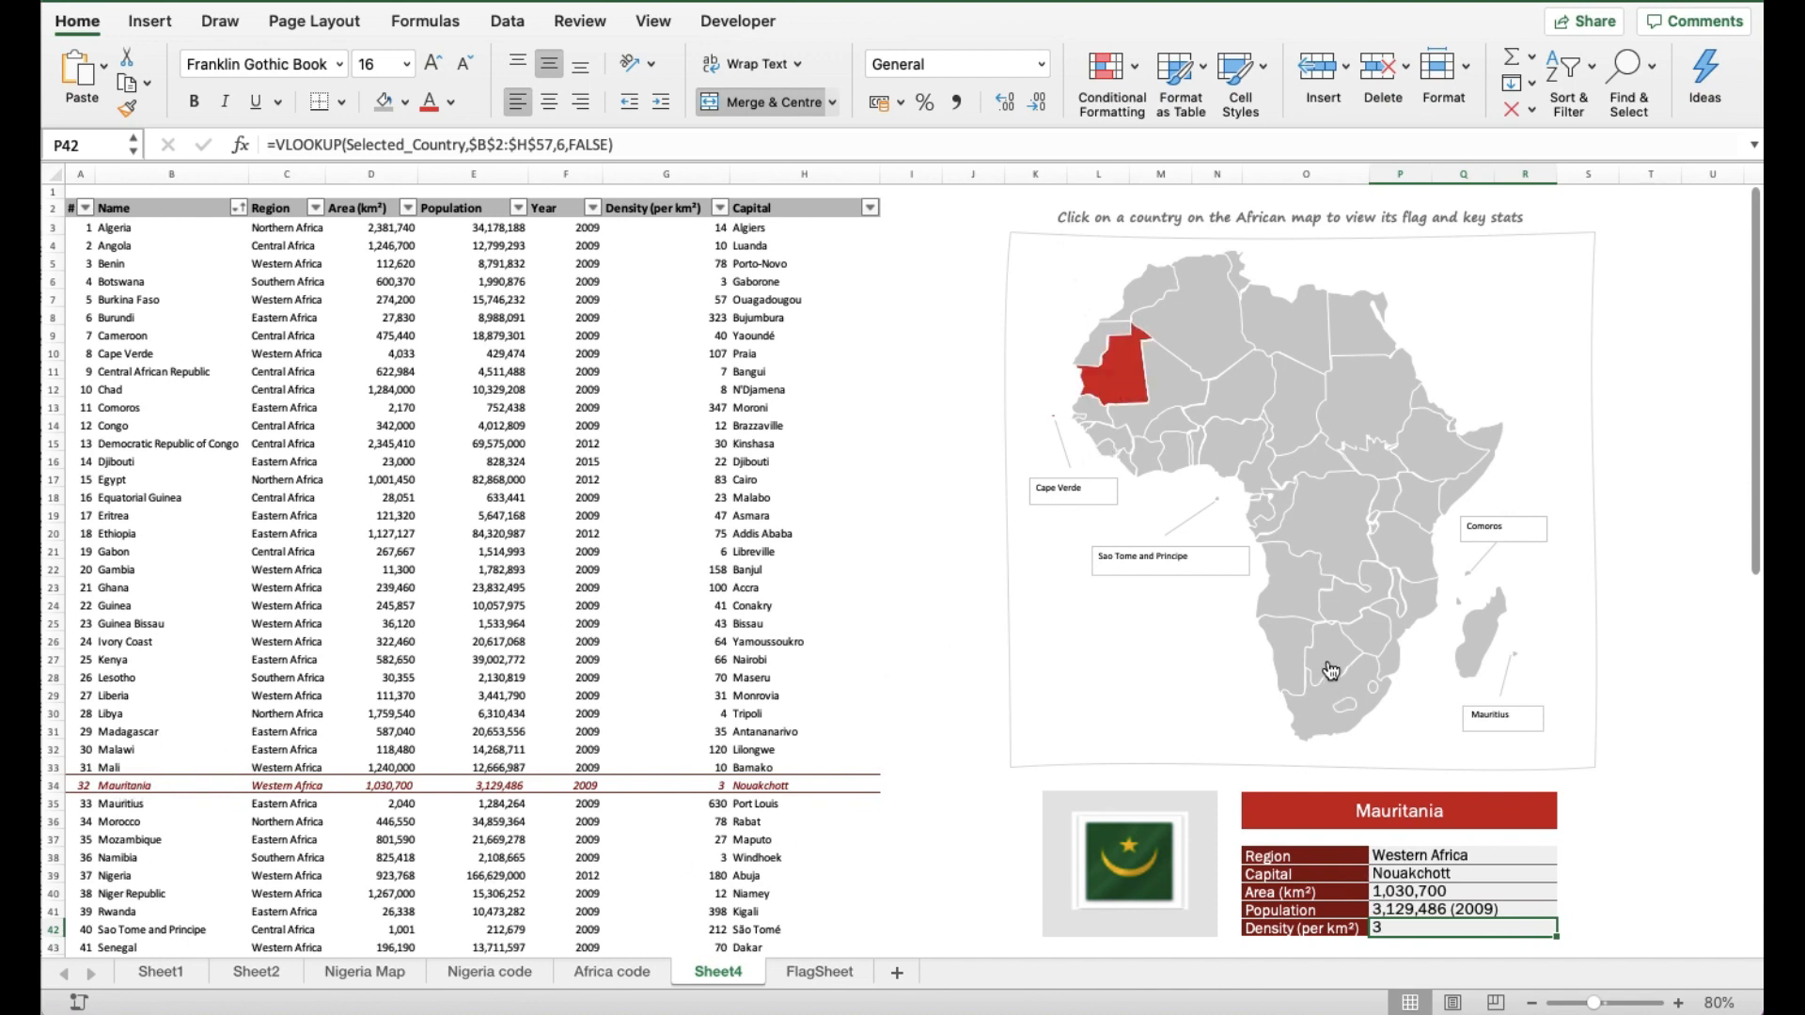
pyautogui.click(1327, 669)
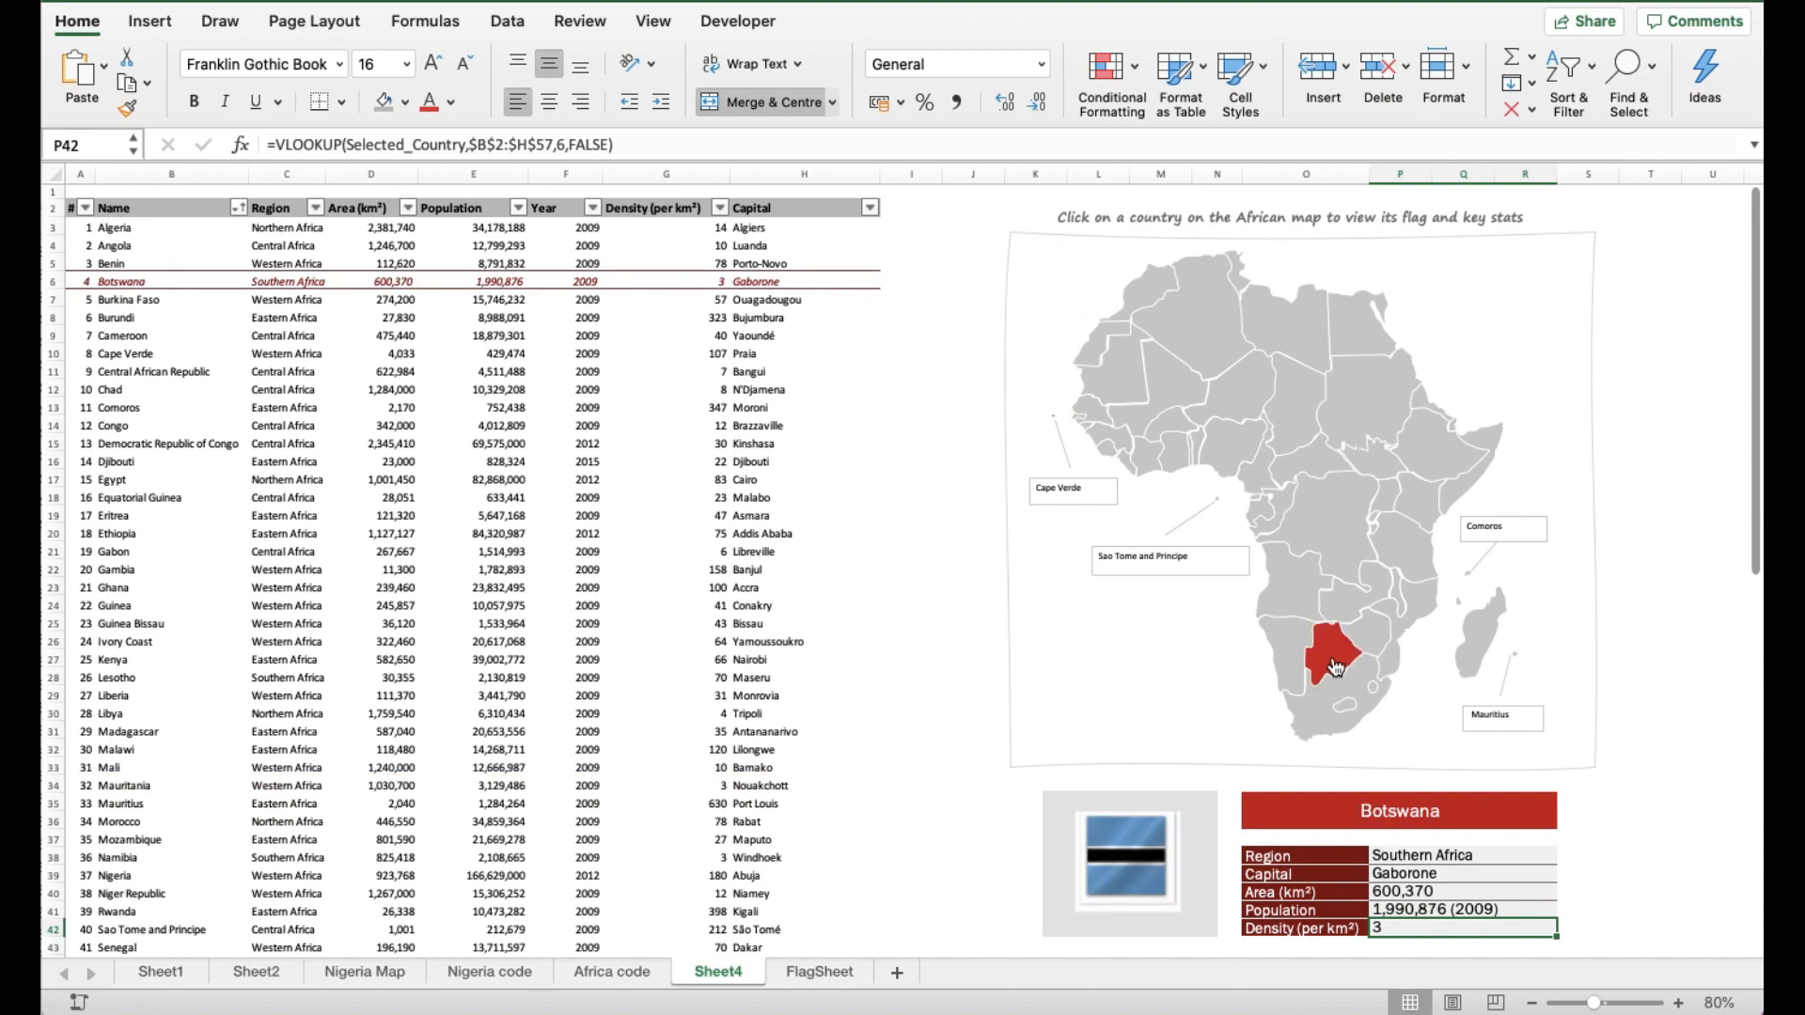
pyautogui.moveTo(342, 192)
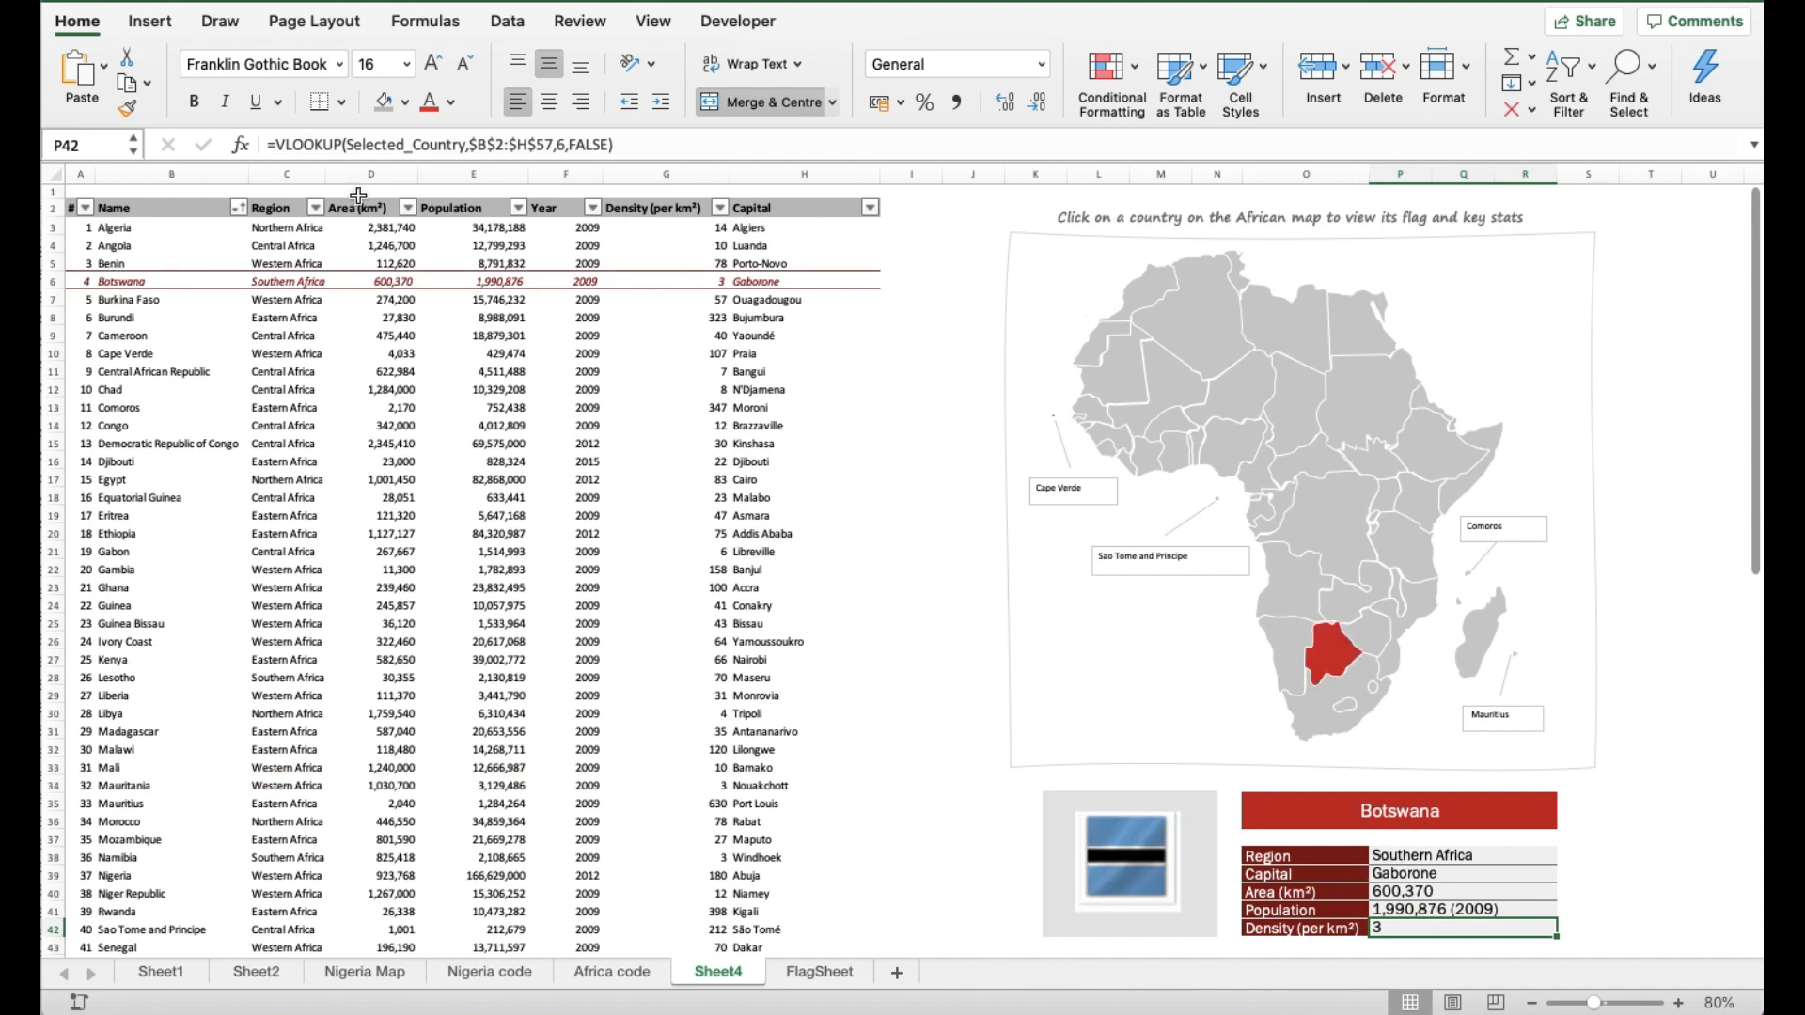
pyautogui.moveTo(1335, 647)
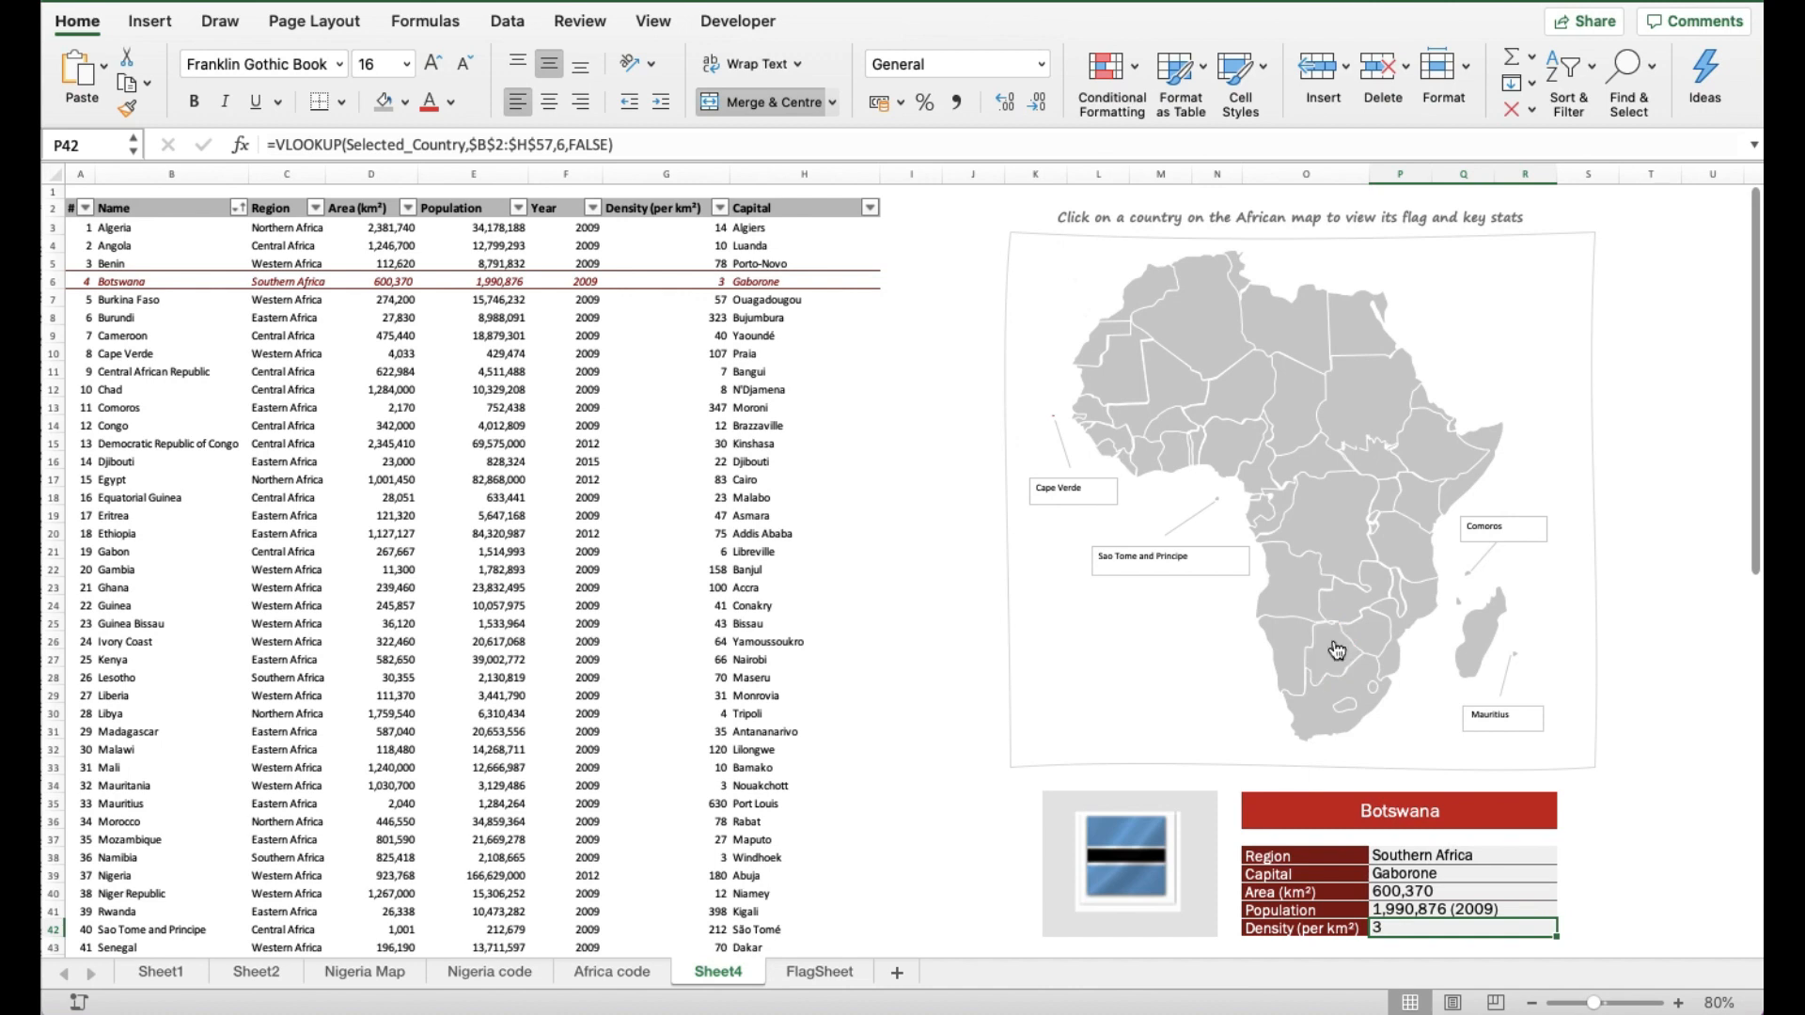
pyautogui.moveTo(1413, 626)
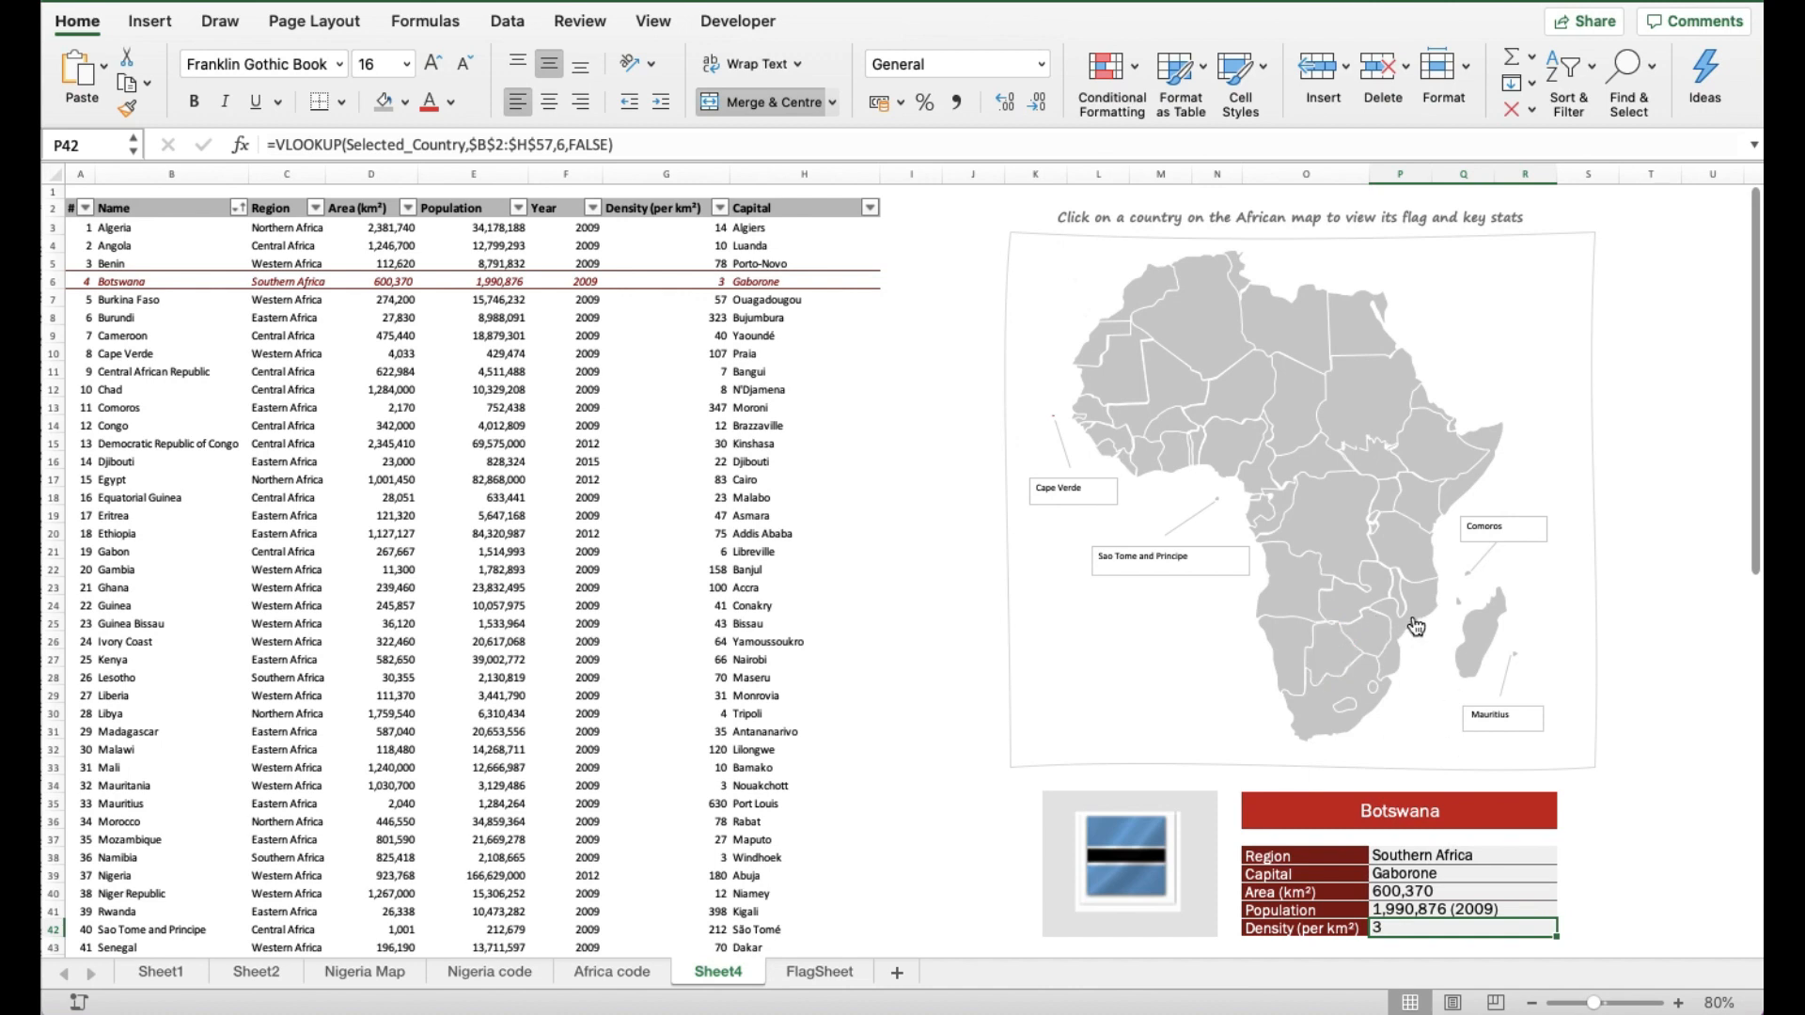
pyautogui.click(1410, 620)
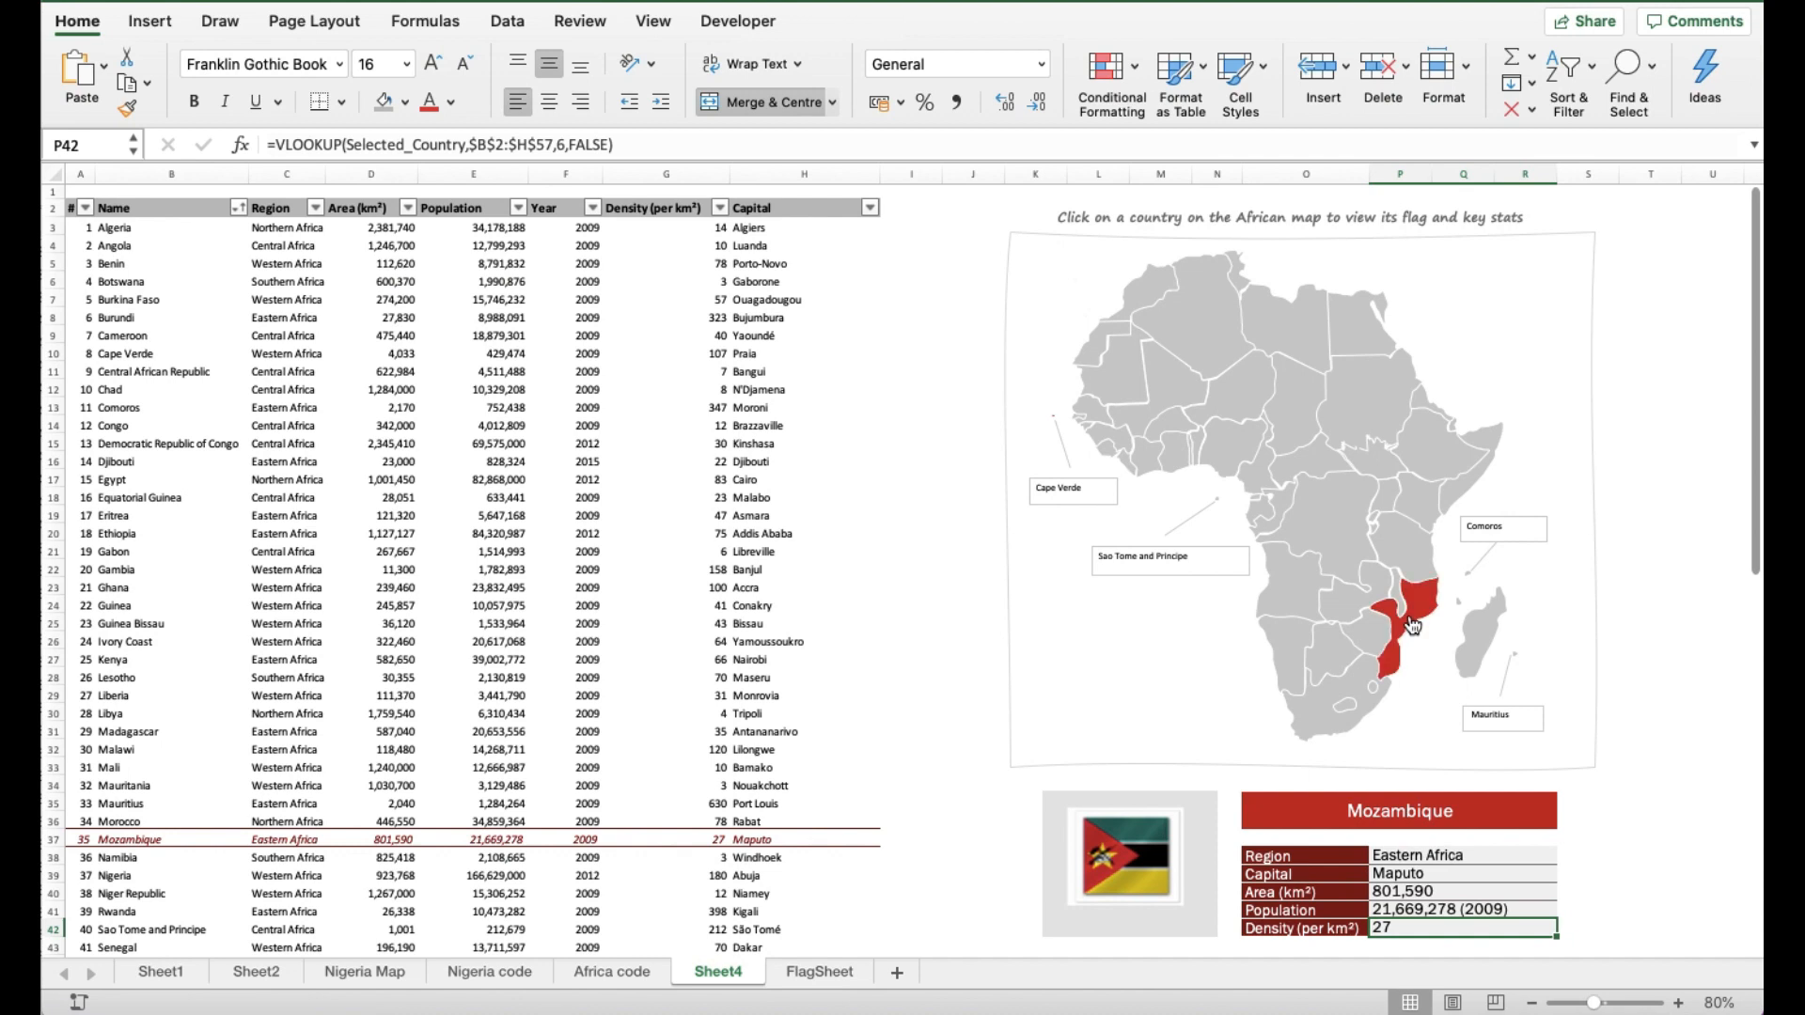
pyautogui.moveTo(891, 827)
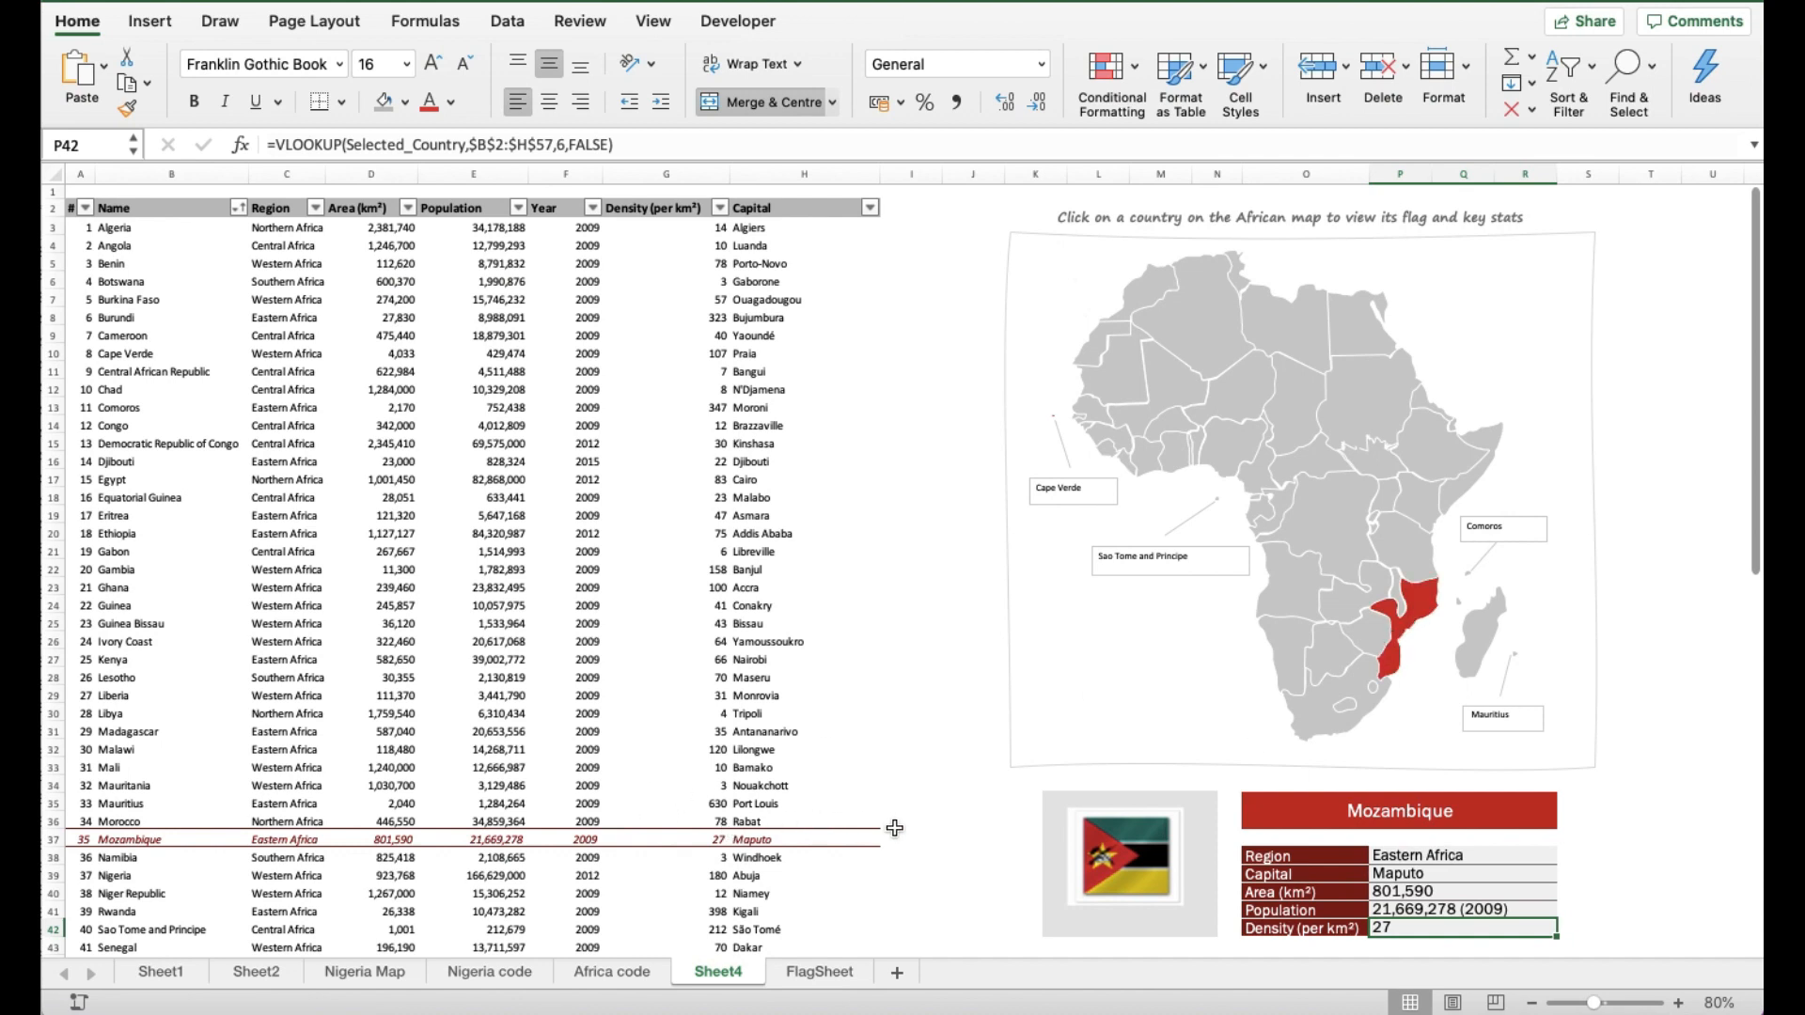
pyautogui.moveTo(1425, 642)
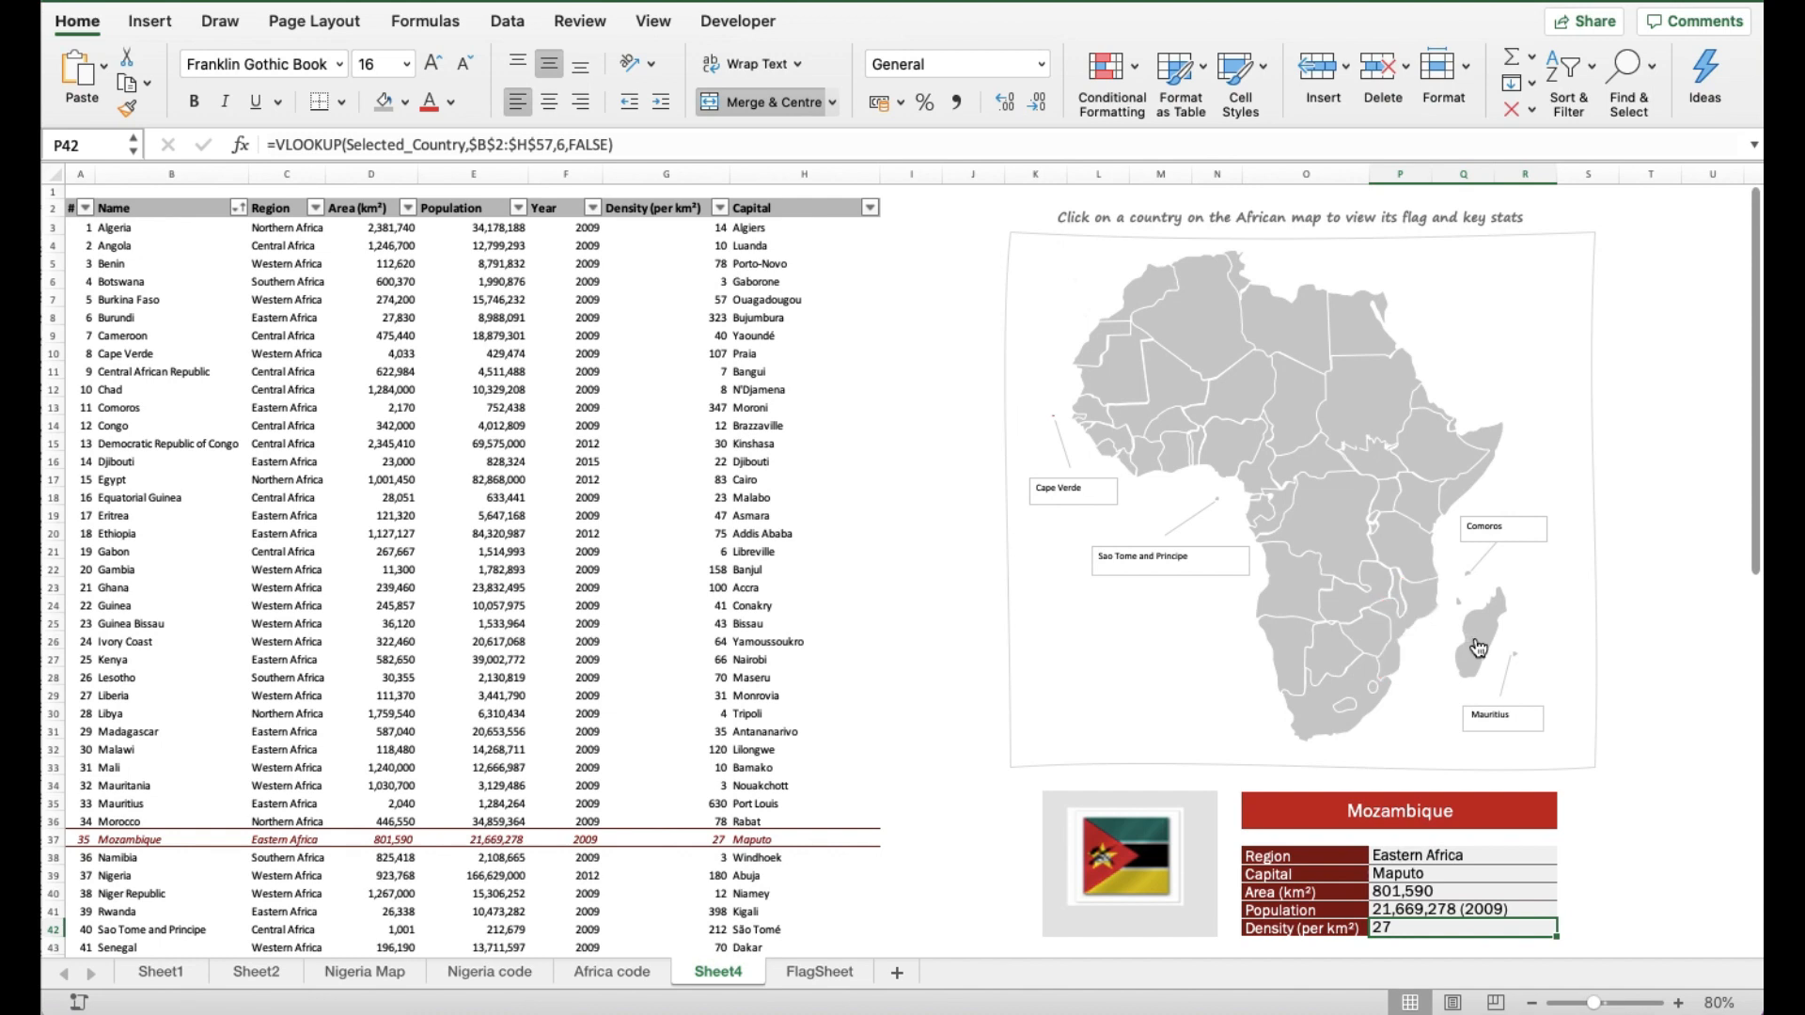
pyautogui.click(1474, 647)
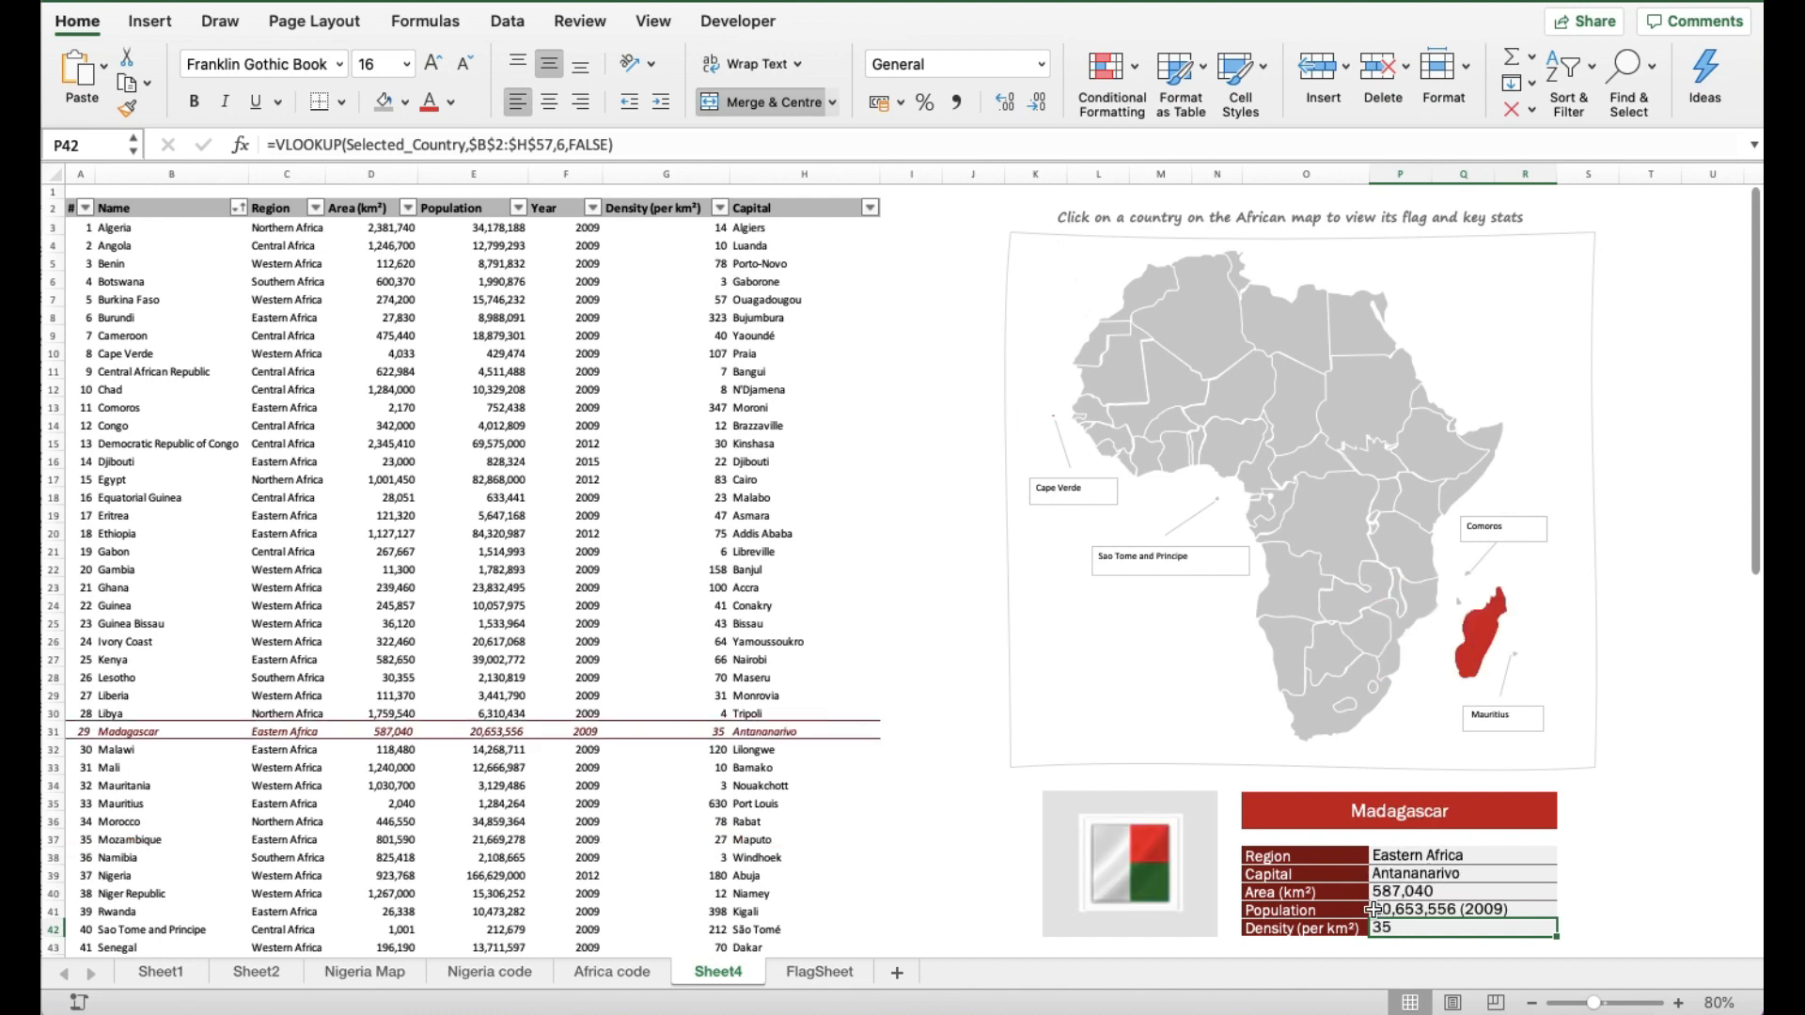